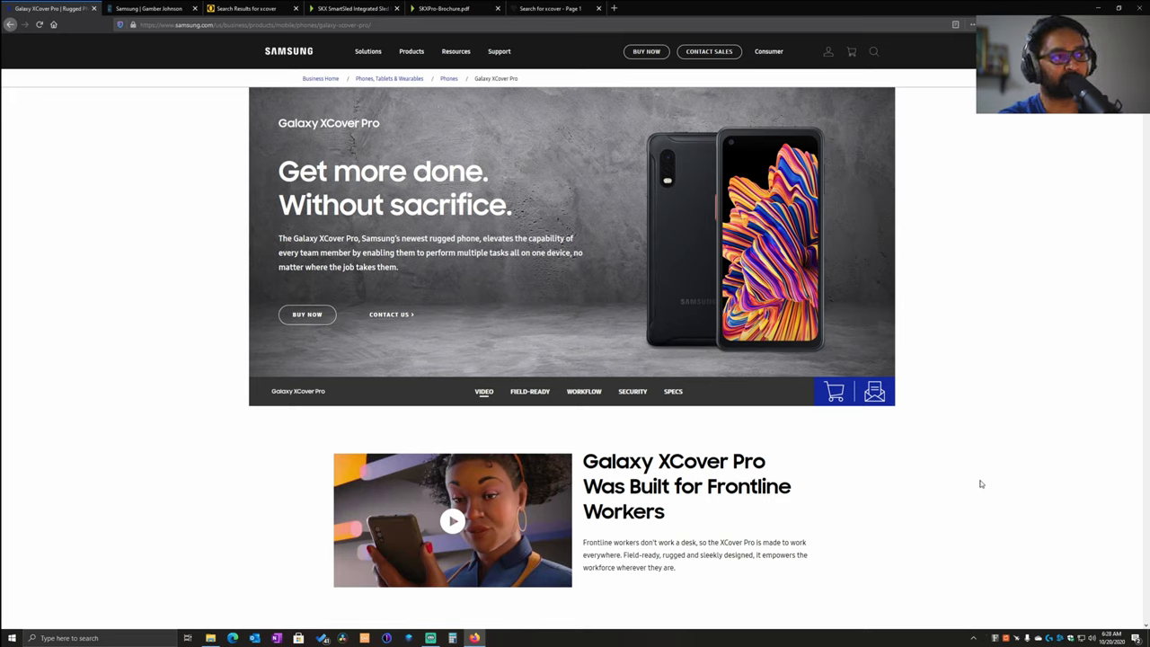
{"action": "mouse_move", "coordinate": [960, 479]}
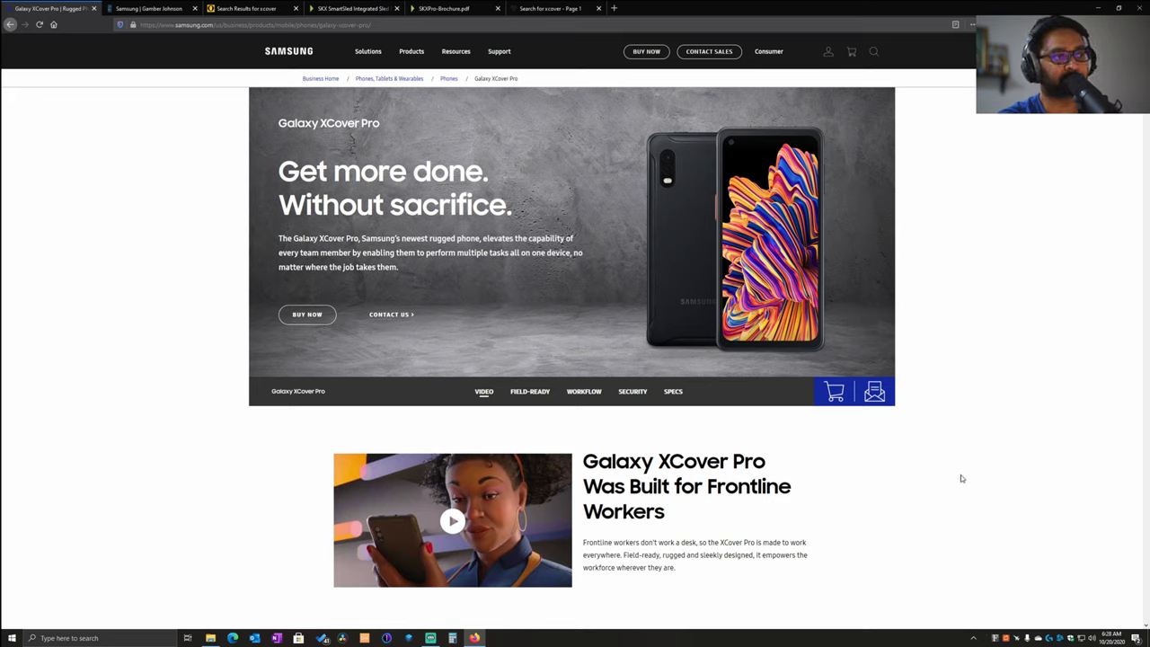
{"action": "mouse_move", "coordinate": [982, 480]}
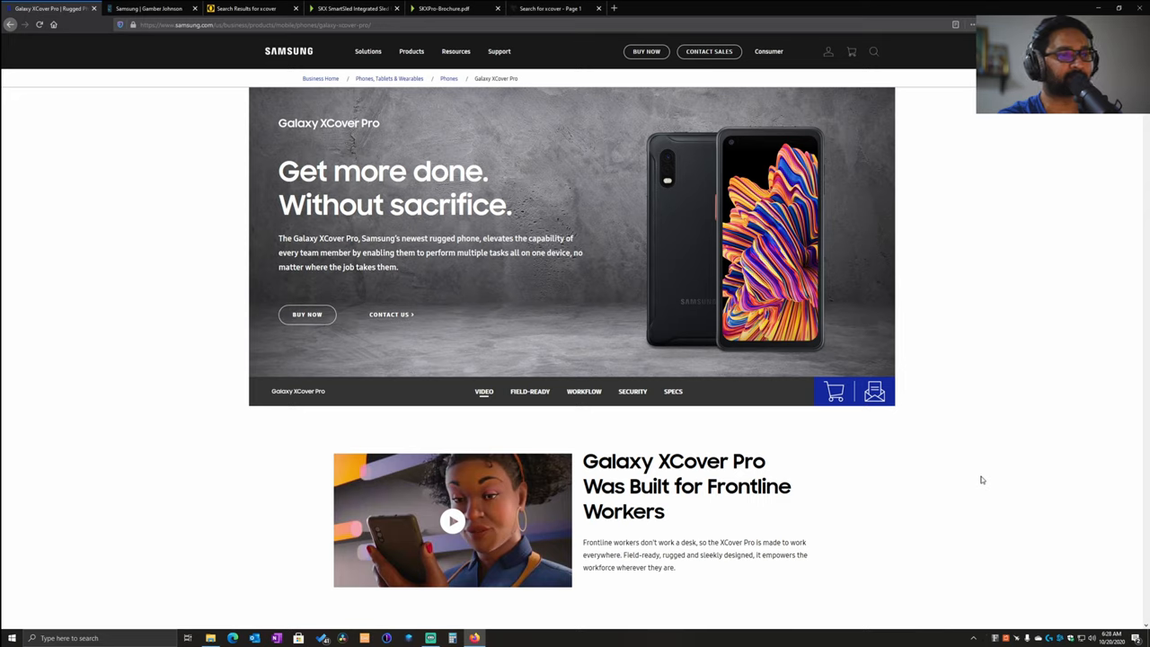
{"action": "mouse_move", "coordinate": [974, 478]}
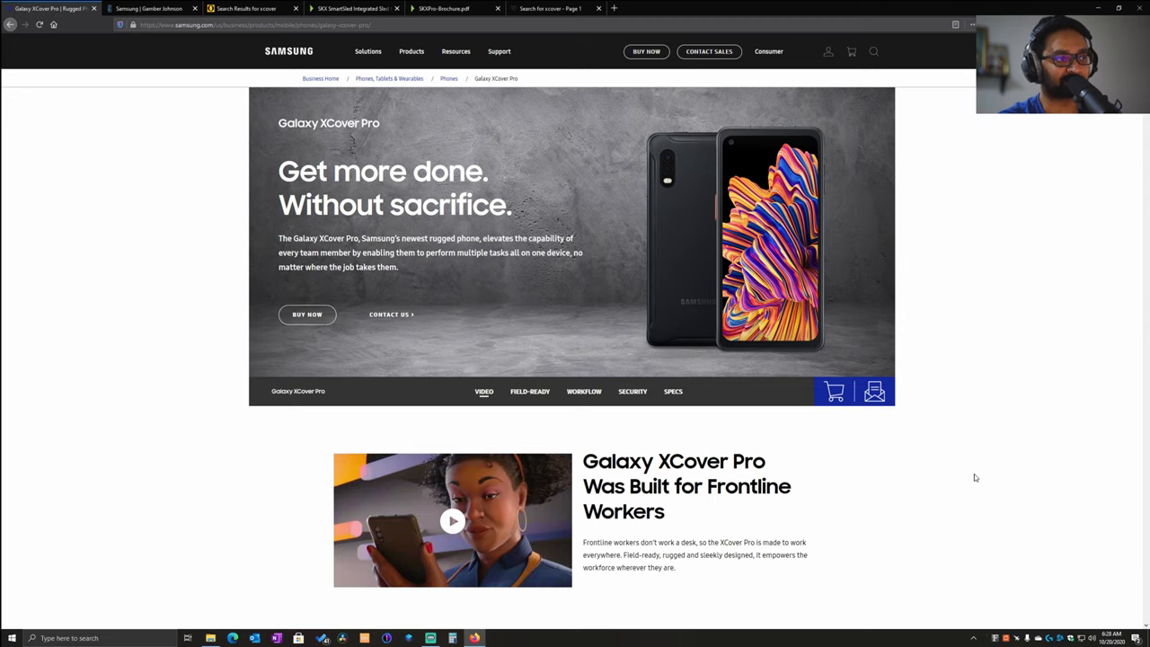
{"action": "mouse_move", "coordinate": [672, 413]}
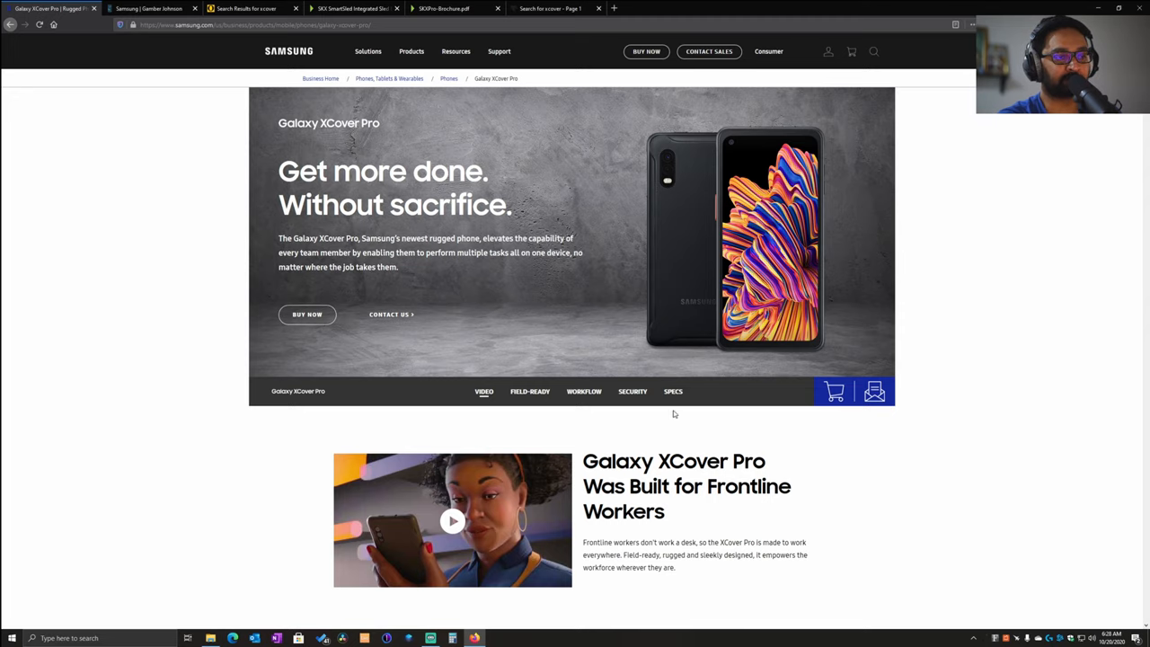
Scroll past the industries section to the military-grade ruggedness, replaceable battery and glove-touch sections
{"action": "scroll", "scroll_direction": "down", "scroll_amount": 3}
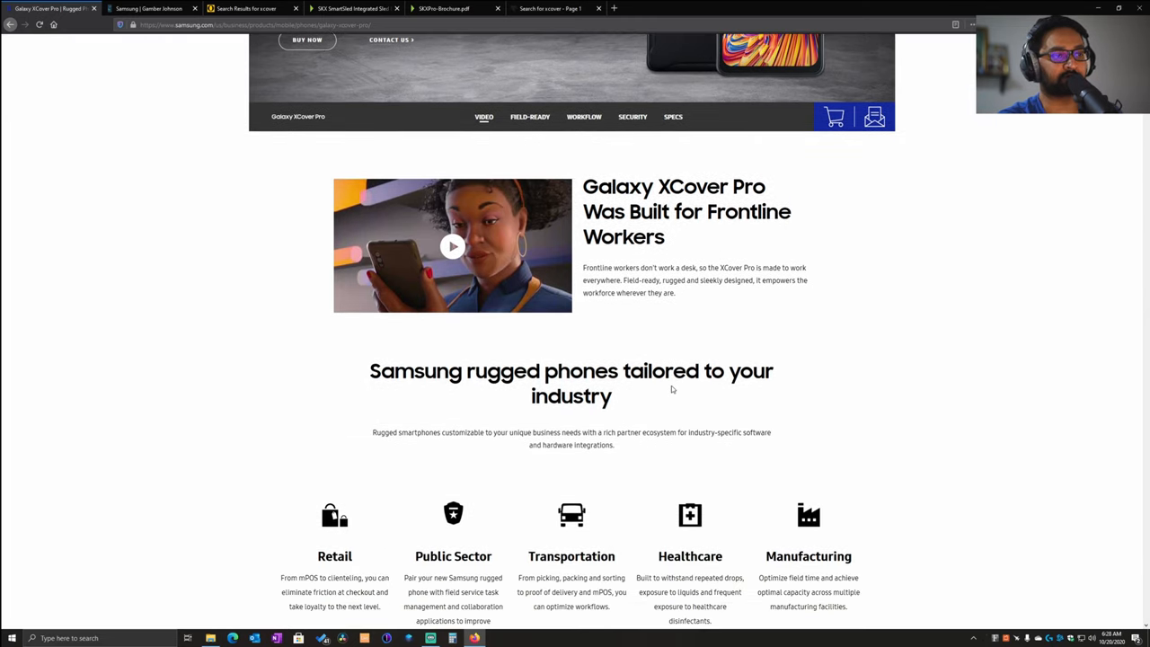
{"action": "scroll", "scroll_direction": "down", "scroll_amount": 3}
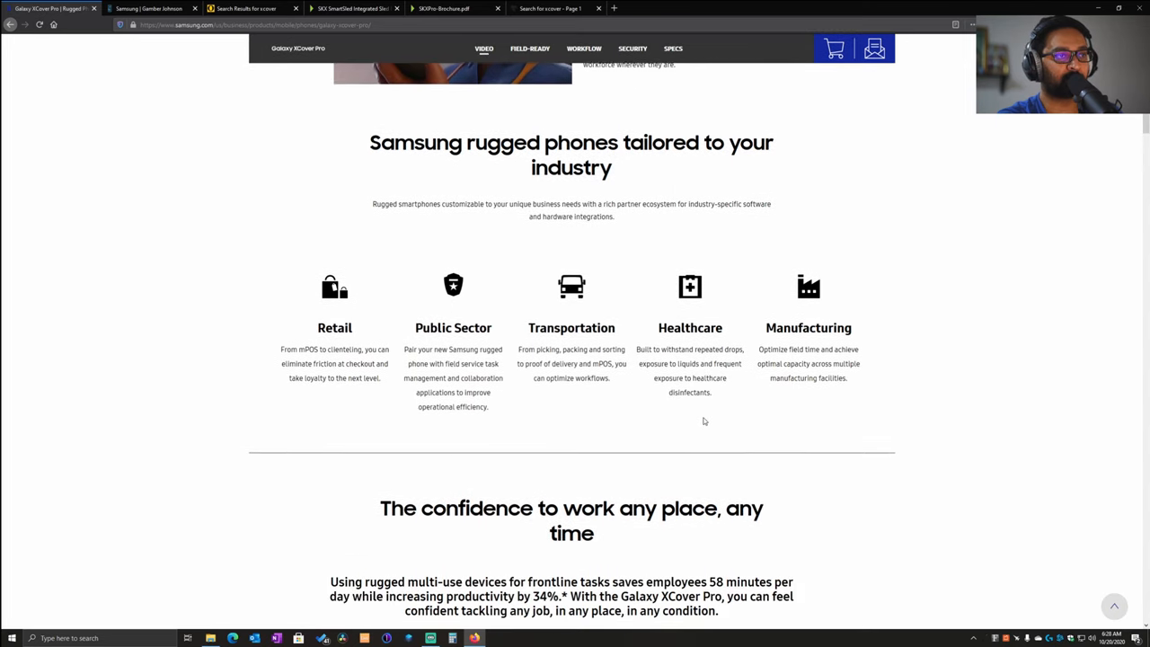
{"action": "scroll", "scroll_direction": "down", "scroll_amount": 3}
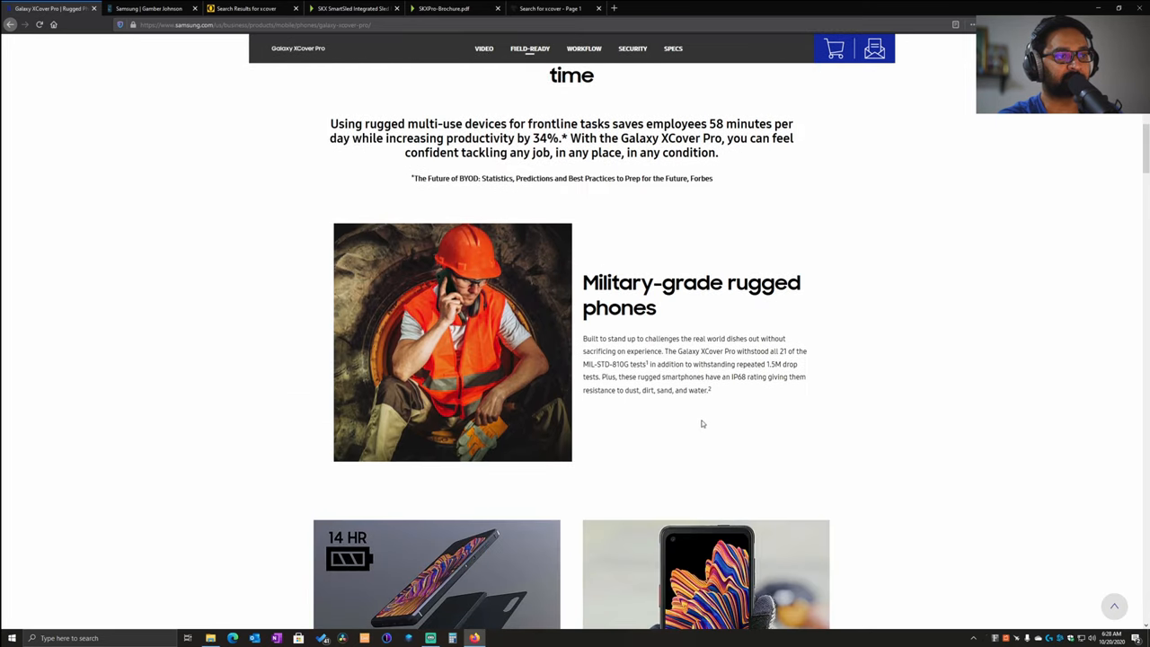
{"action": "mouse_move", "coordinate": [698, 426]}
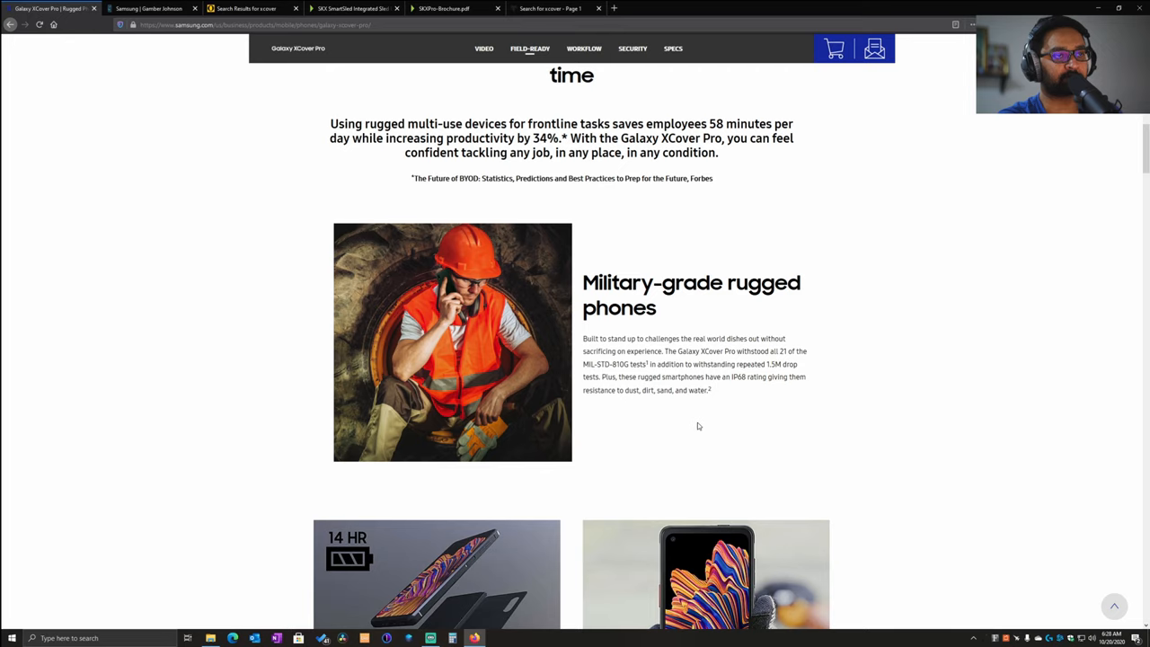
{"action": "mouse_move", "coordinate": [698, 426]}
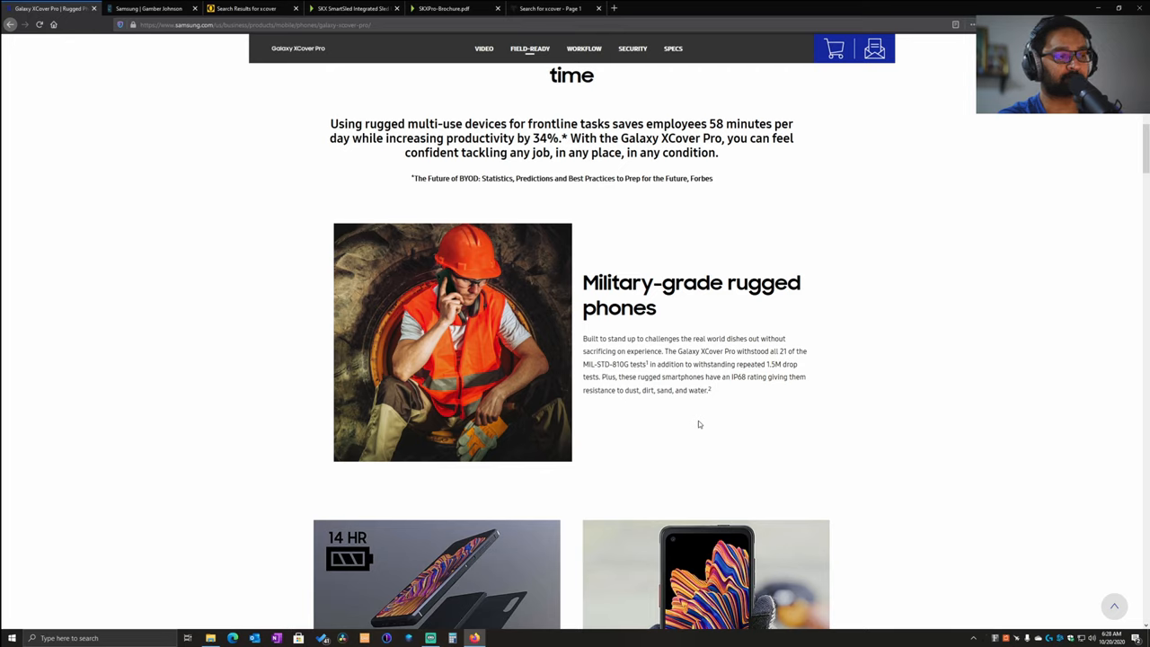
{"action": "mouse_move", "coordinate": [638, 414]}
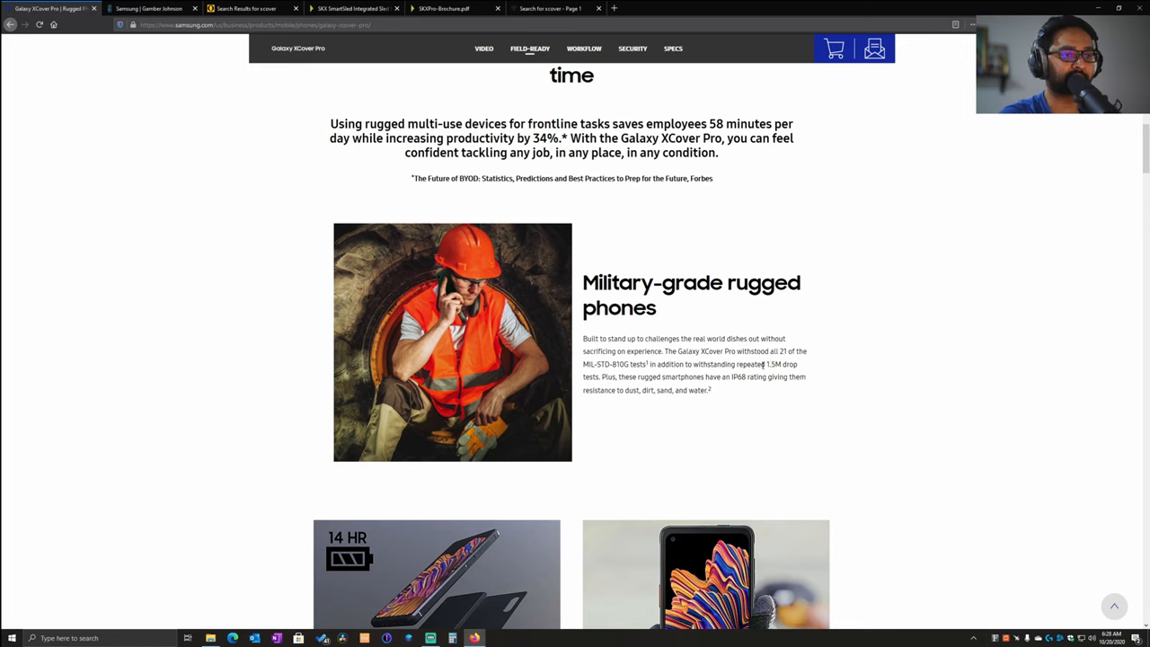
{"action": "mouse_move", "coordinate": [744, 413]}
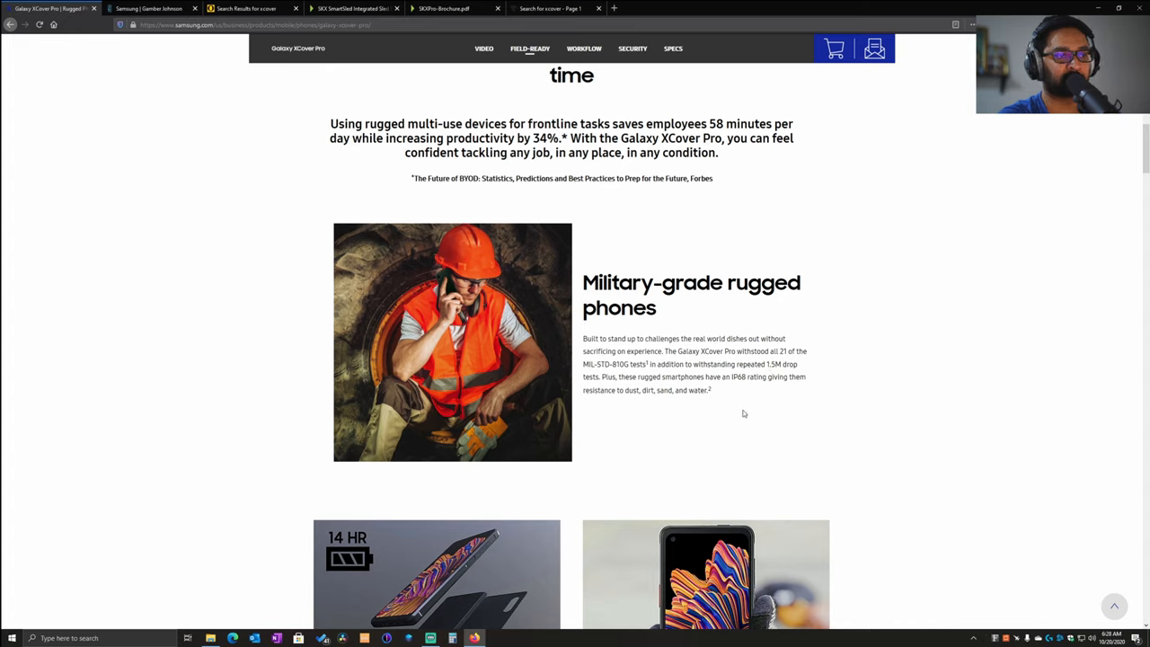
{"action": "mouse_move", "coordinate": [750, 406]}
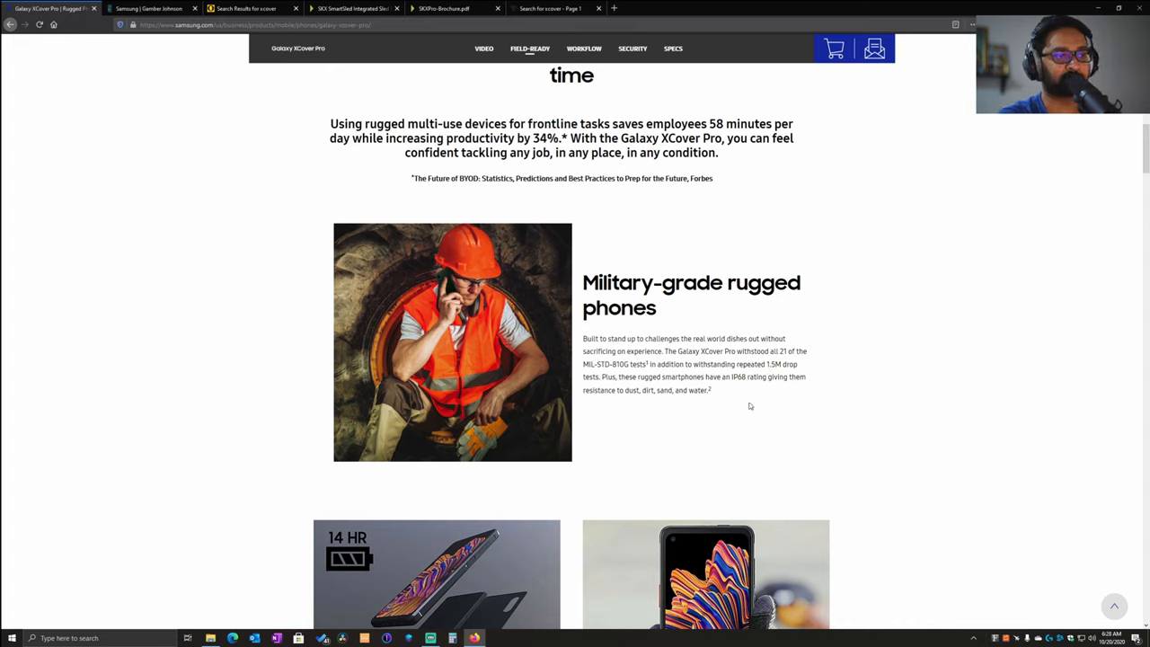
{"action": "mouse_move", "coordinate": [750, 404]}
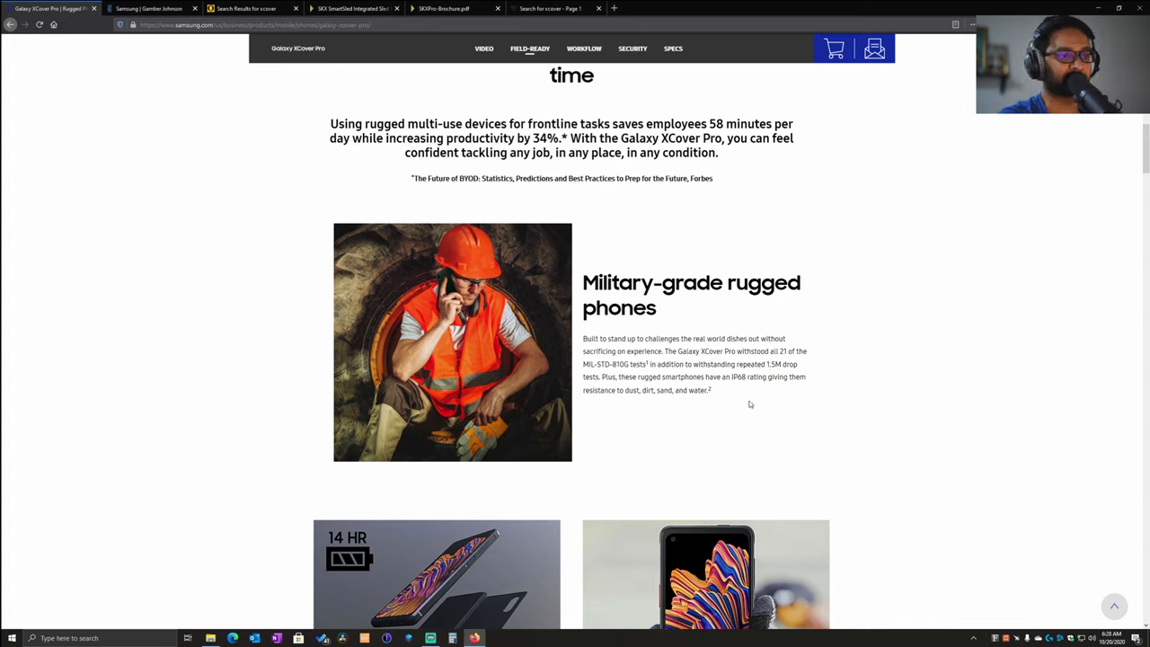
{"action": "scroll", "scroll_direction": "down", "scroll_amount": 3}
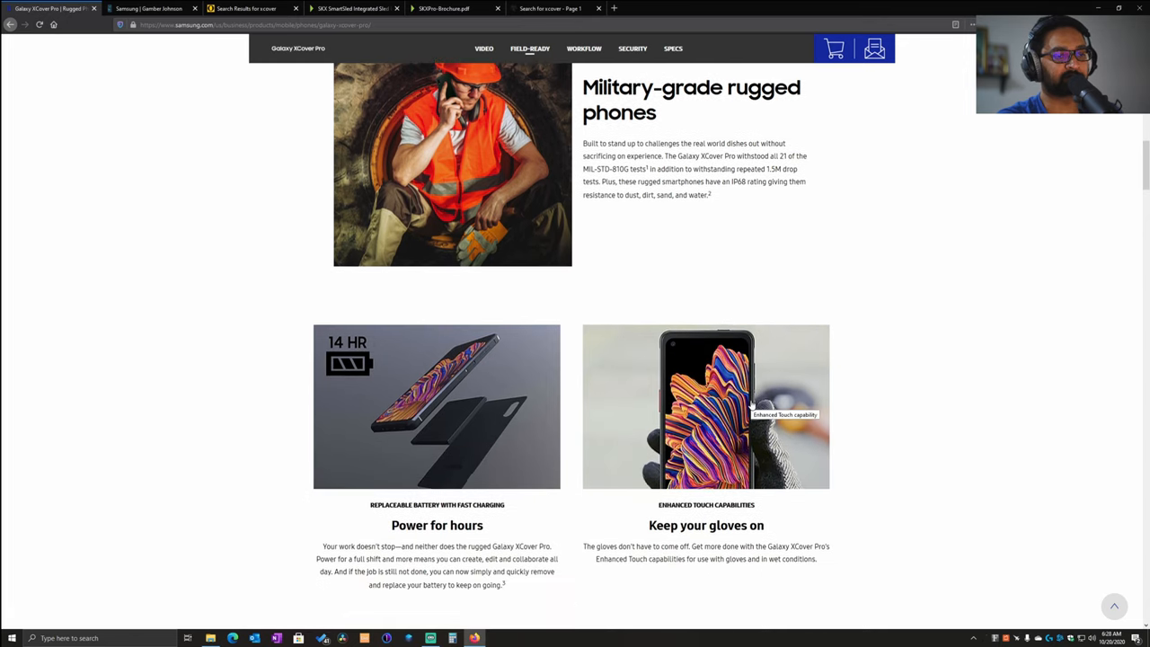
{"action": "scroll", "scroll_direction": "down", "scroll_amount": 3}
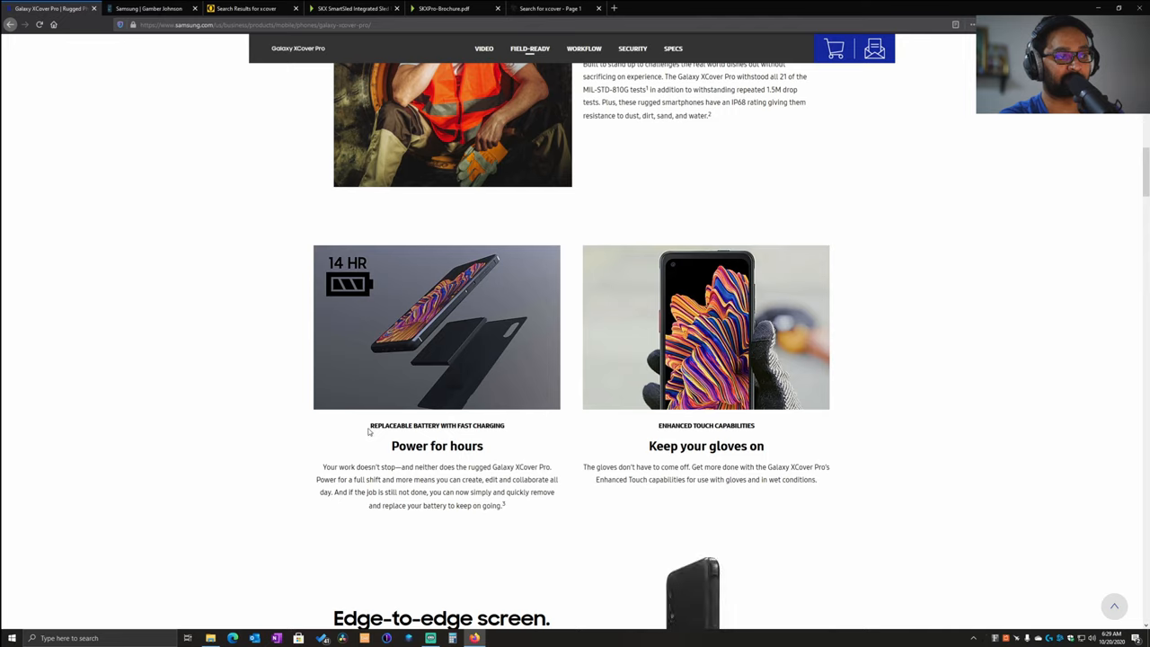
{"action": "mouse_move", "coordinate": [414, 512]}
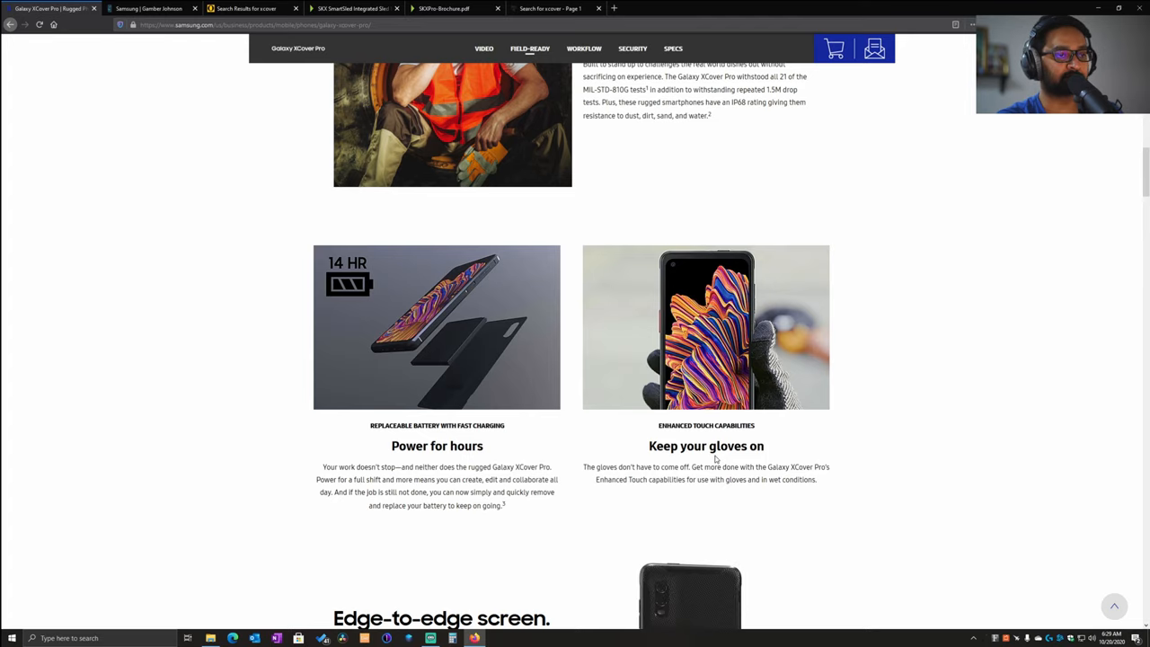
Scroll past the edge-to-edge screen section to Galaxy XCover FieldPro, Tab Active and the specs heading
{"action": "scroll", "scroll_direction": "down", "scroll_amount": 3}
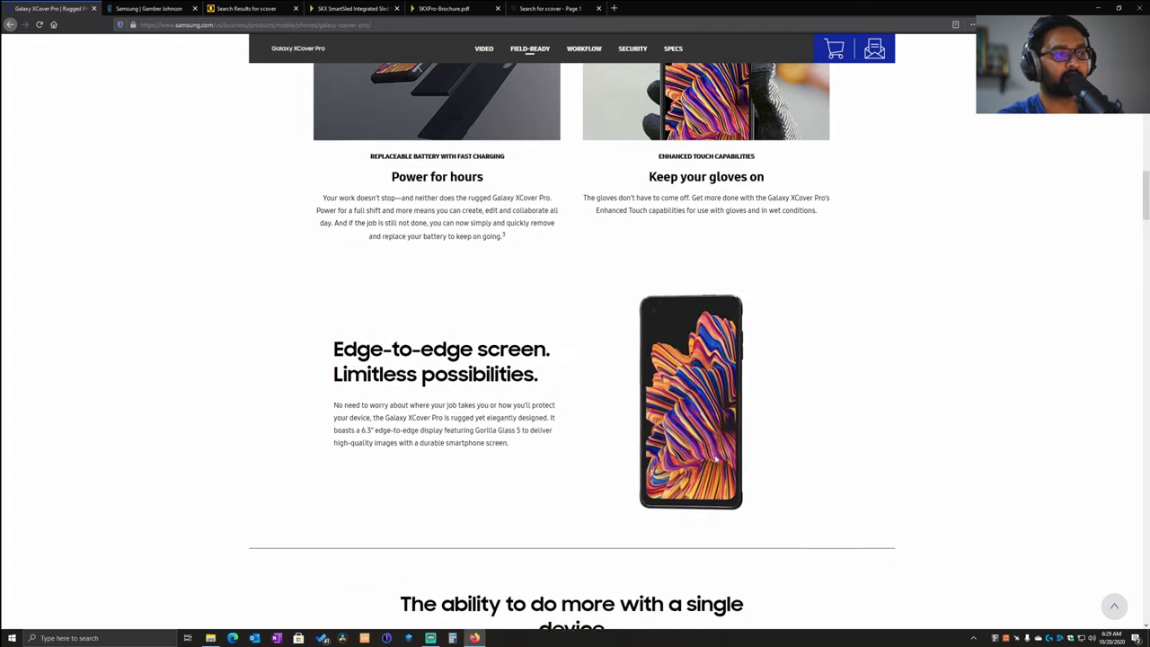
{"action": "scroll", "scroll_direction": "down", "scroll_amount": 3}
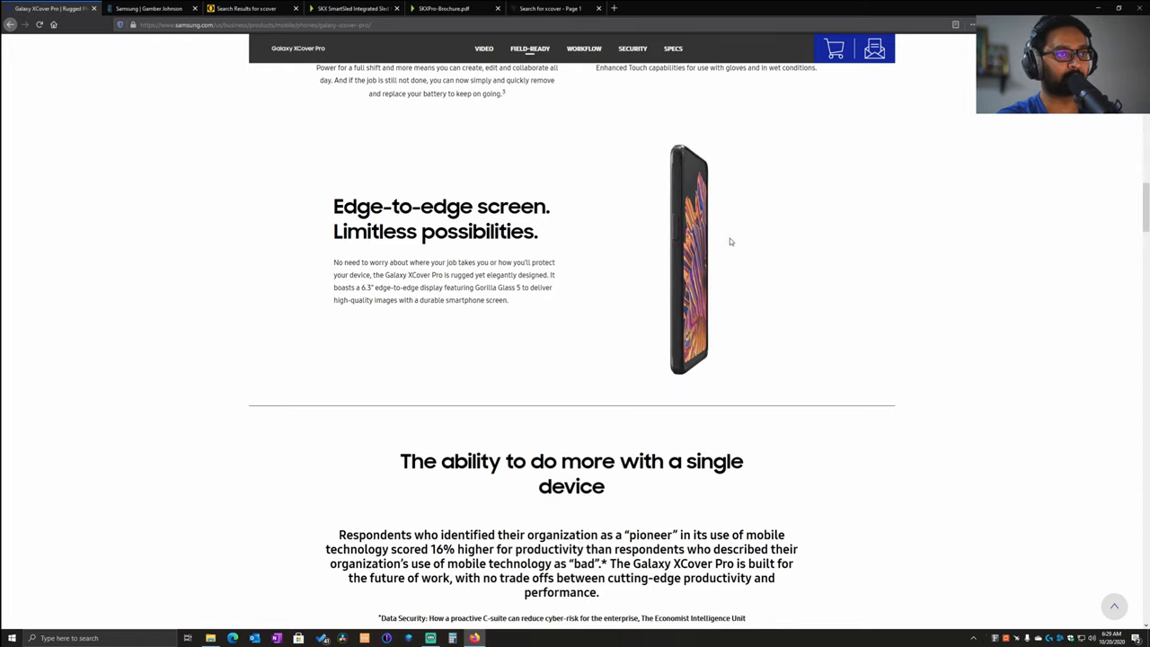
{"action": "scroll", "scroll_direction": "down", "scroll_amount": 3}
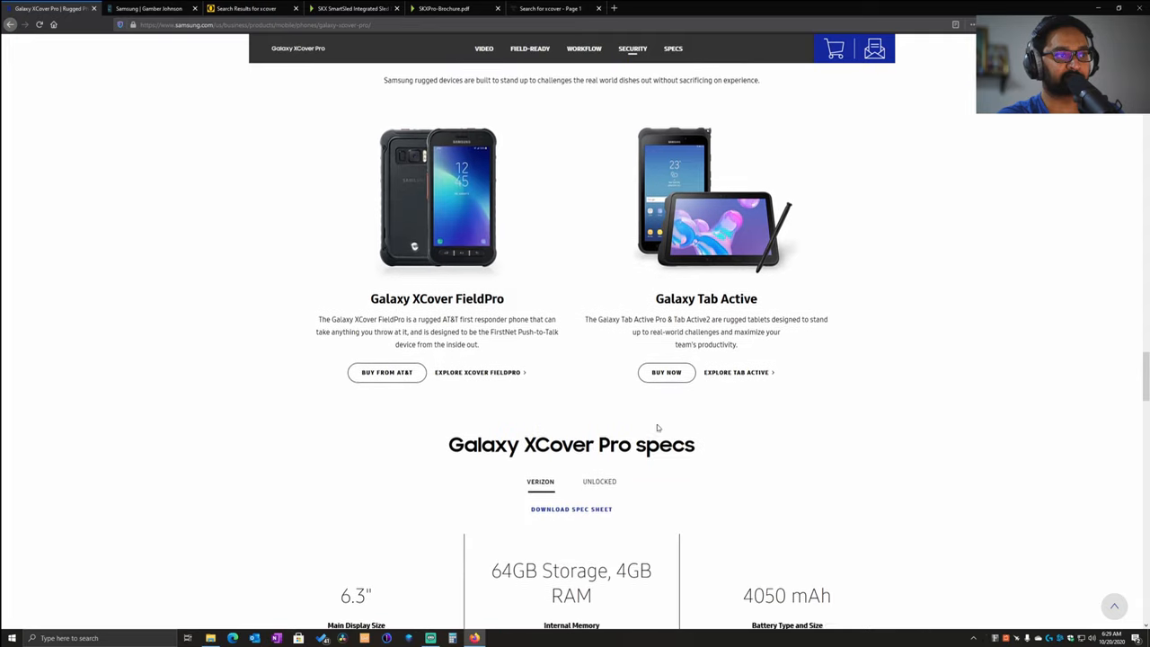
Show the unlocked model's specs and read the processor, display and camera details
{"action": "scroll", "scroll_direction": "down", "scroll_amount": 3}
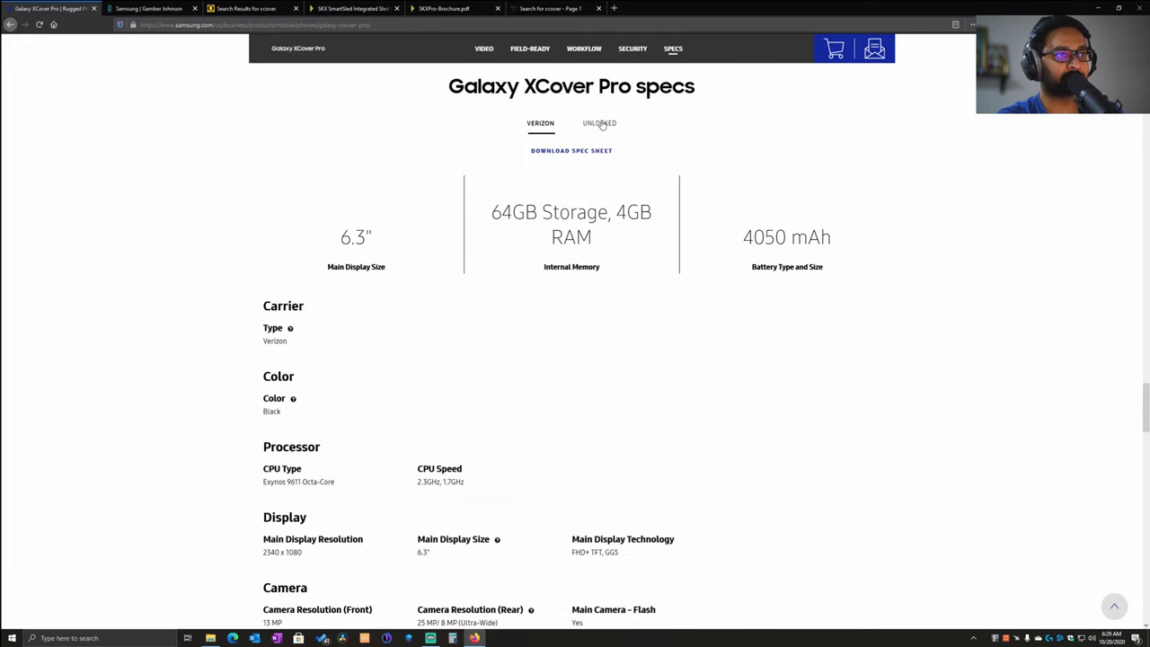
{"action": "left_click", "coordinate": [597, 122]}
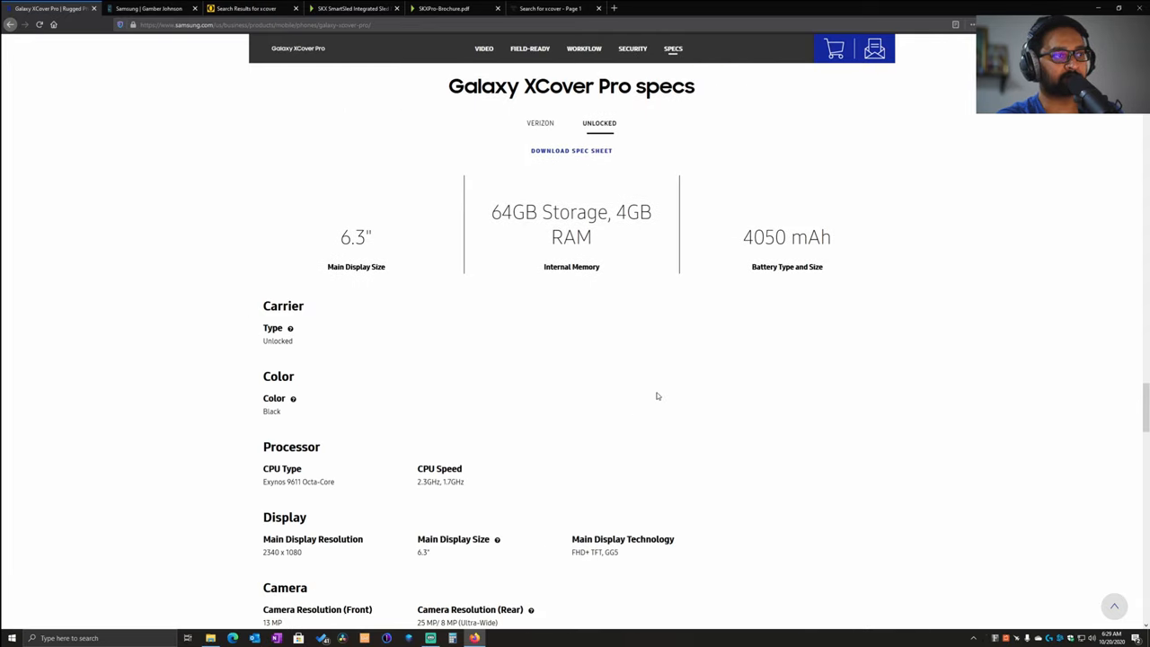
{"action": "mouse_move", "coordinate": [685, 388]}
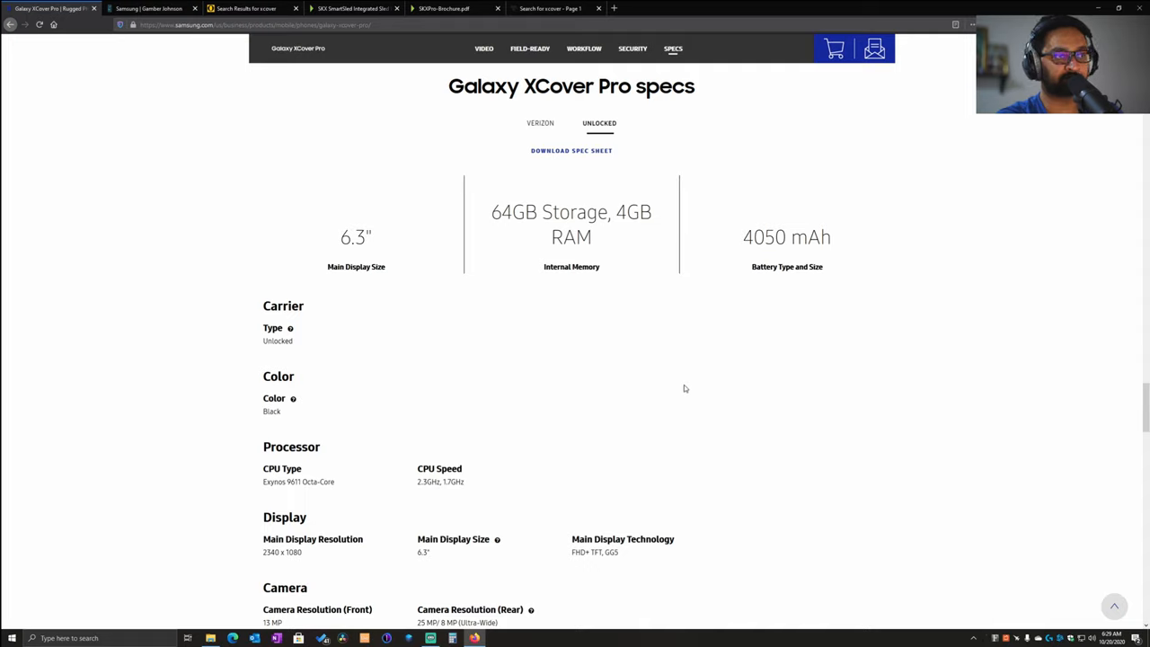
{"action": "mouse_move", "coordinate": [689, 367]}
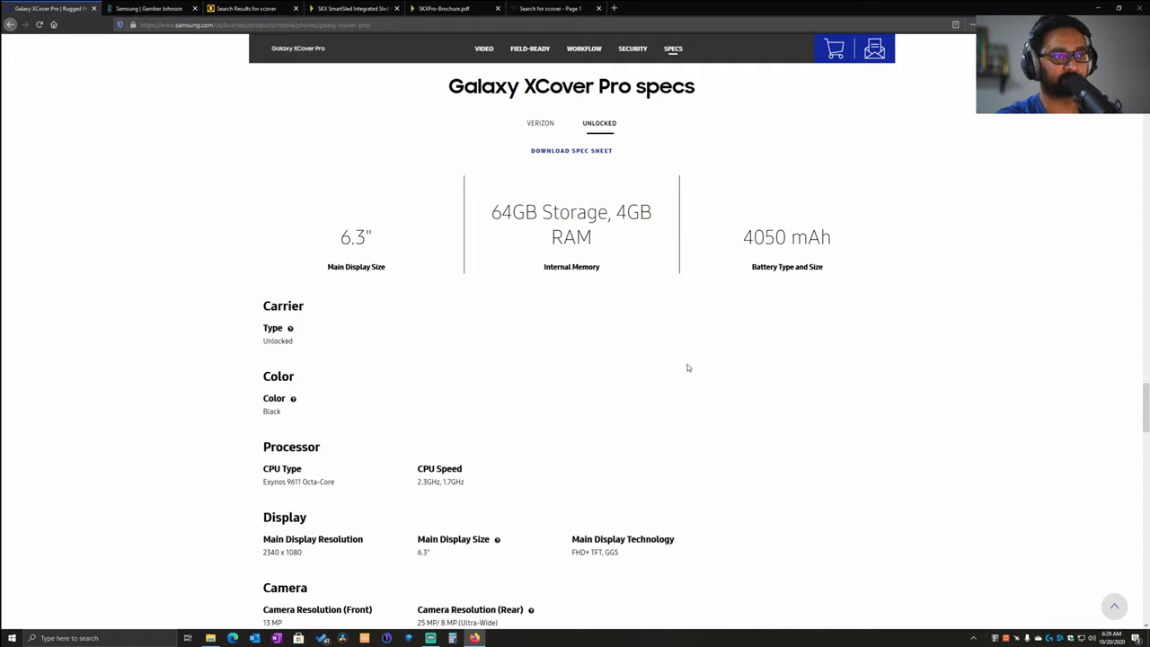
{"action": "mouse_move", "coordinate": [687, 379]}
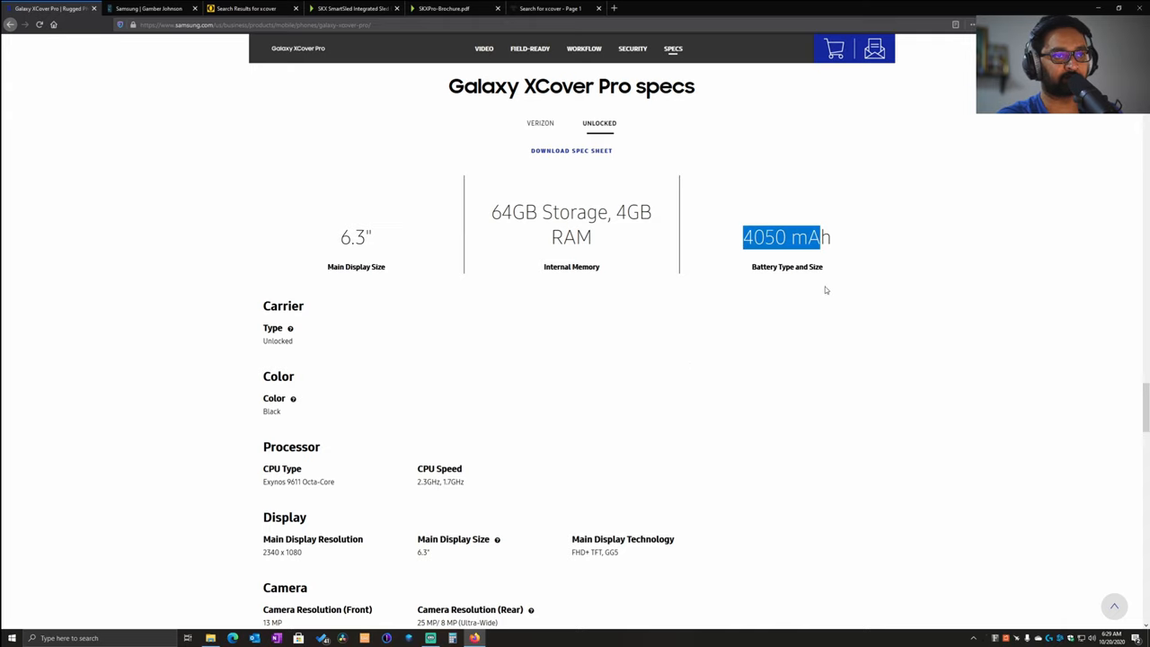
{"action": "scroll", "scroll_direction": "down", "scroll_amount": 3}
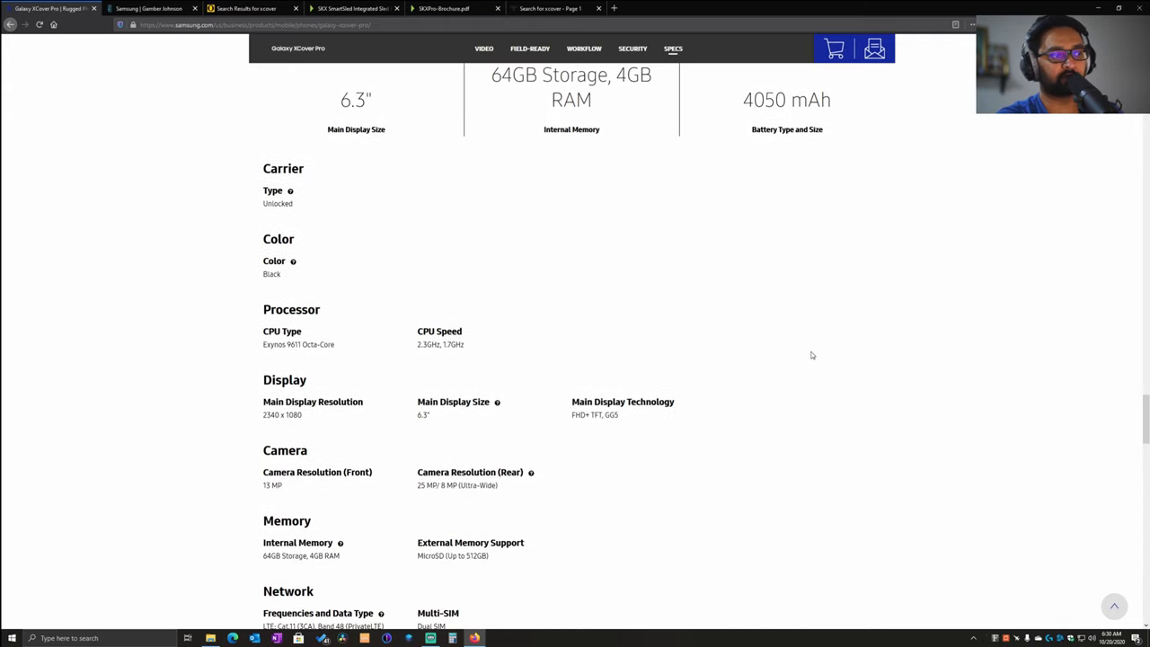
{"action": "scroll", "scroll_direction": "down", "scroll_amount": 3}
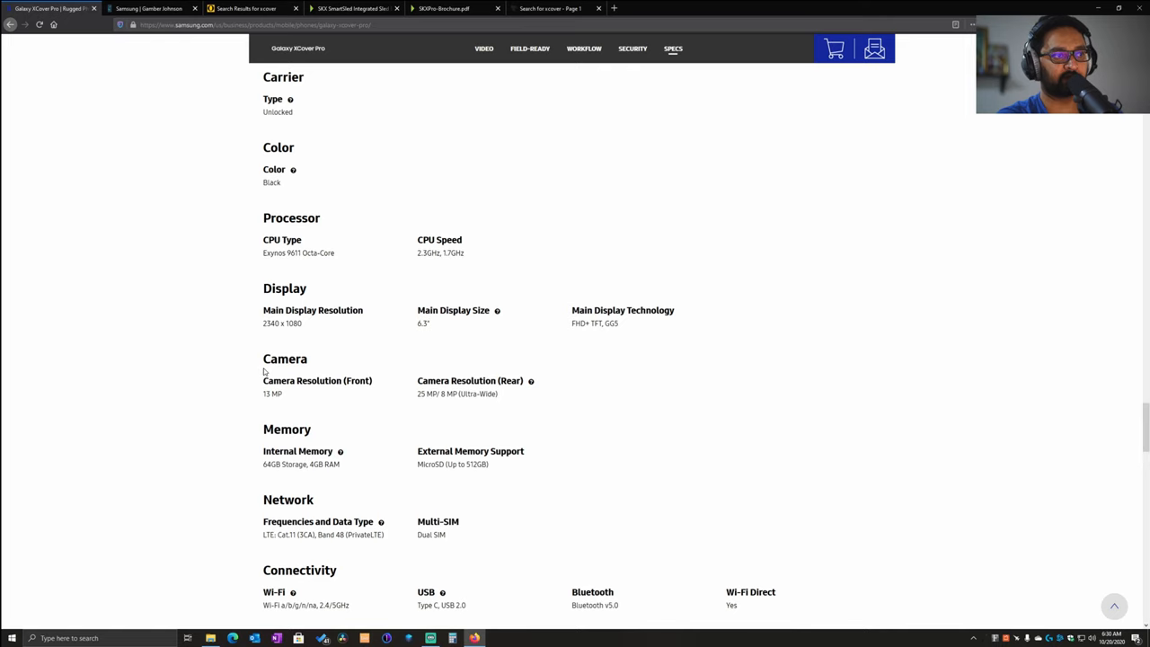
{"action": "scroll", "scroll_direction": "down", "scroll_amount": 3}
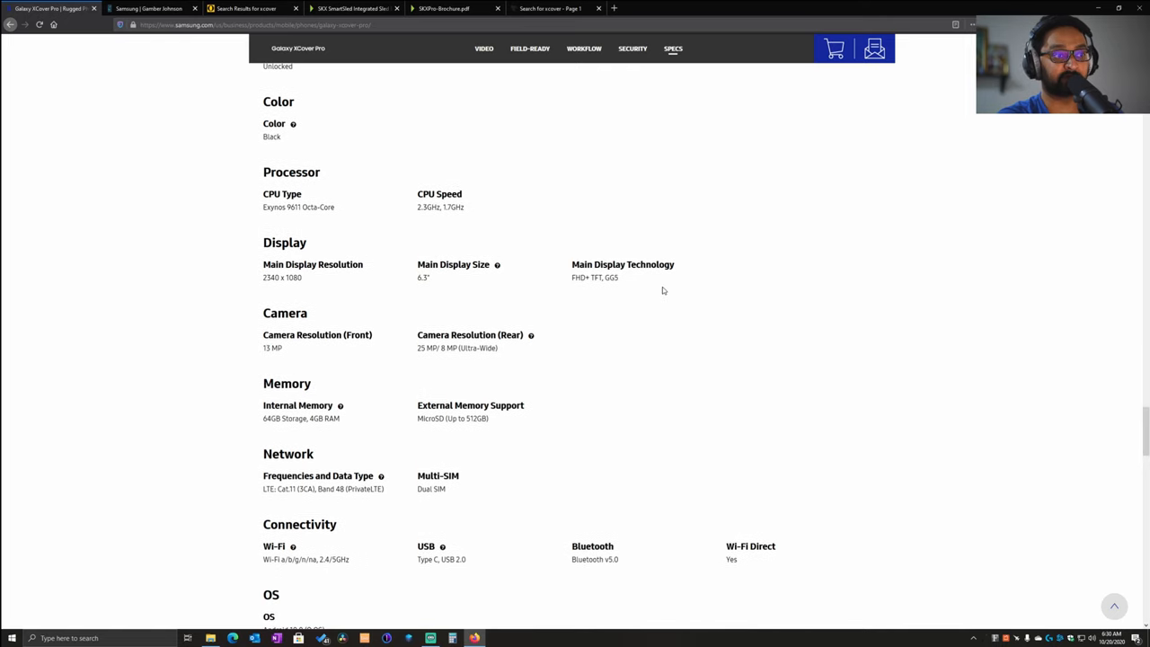
{"action": "mouse_move", "coordinate": [542, 417]}
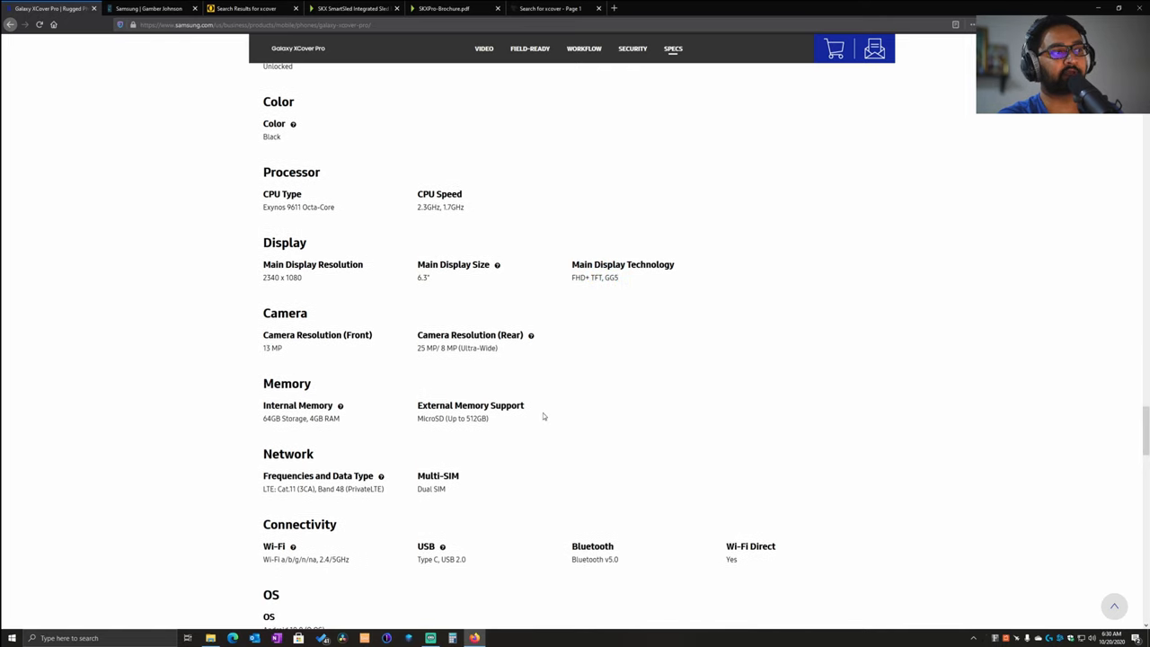
{"action": "mouse_move", "coordinate": [484, 397]}
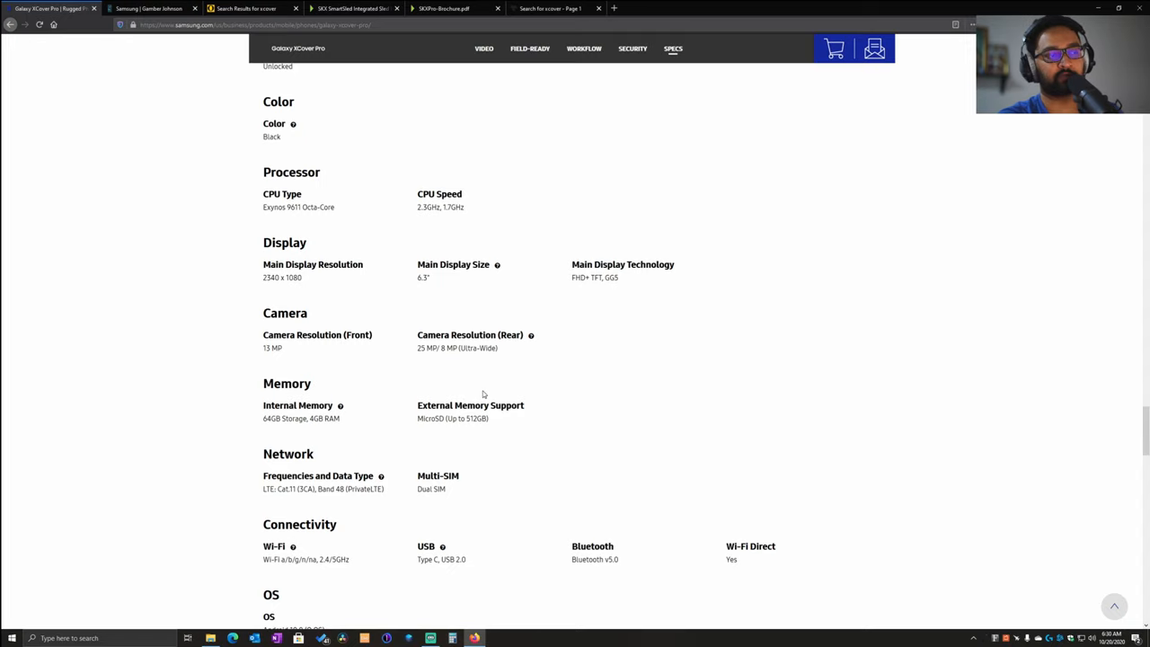
Select the front camera resolution figure, then continue to memory, network and connectivity specs
{"action": "double_click", "coordinate": [268, 349]}
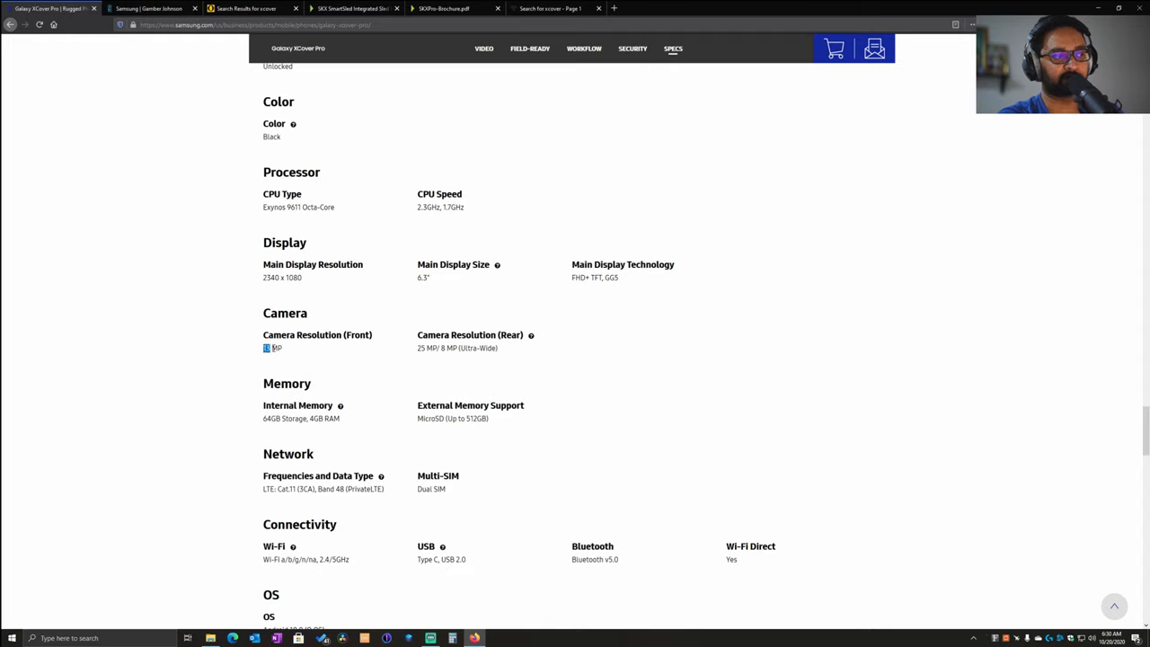
{"action": "double_click", "coordinate": [273, 348]}
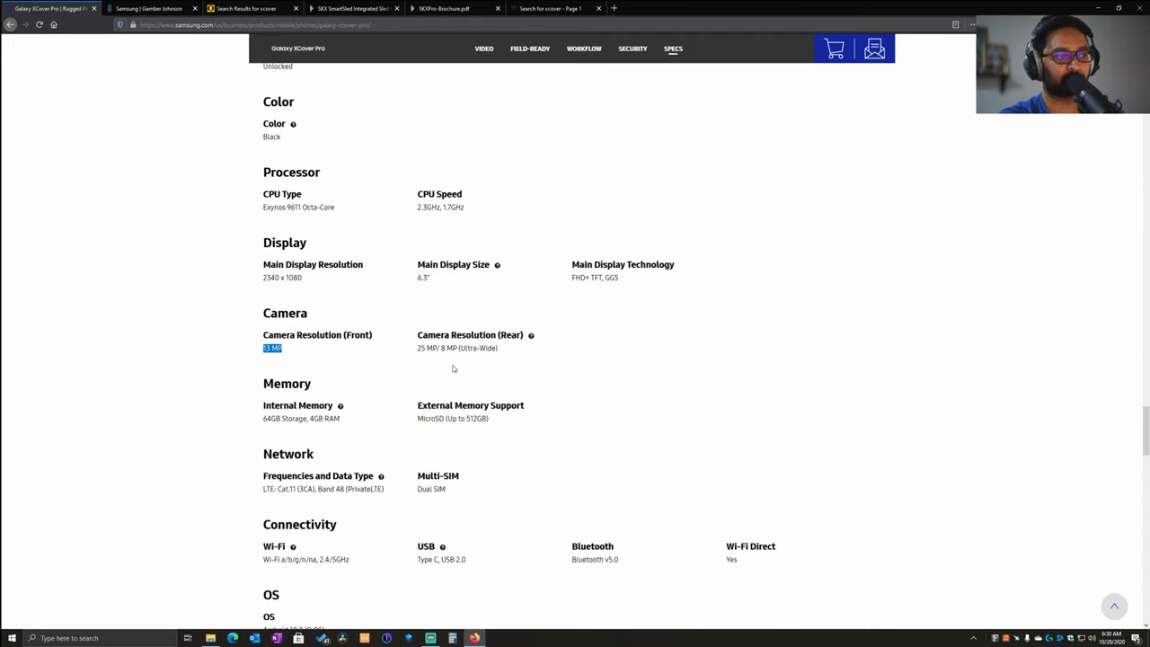
{"action": "scroll", "scroll_direction": "down", "scroll_amount": 3}
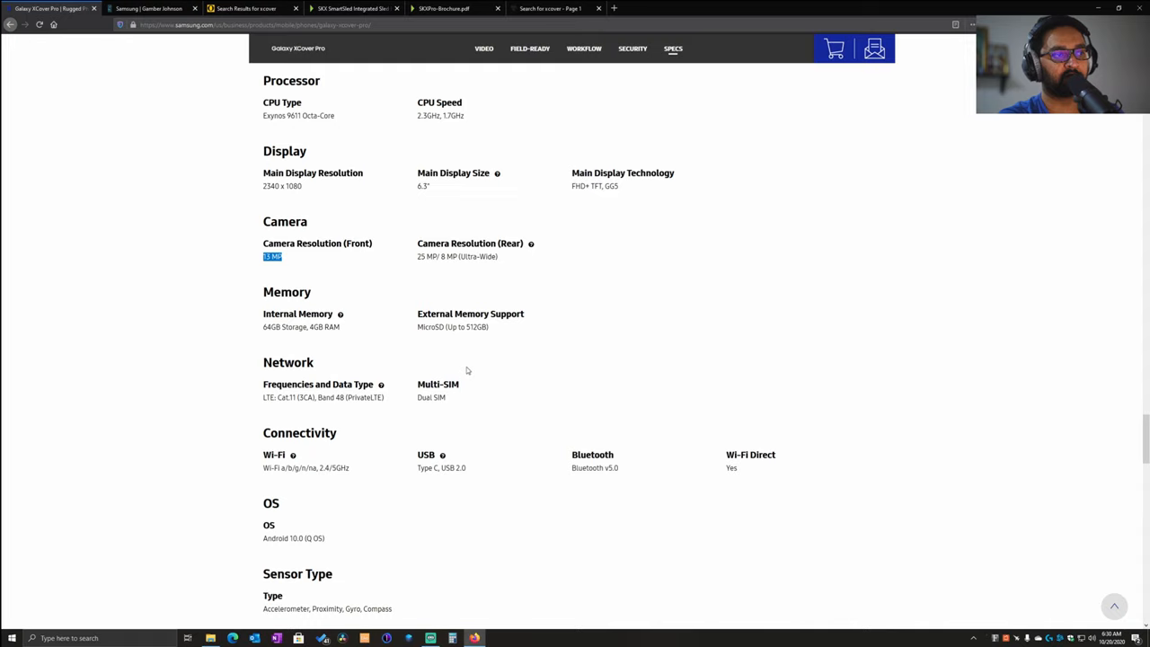
{"action": "mouse_move", "coordinate": [413, 337]}
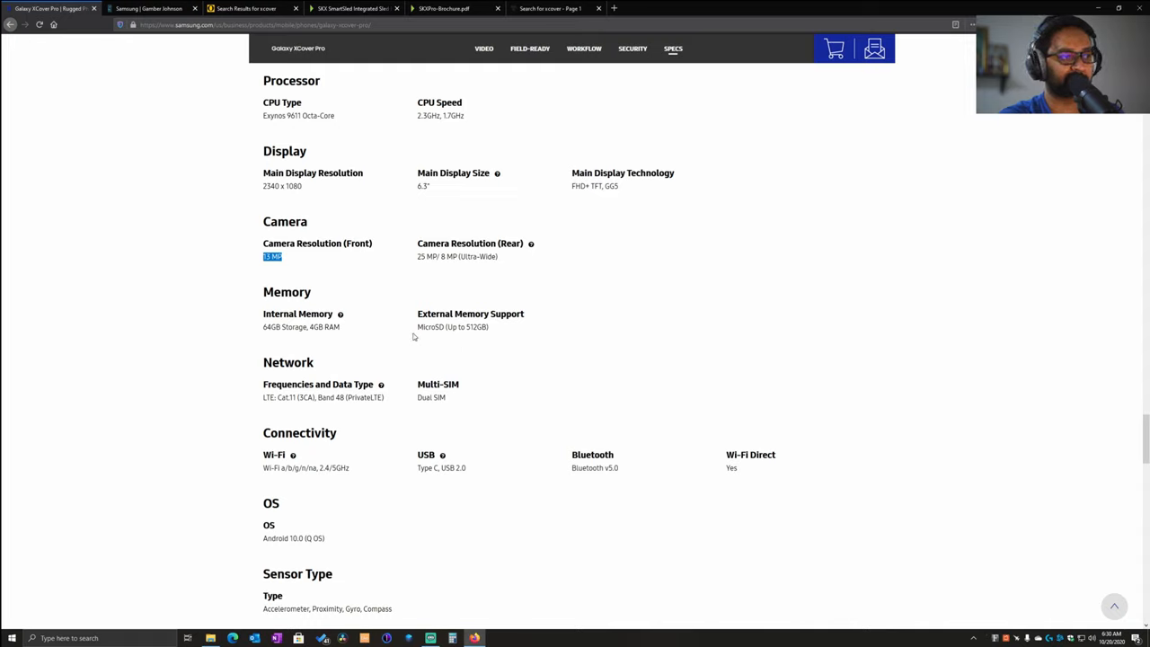
{"action": "mouse_move", "coordinate": [435, 327]}
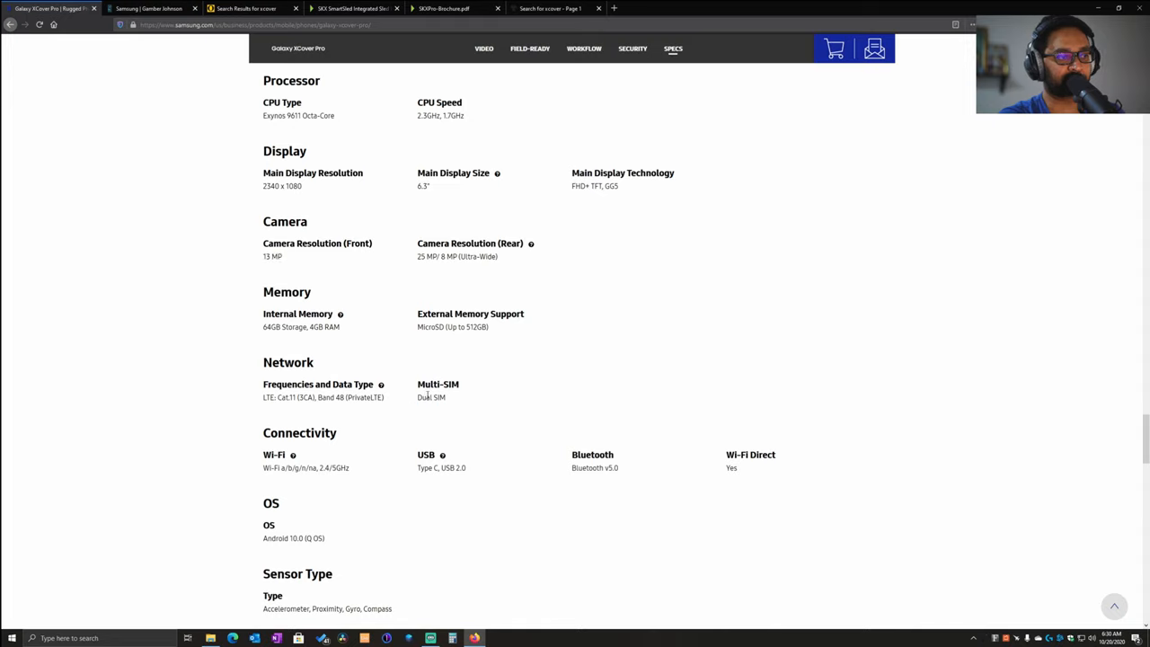
{"action": "mouse_move", "coordinate": [523, 361]}
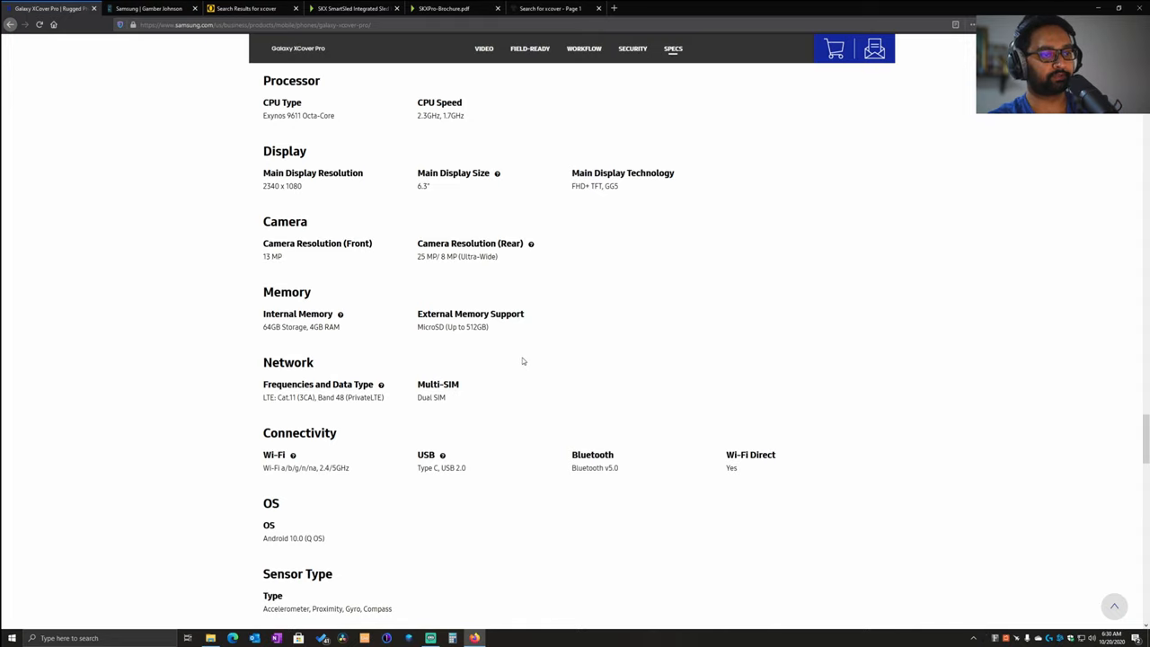
{"action": "mouse_move", "coordinate": [550, 387]}
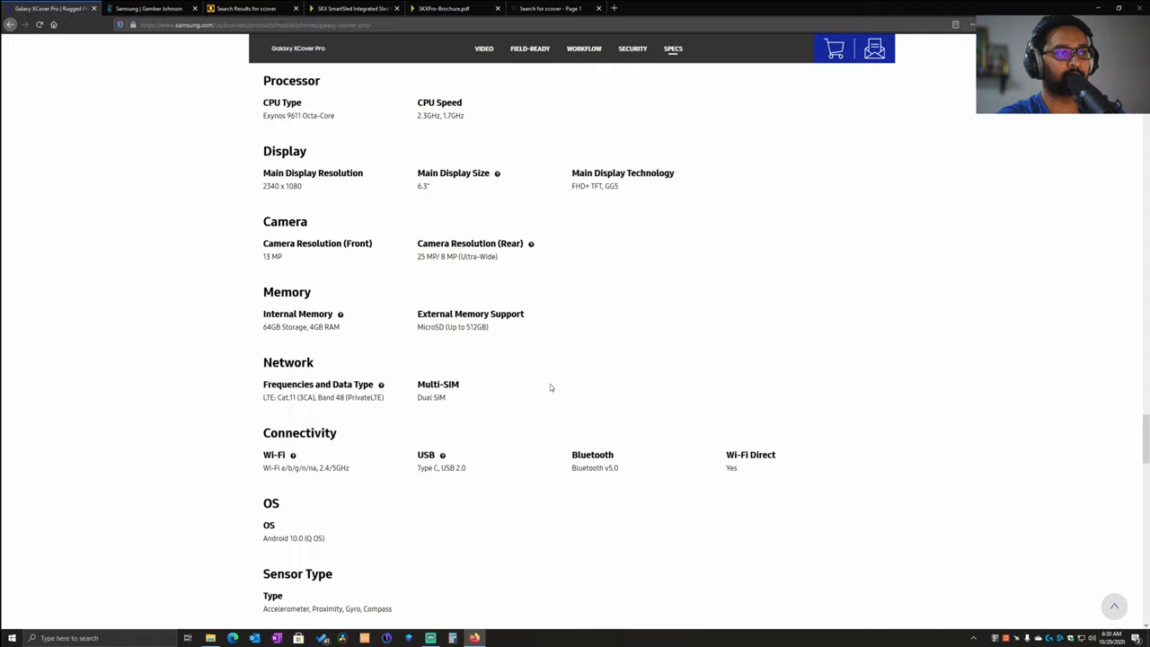
{"action": "mouse_move", "coordinate": [535, 393]}
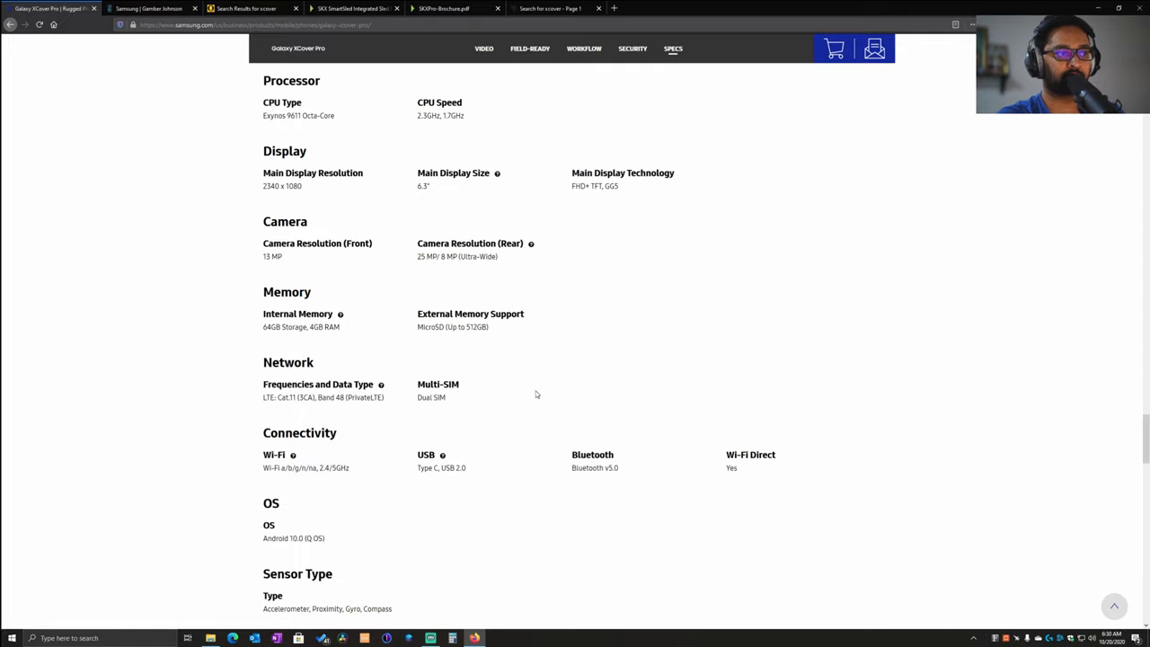
{"action": "mouse_move", "coordinate": [473, 345]}
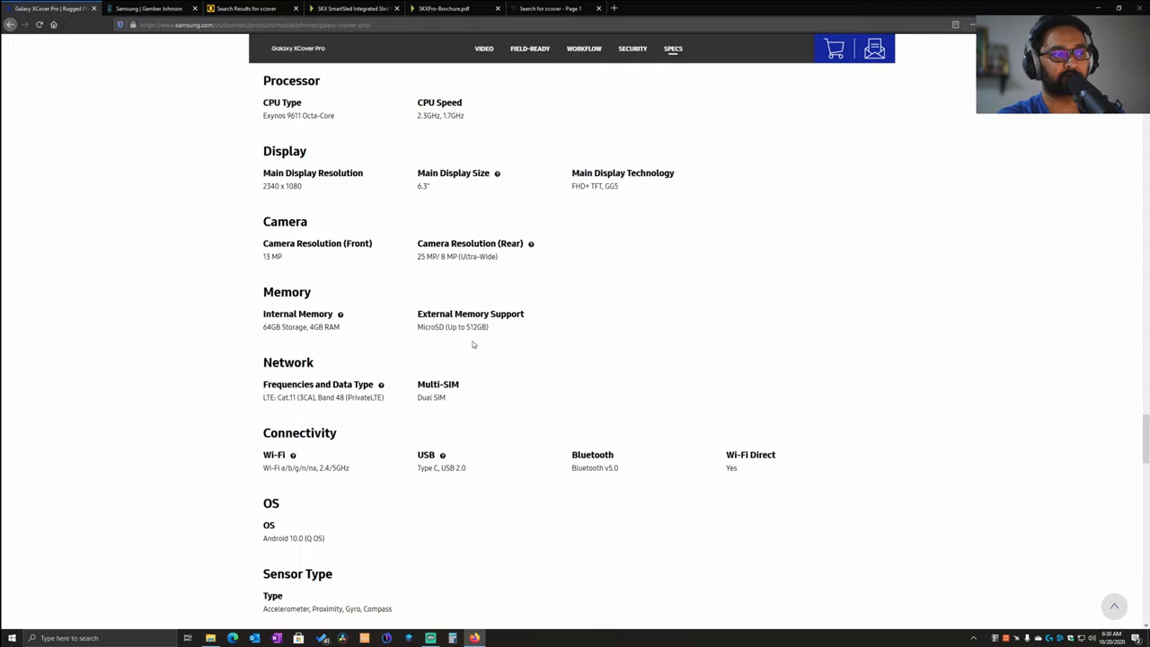
Scroll through the remaining specs and the One UI and push-to-talk workflow features
{"action": "scroll", "scroll_direction": "down", "scroll_amount": 3}
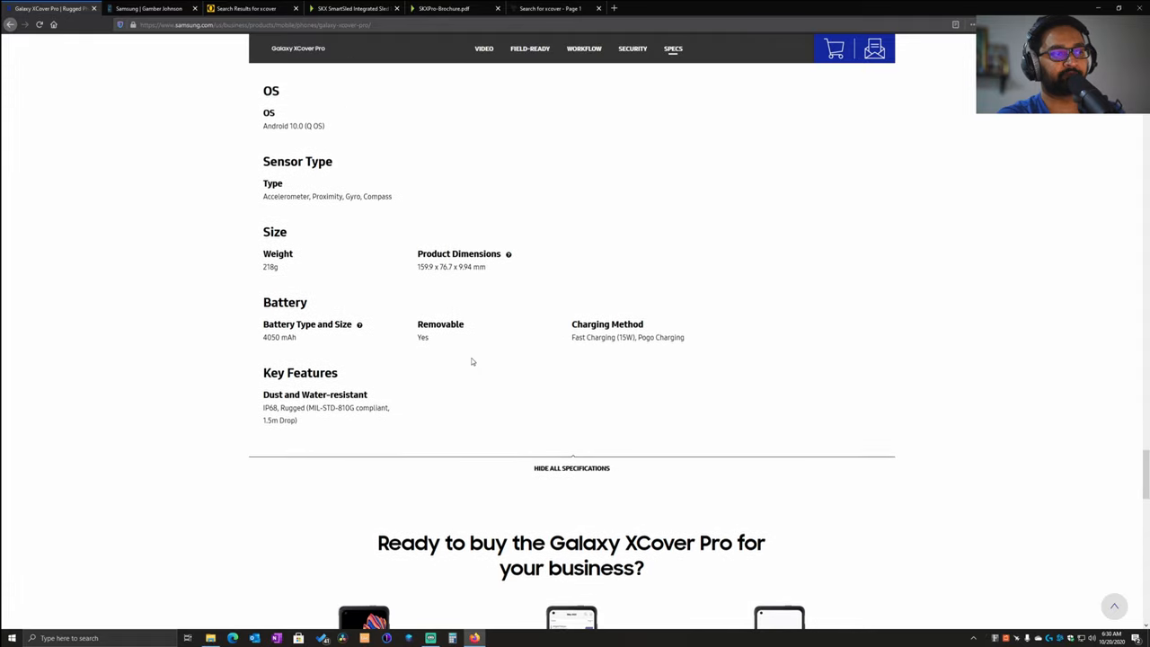
{"action": "scroll", "scroll_direction": "up", "scroll_amount": 3}
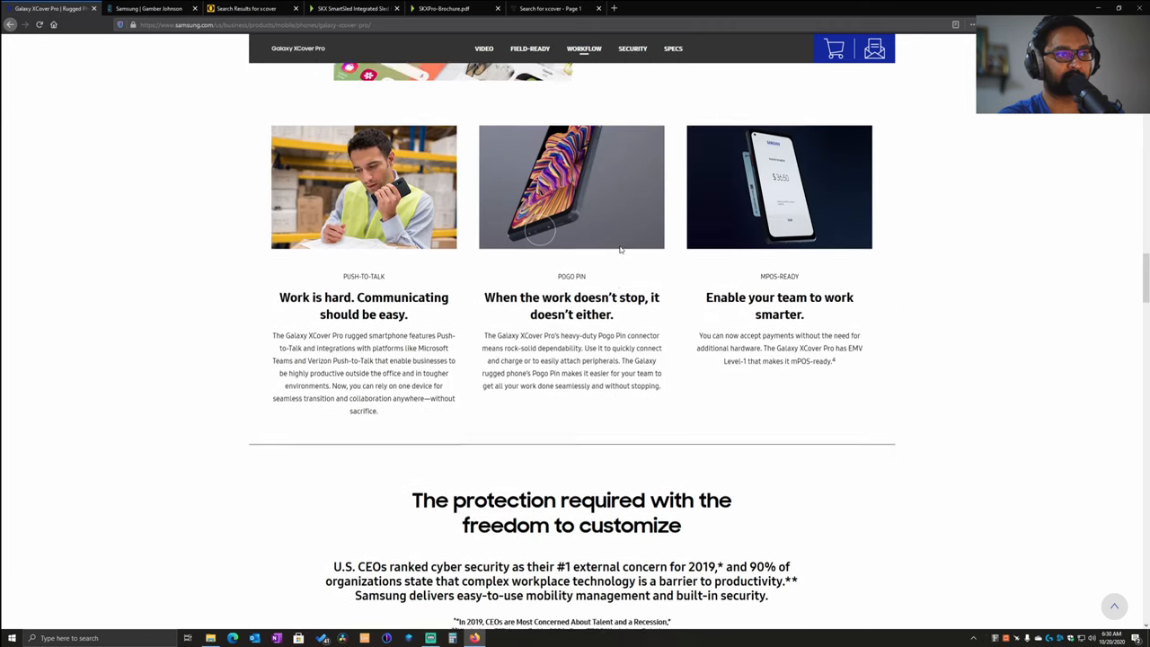
{"action": "scroll", "scroll_direction": "down", "scroll_amount": 3}
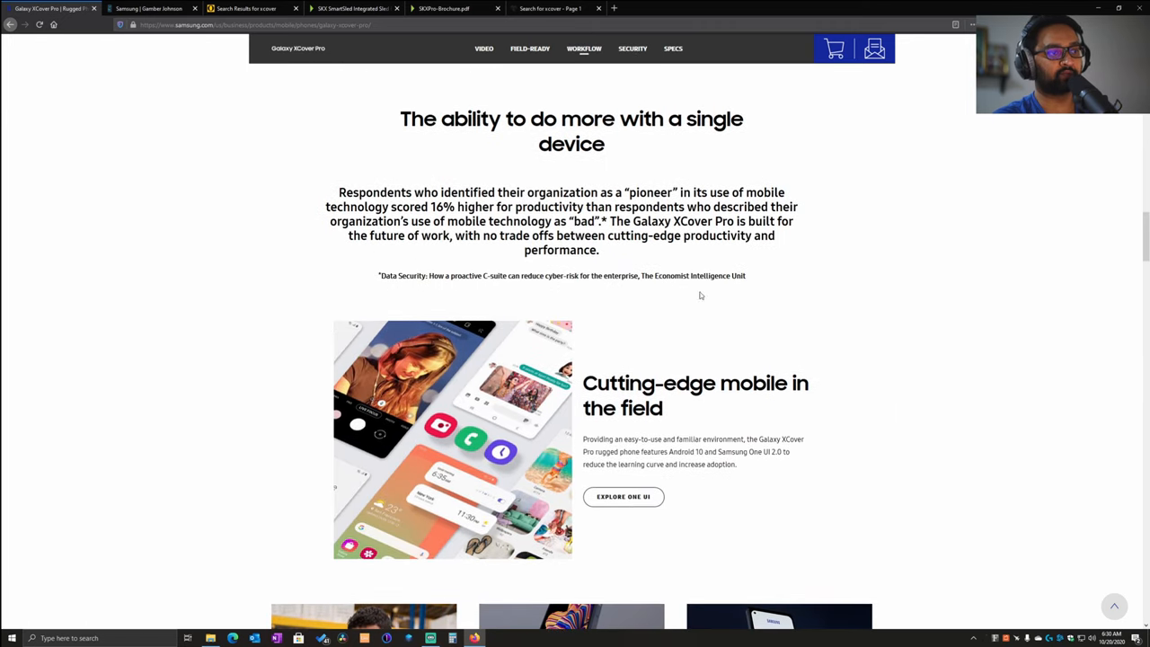
{"action": "mouse_move", "coordinate": [624, 351]}
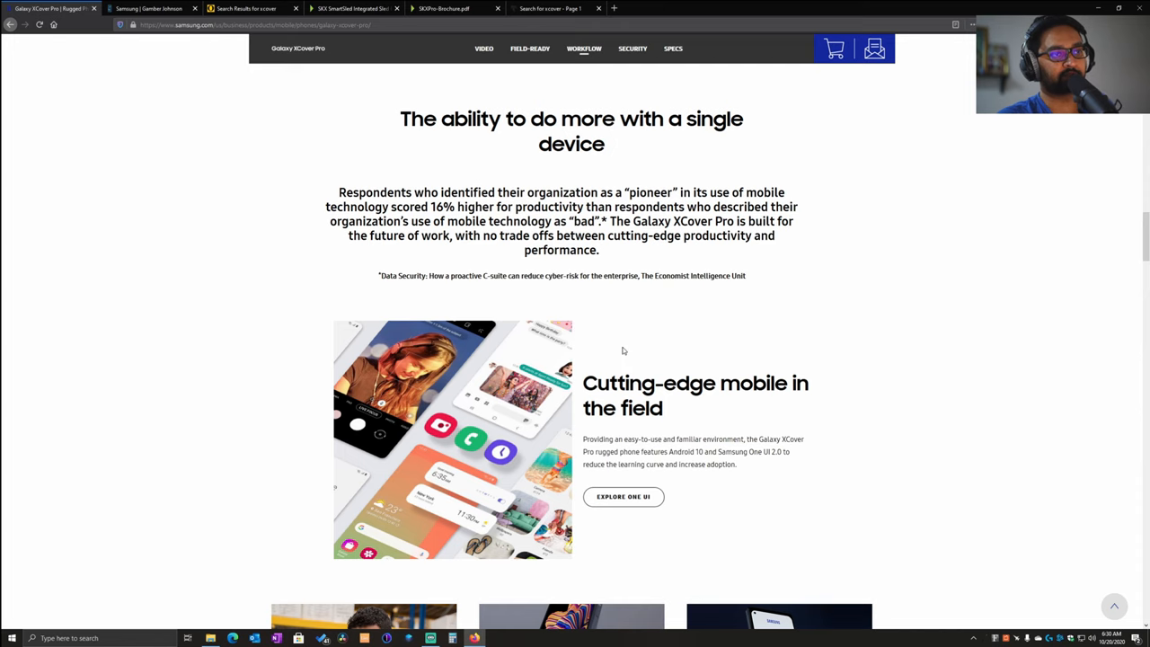
{"action": "scroll", "scroll_direction": "down", "scroll_amount": 3}
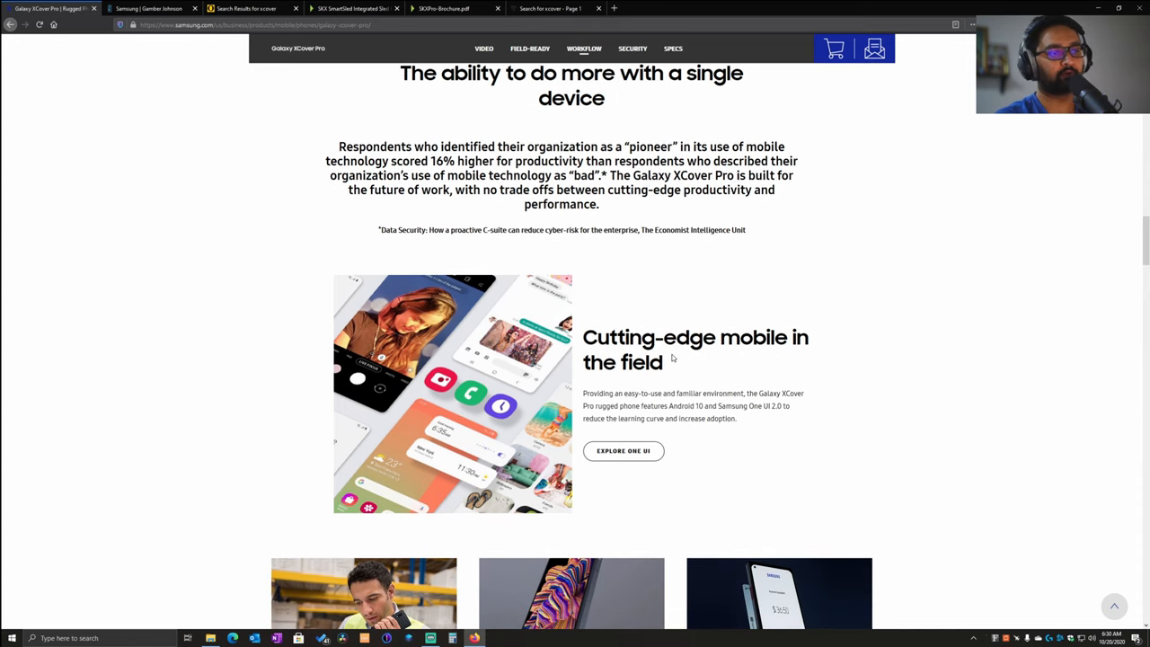
{"action": "mouse_move", "coordinate": [683, 356]}
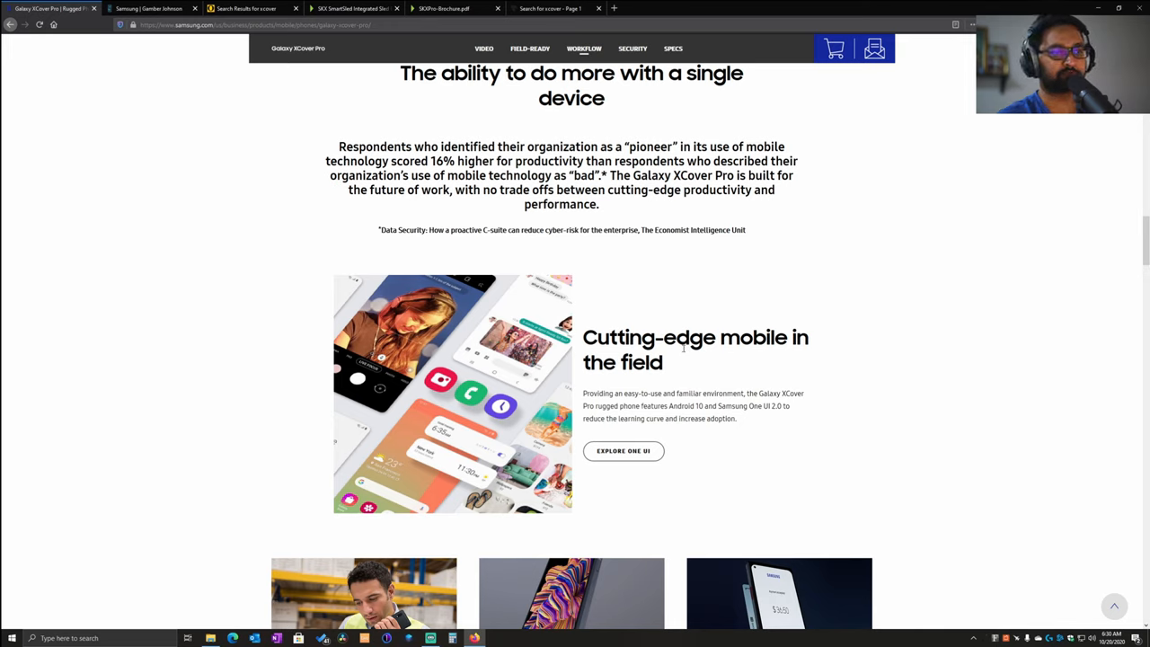
{"action": "mouse_move", "coordinate": [698, 376]}
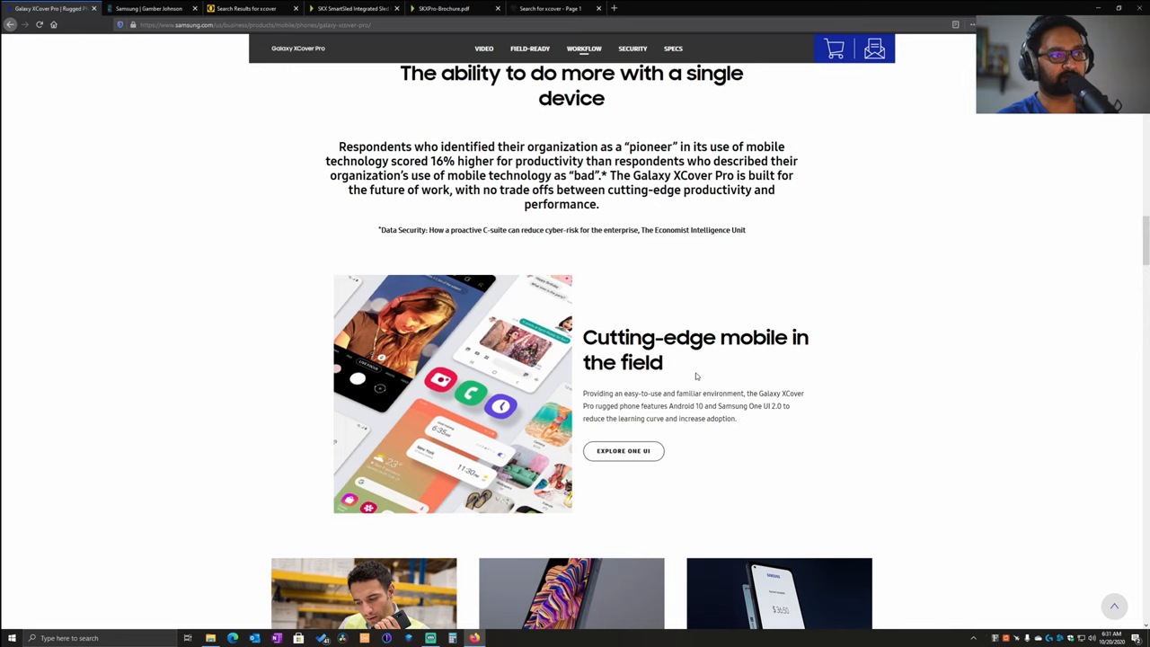
{"action": "mouse_move", "coordinate": [694, 370]}
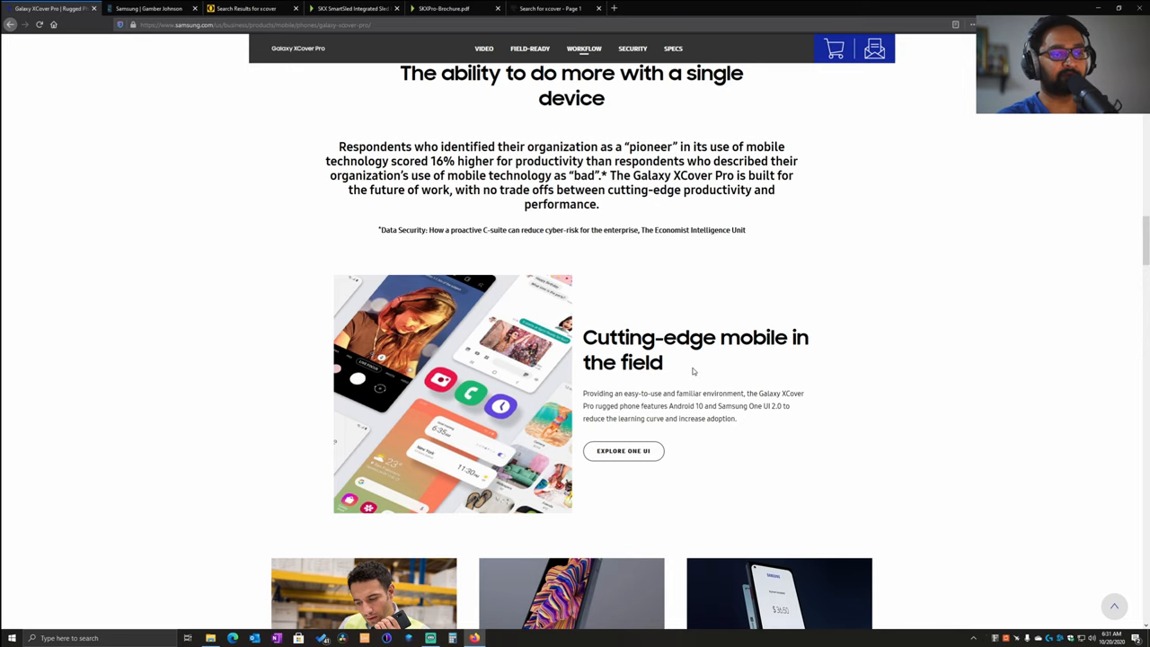
{"action": "scroll", "scroll_direction": "down", "scroll_amount": 3}
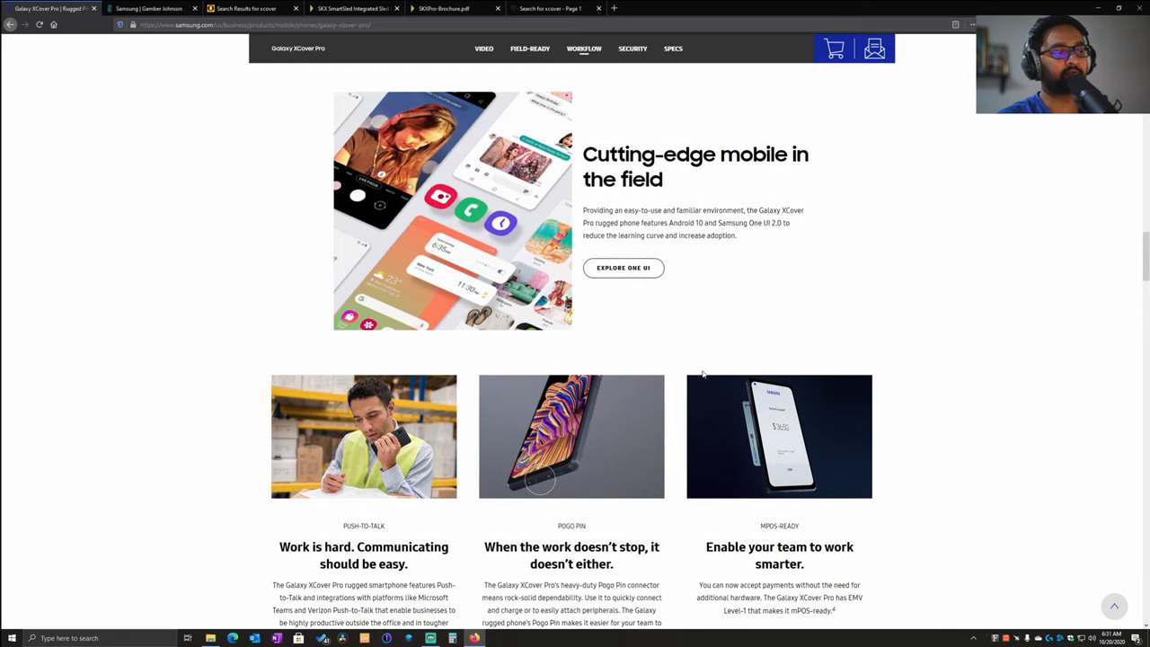
Continue past the Pogo pin and mPOS sections and return to the page's top banner
{"action": "scroll", "scroll_direction": "down", "scroll_amount": 3}
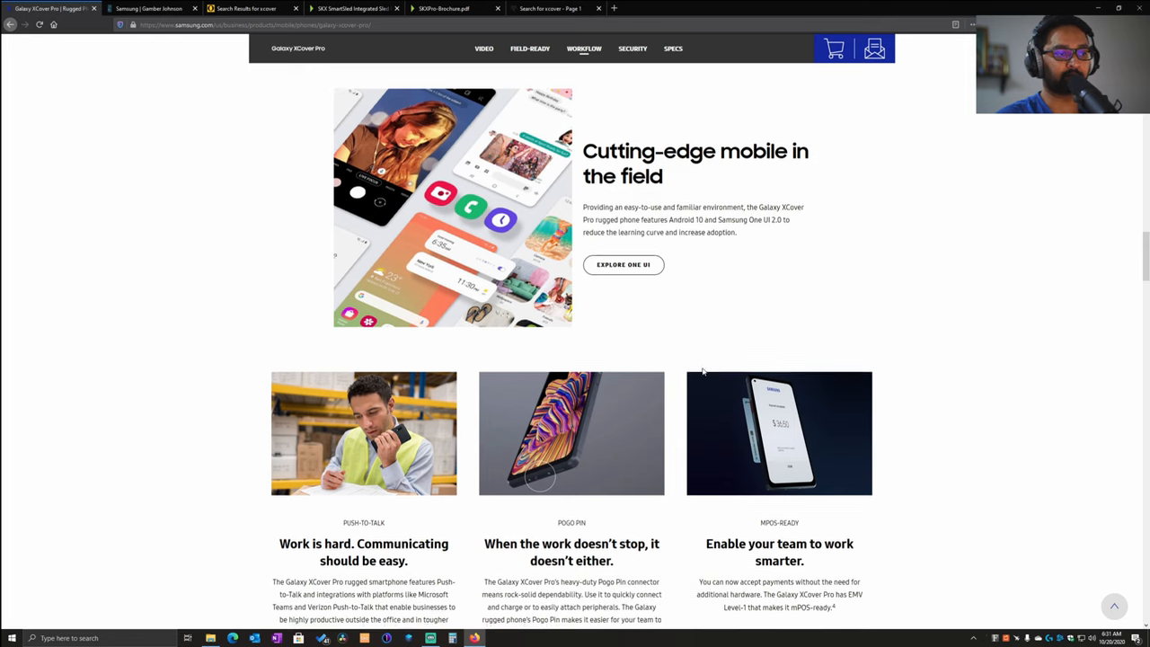
{"action": "scroll", "scroll_direction": "down", "scroll_amount": 3}
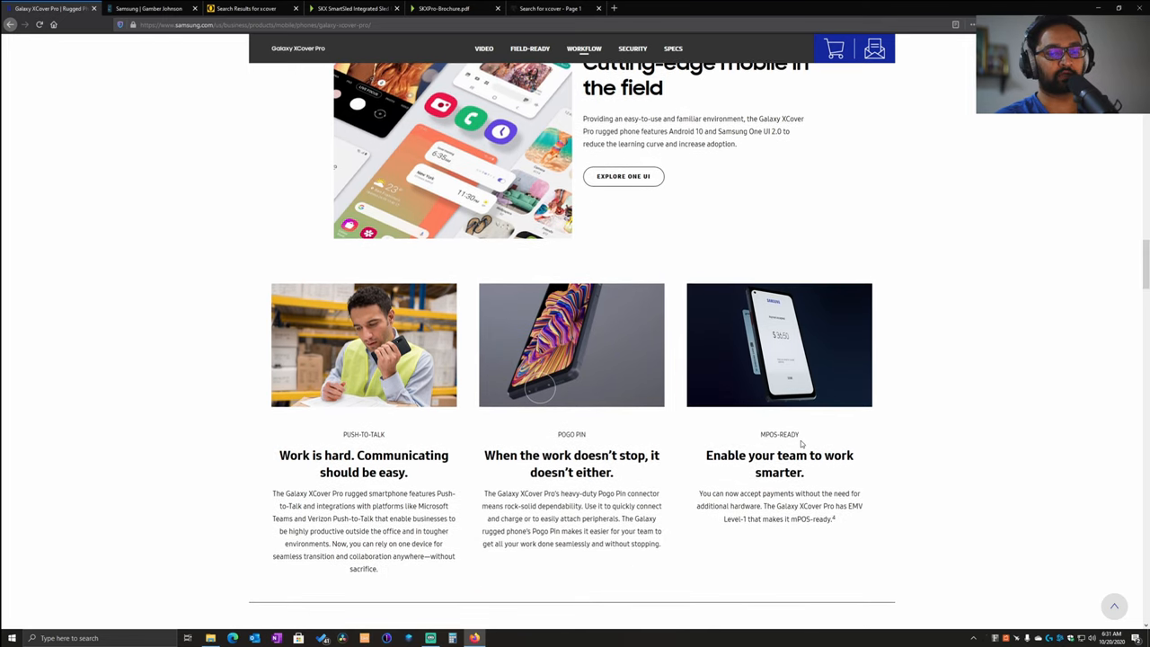
{"action": "mouse_move", "coordinate": [796, 431]}
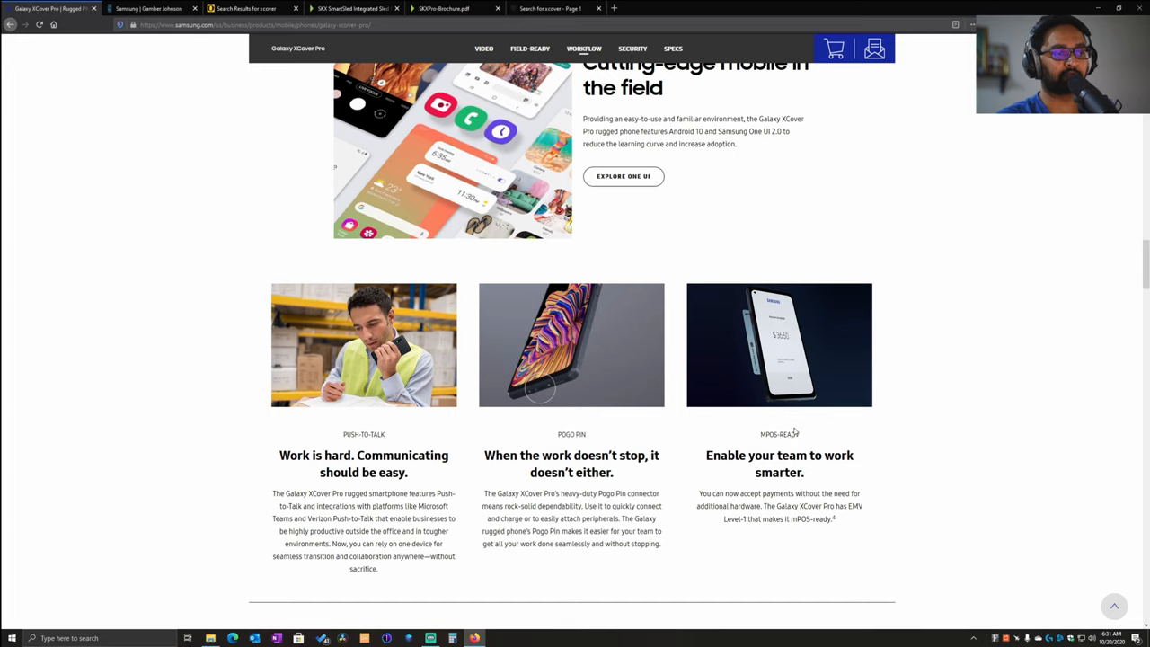
{"action": "mouse_move", "coordinate": [788, 445]}
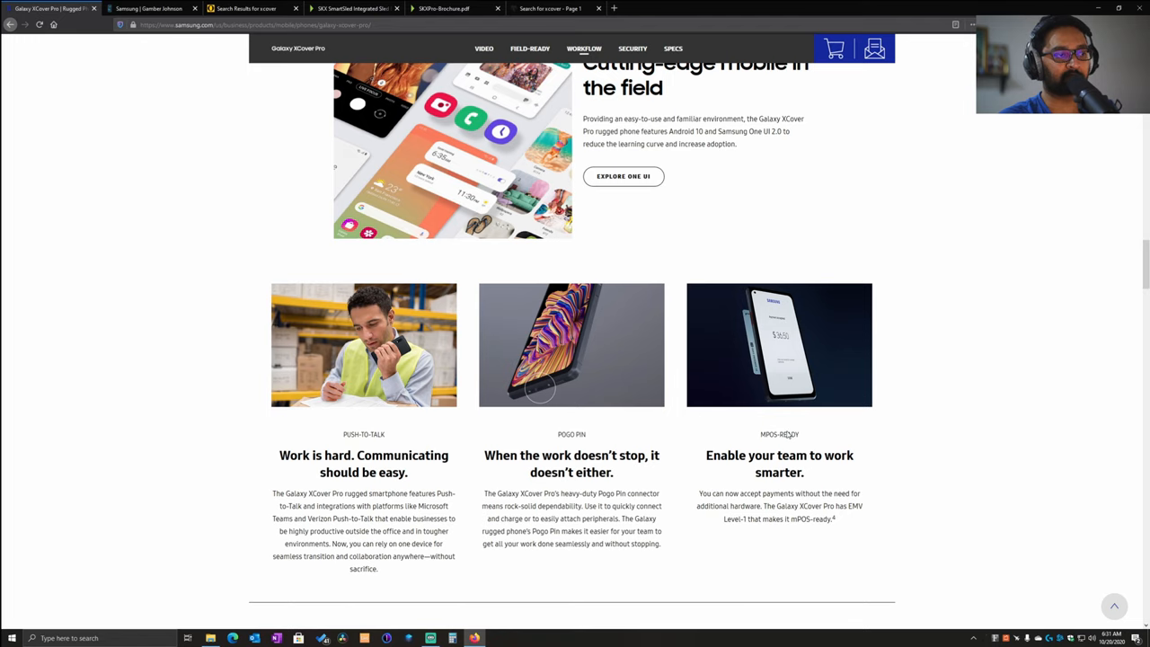
{"action": "scroll", "scroll_direction": "down", "scroll_amount": 3}
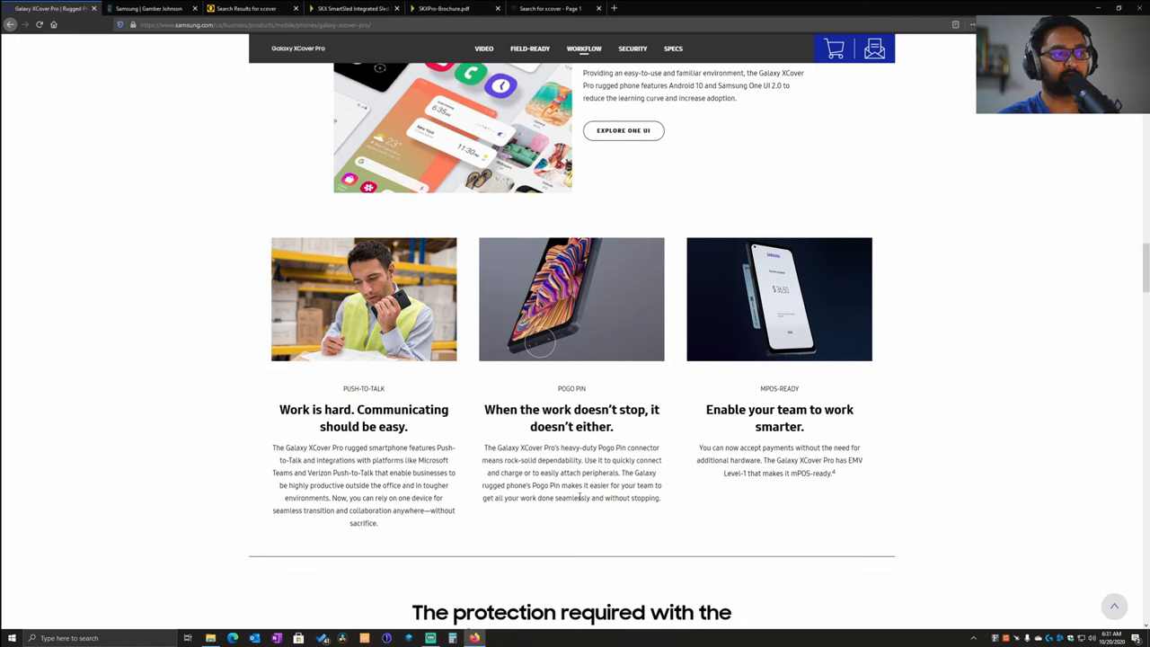
{"action": "mouse_move", "coordinate": [421, 461]}
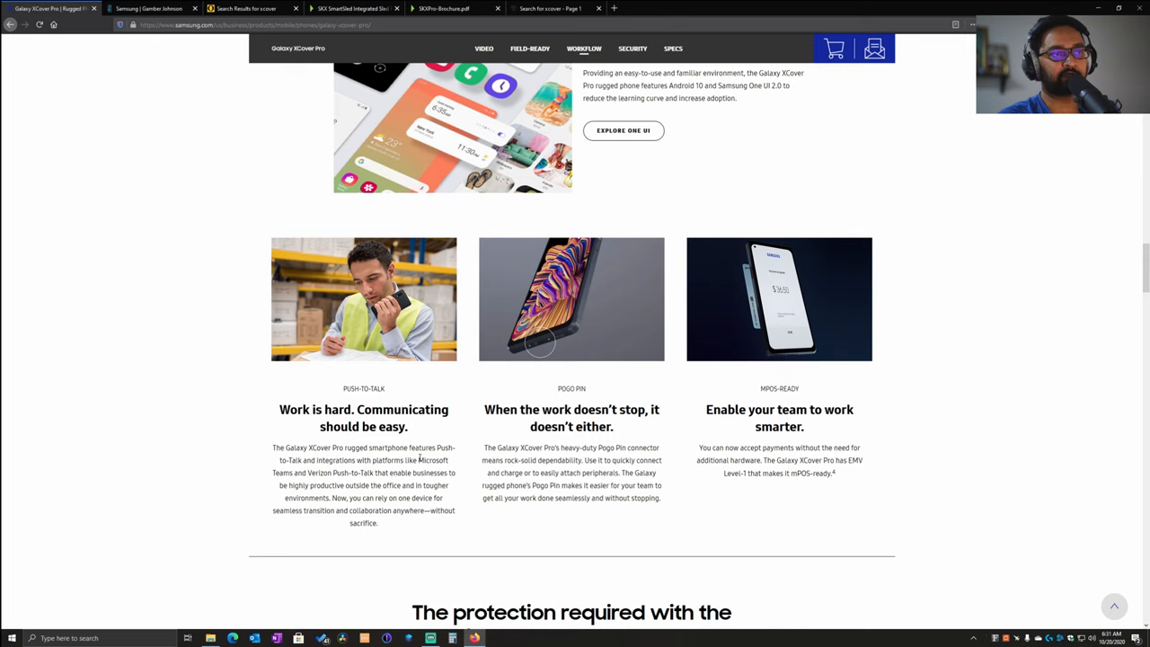
{"action": "scroll", "scroll_direction": "down", "scroll_amount": 3}
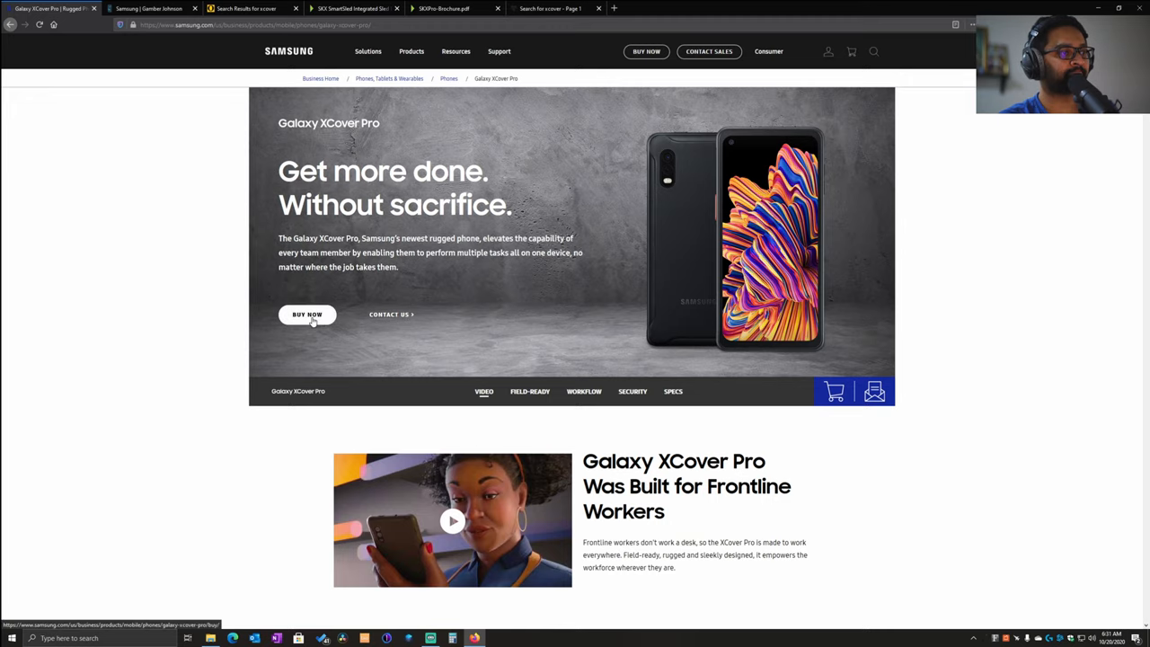
Scroll back down past the field-ready sections to the Push-to-Talk, Pogo Pin and mPOS-ready cards
{"action": "scroll", "scroll_direction": "down", "scroll_amount": 3}
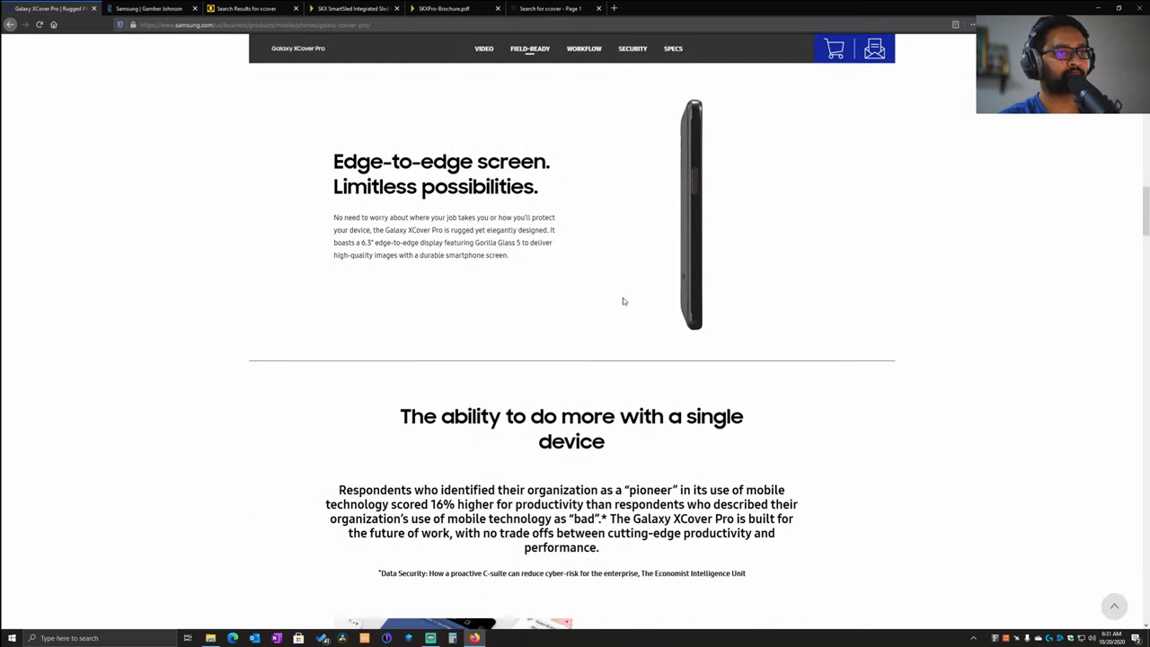
{"action": "scroll", "scroll_direction": "up", "scroll_amount": 3}
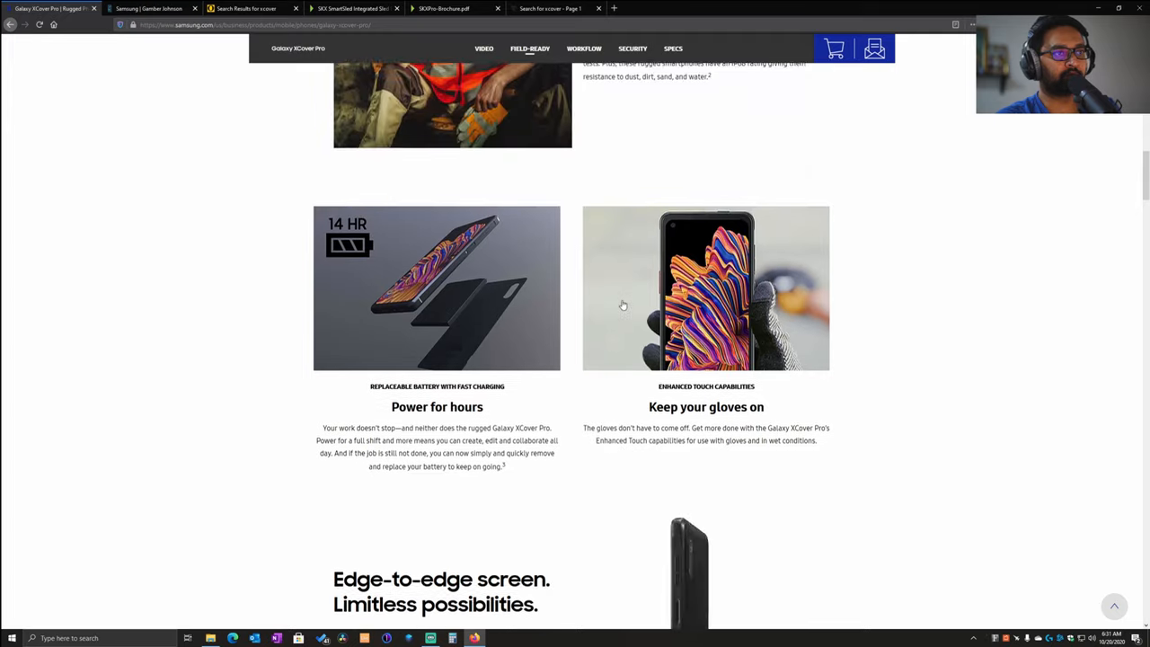
{"action": "scroll", "scroll_direction": "down", "scroll_amount": 3}
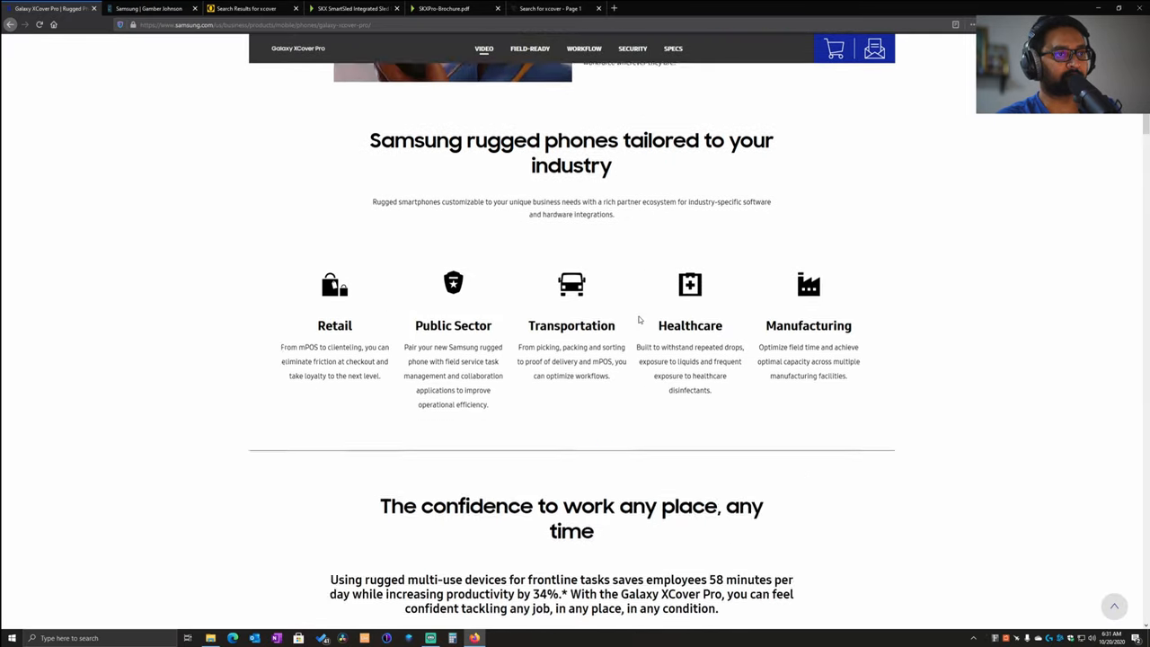
{"action": "scroll", "scroll_direction": "down", "scroll_amount": 3}
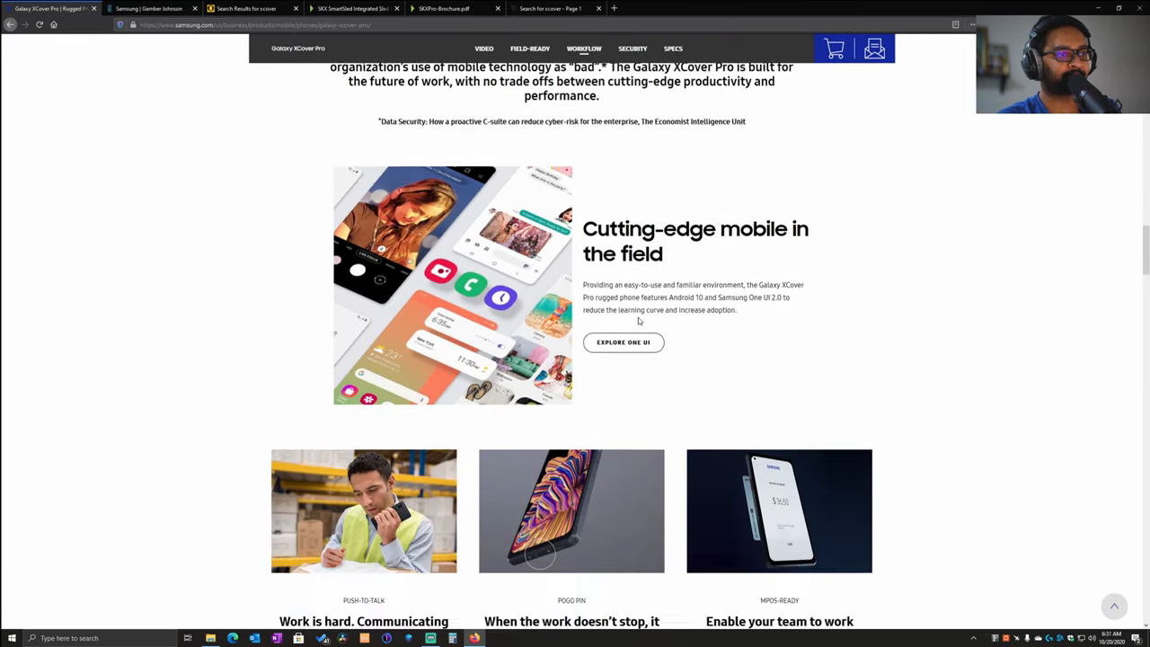
{"action": "scroll", "scroll_direction": "down", "scroll_amount": 3}
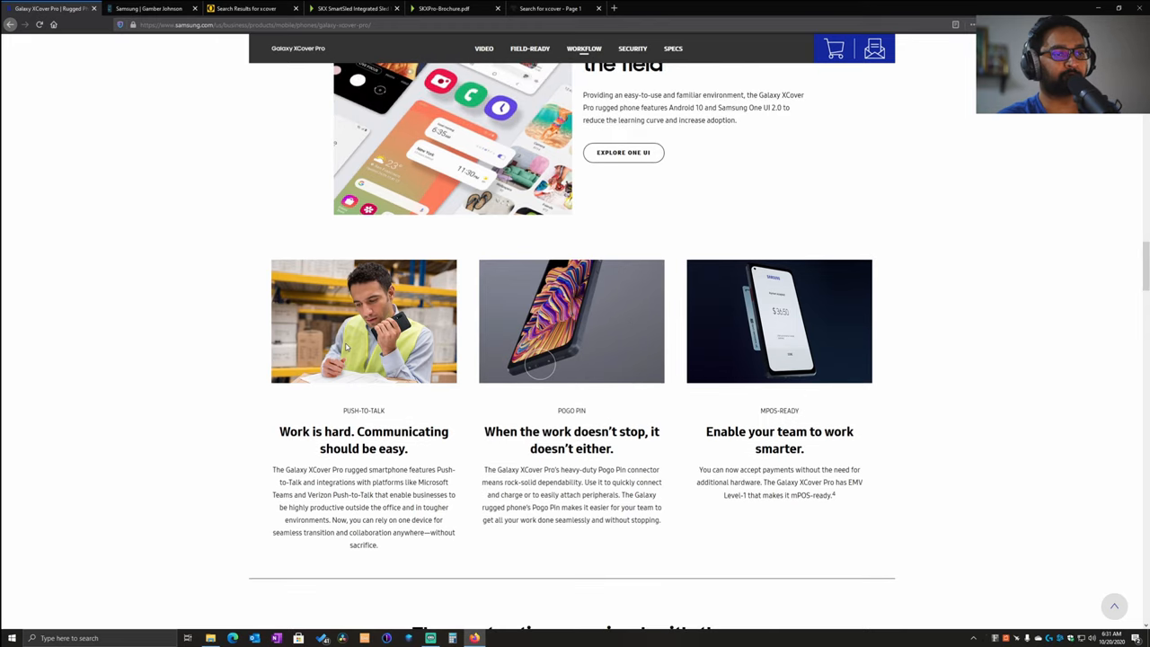
{"action": "scroll", "scroll_direction": "down", "scroll_amount": 3}
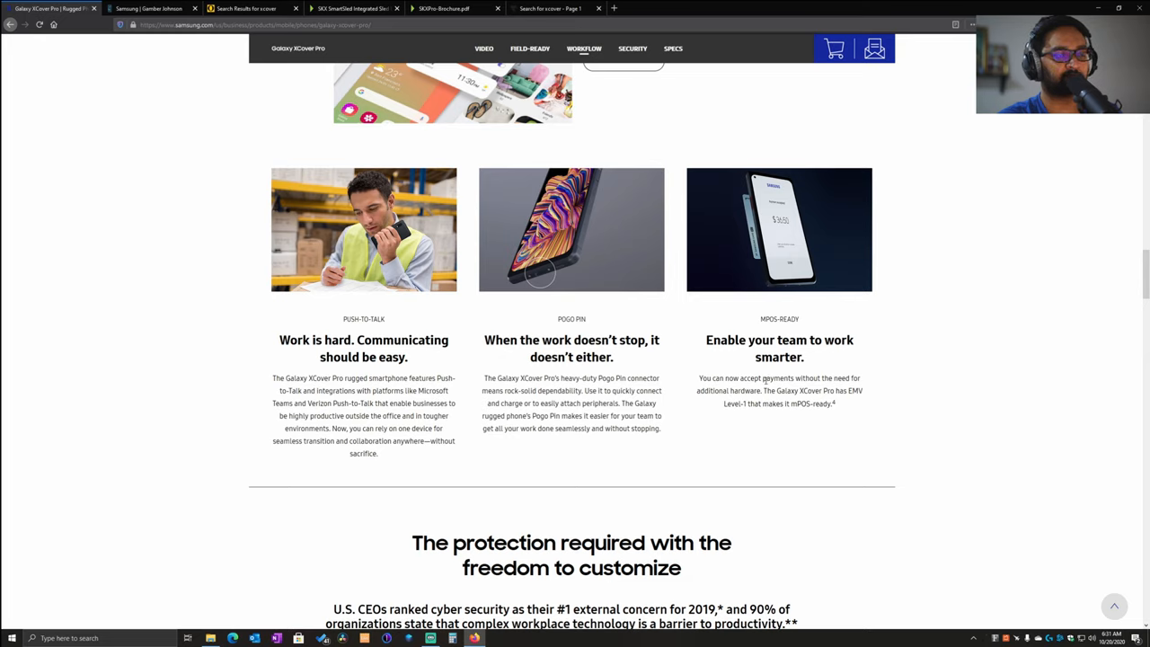
{"action": "mouse_move", "coordinate": [432, 345]}
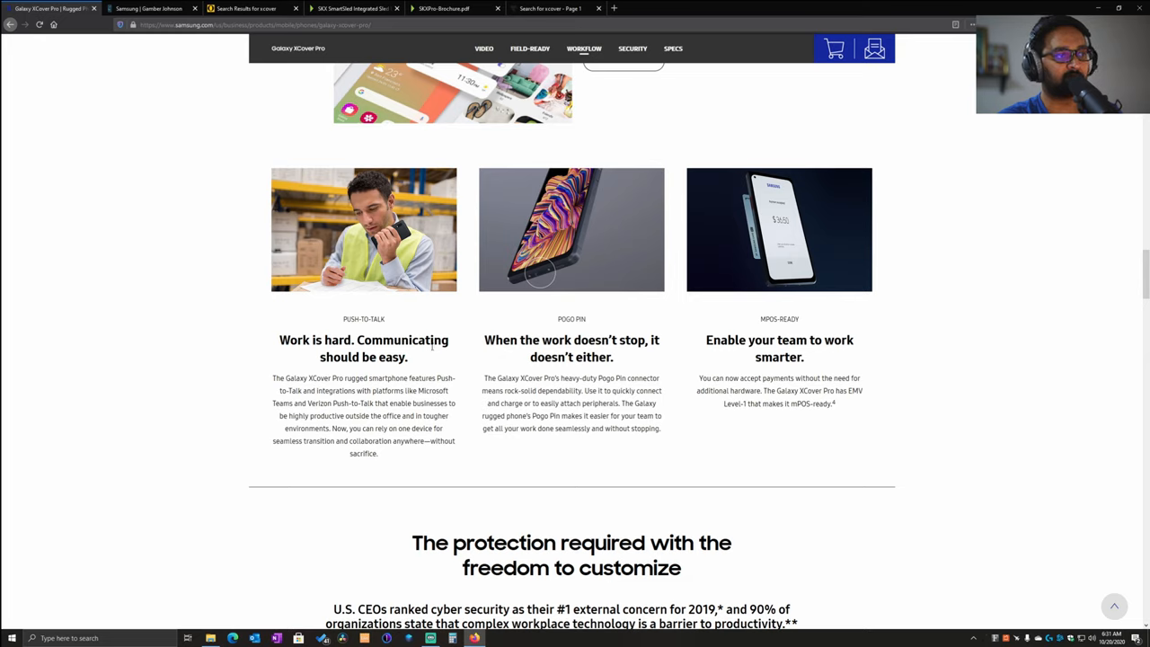
{"action": "mouse_move", "coordinate": [399, 273]}
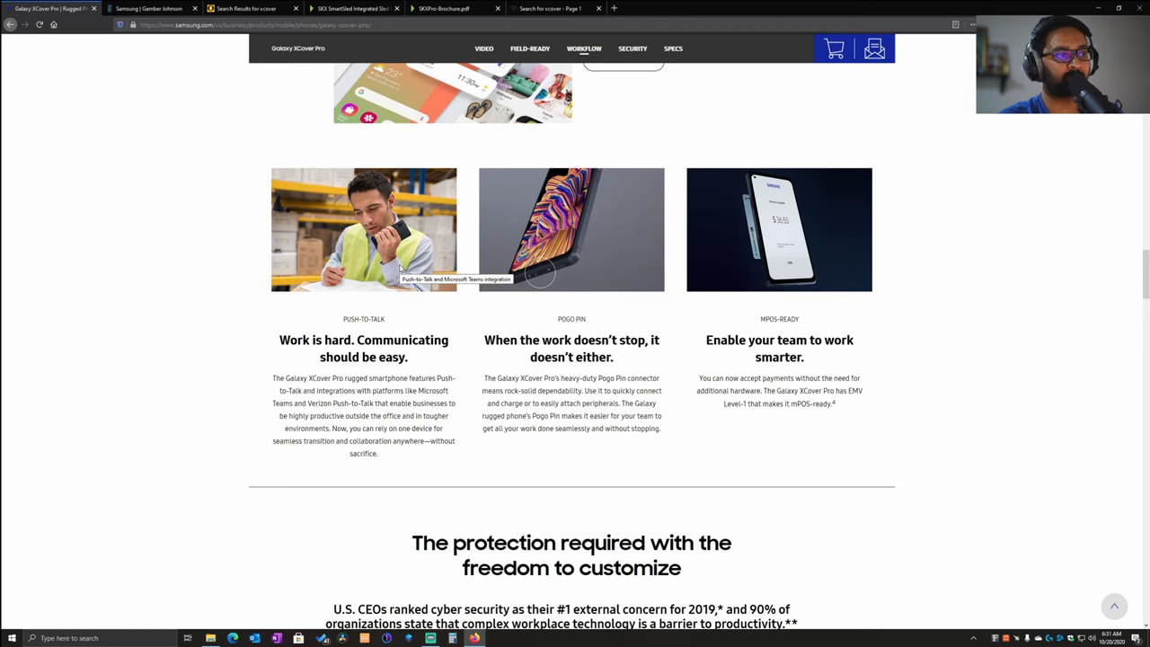
{"action": "mouse_move", "coordinate": [374, 387]}
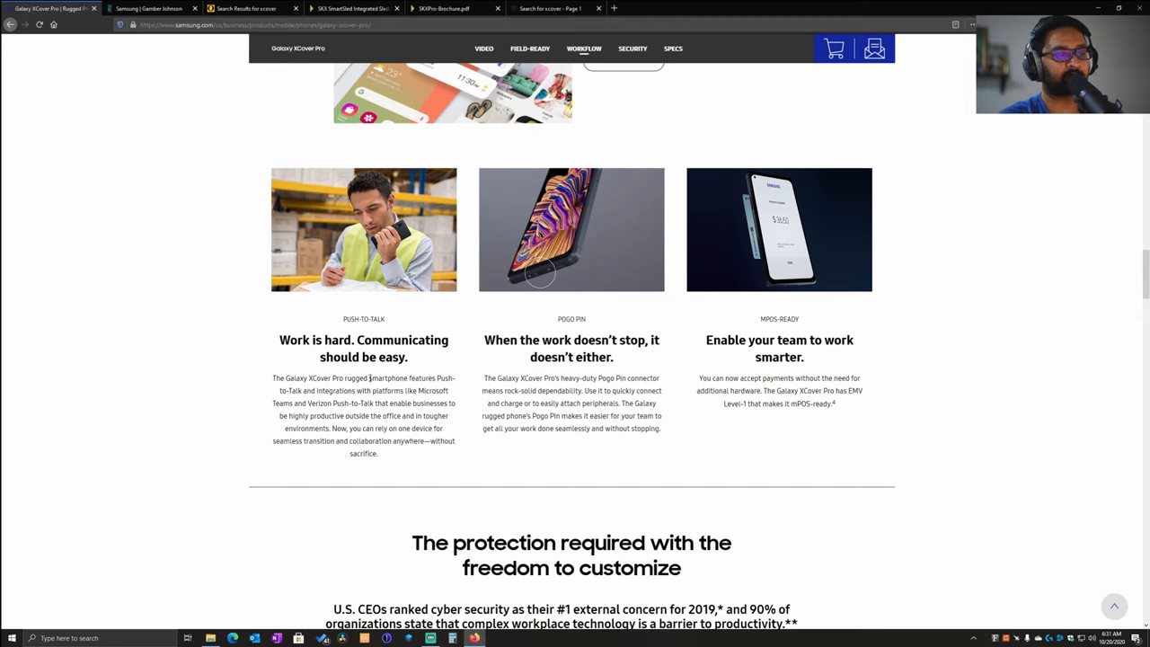
{"action": "double_click", "coordinate": [363, 318]}
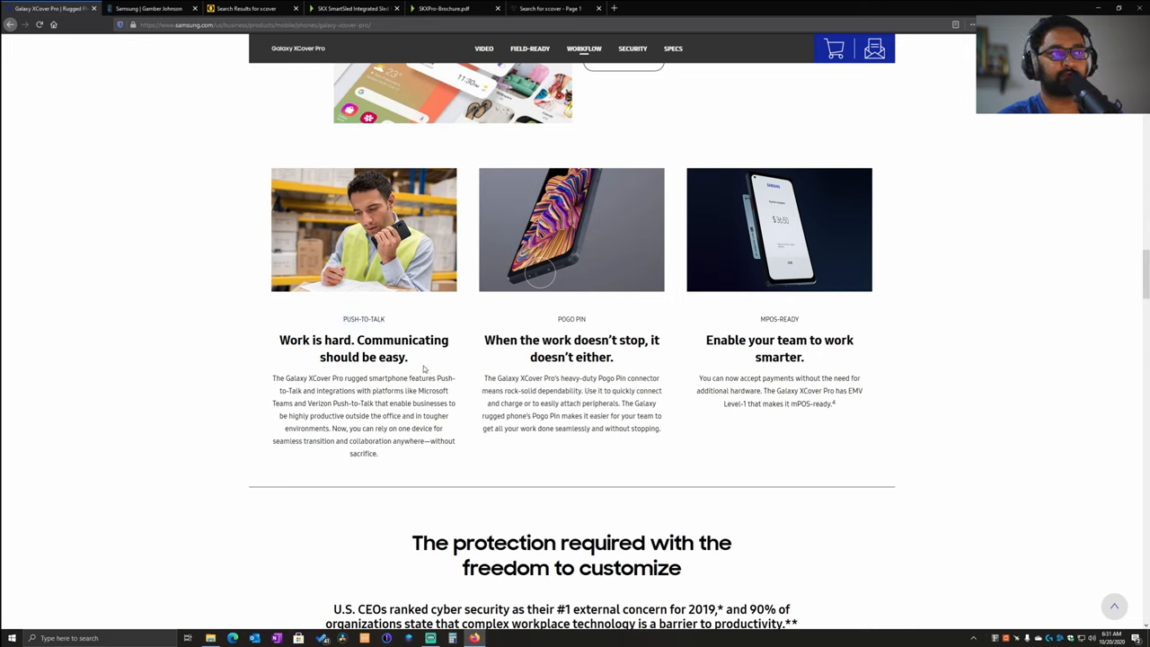
{"action": "mouse_move", "coordinate": [599, 331]}
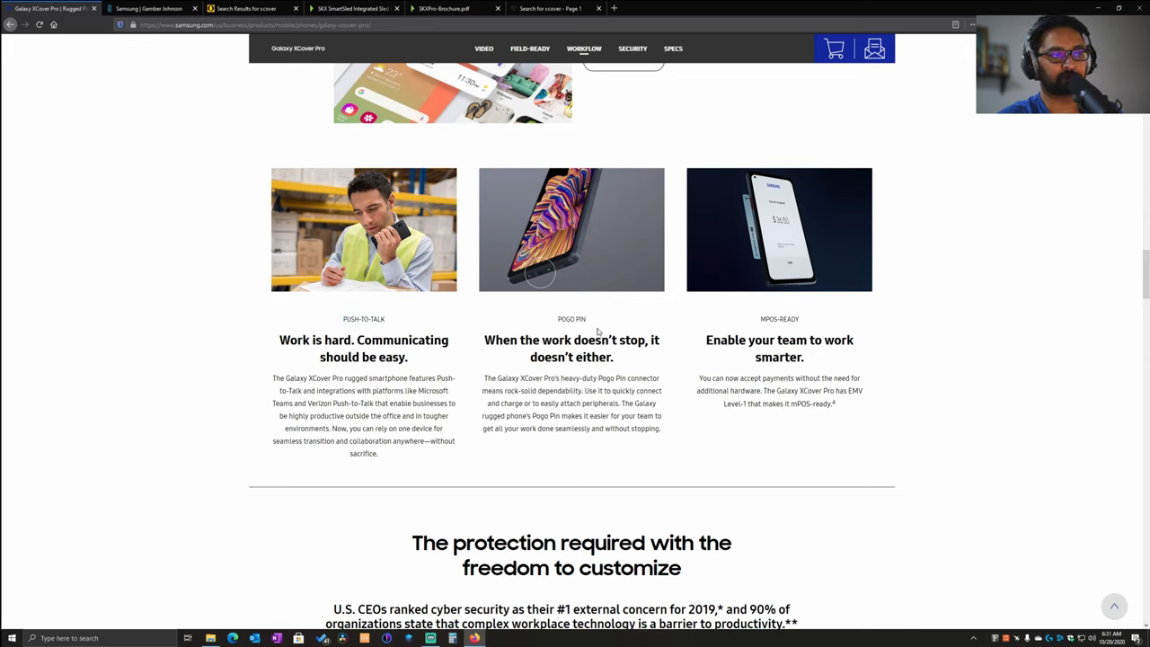
{"action": "mouse_move", "coordinate": [543, 345]}
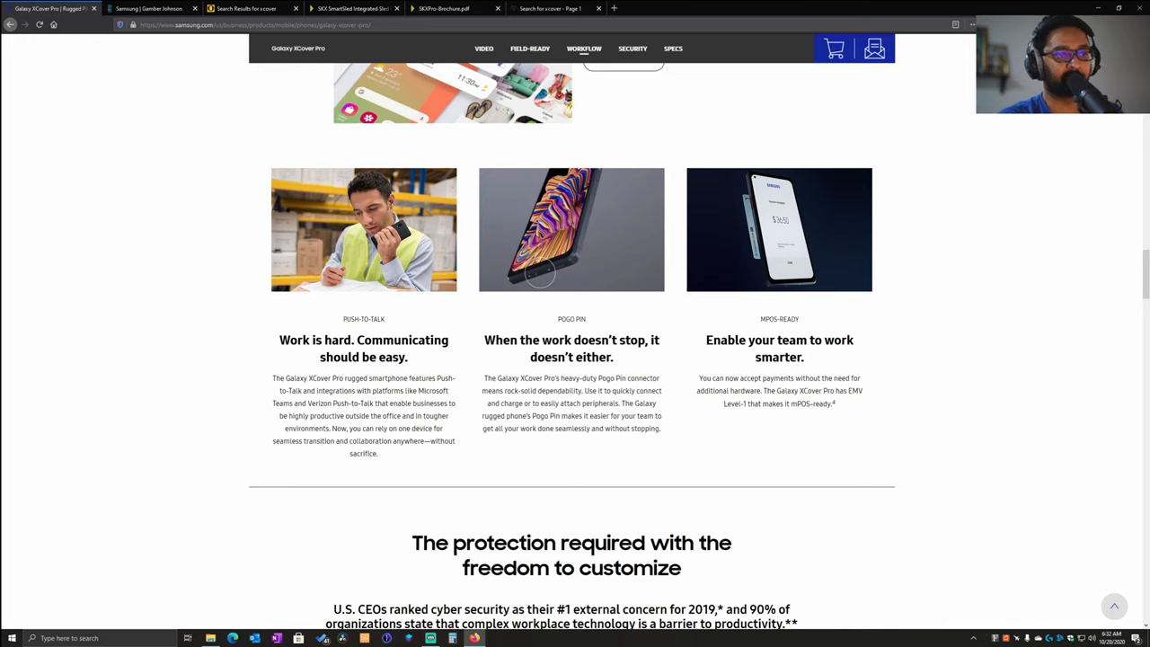
{"action": "double_click", "coordinate": [778, 320]}
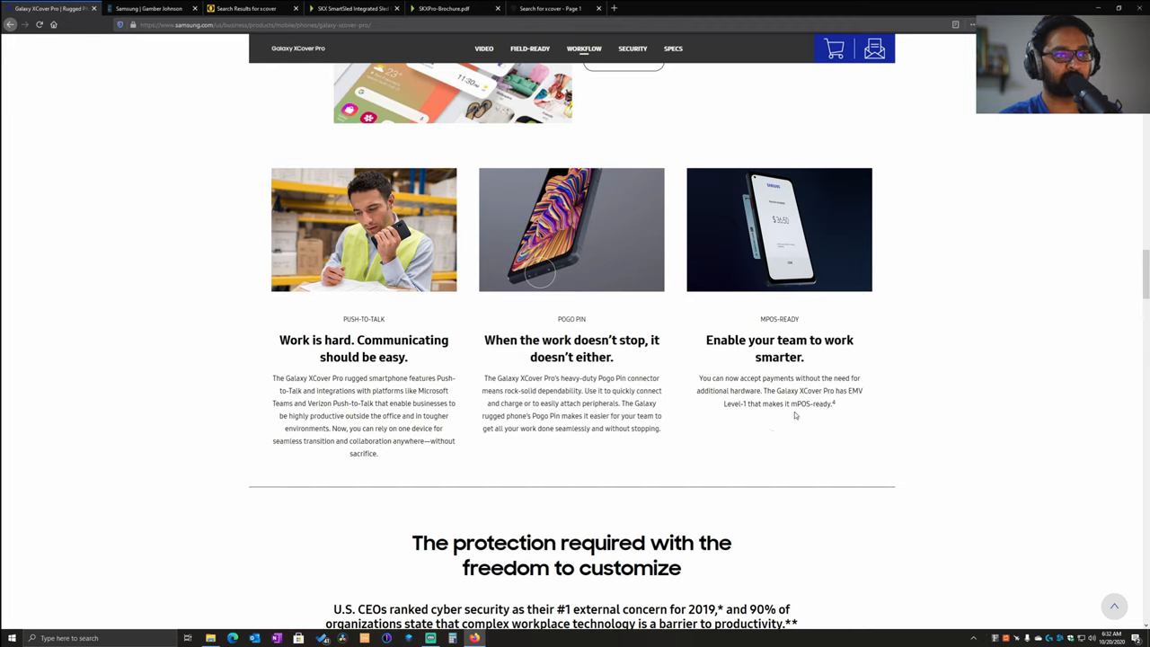
{"action": "mouse_move", "coordinate": [798, 414]}
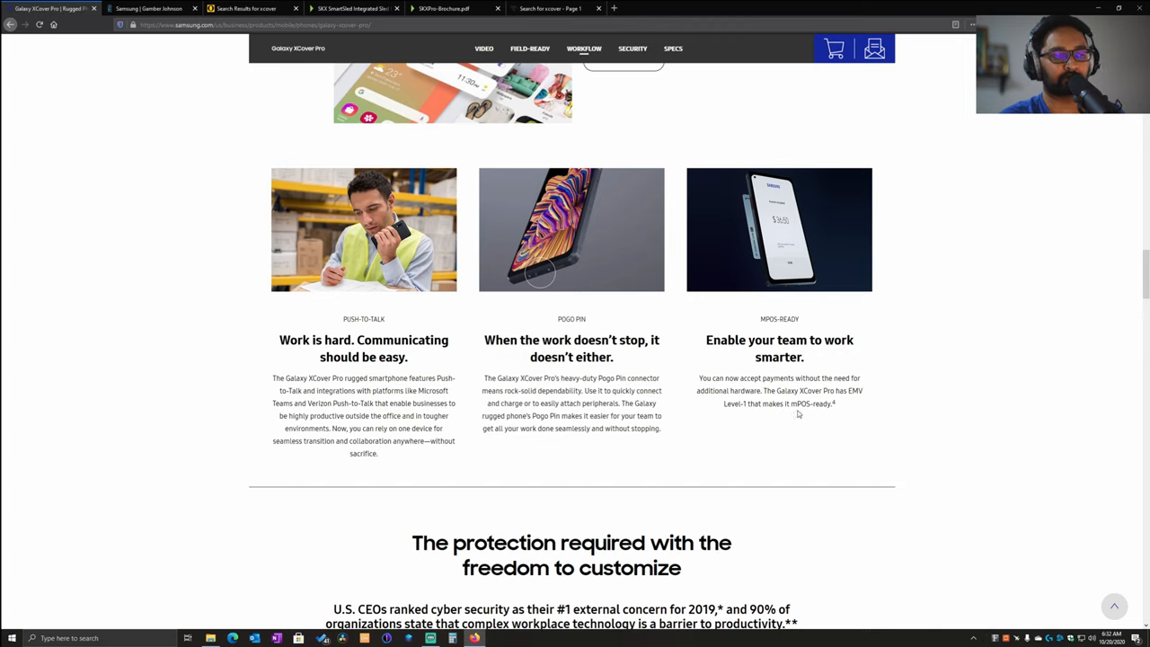
{"action": "mouse_move", "coordinate": [789, 417]}
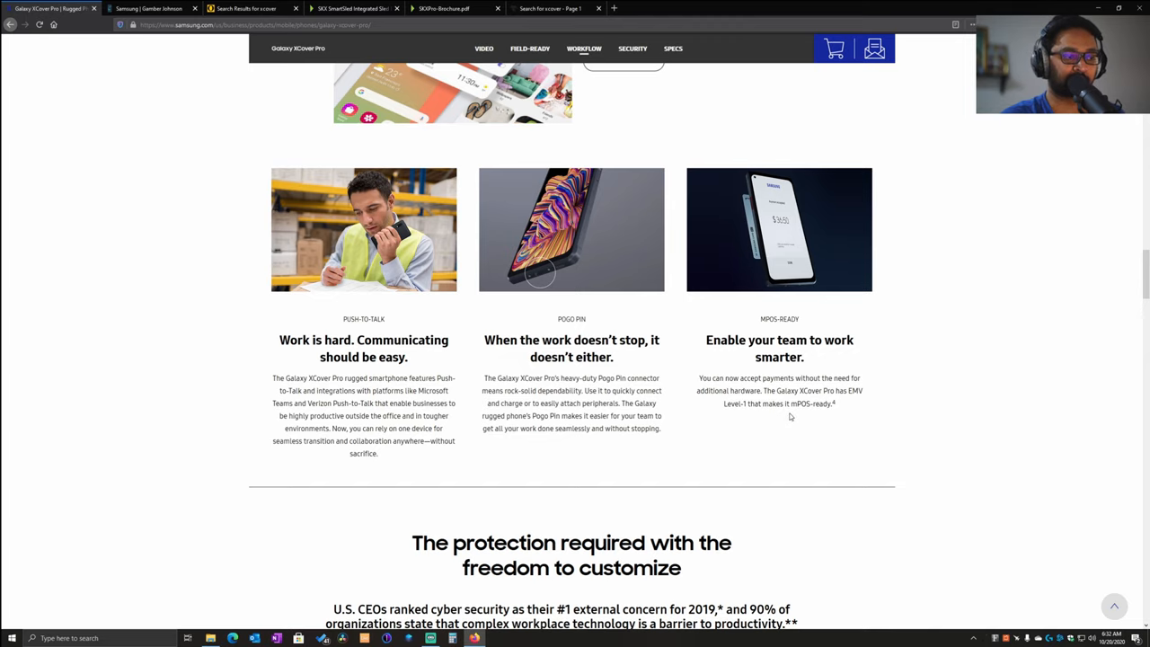
{"action": "mouse_move", "coordinate": [724, 262]}
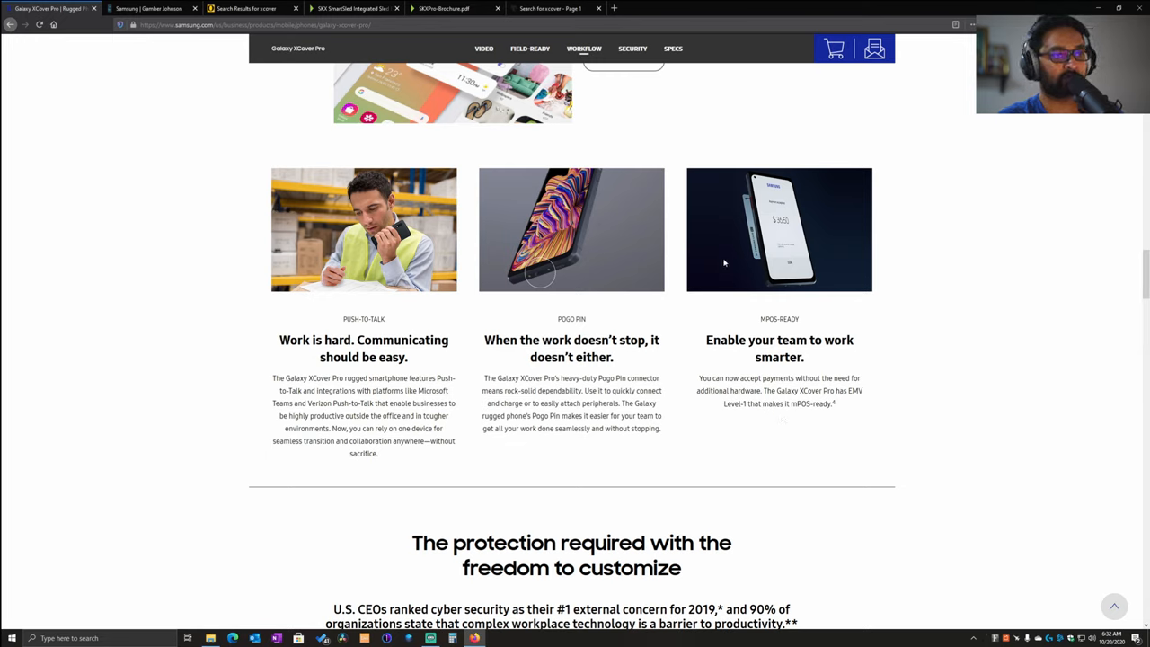
{"action": "mouse_move", "coordinate": [745, 329]}
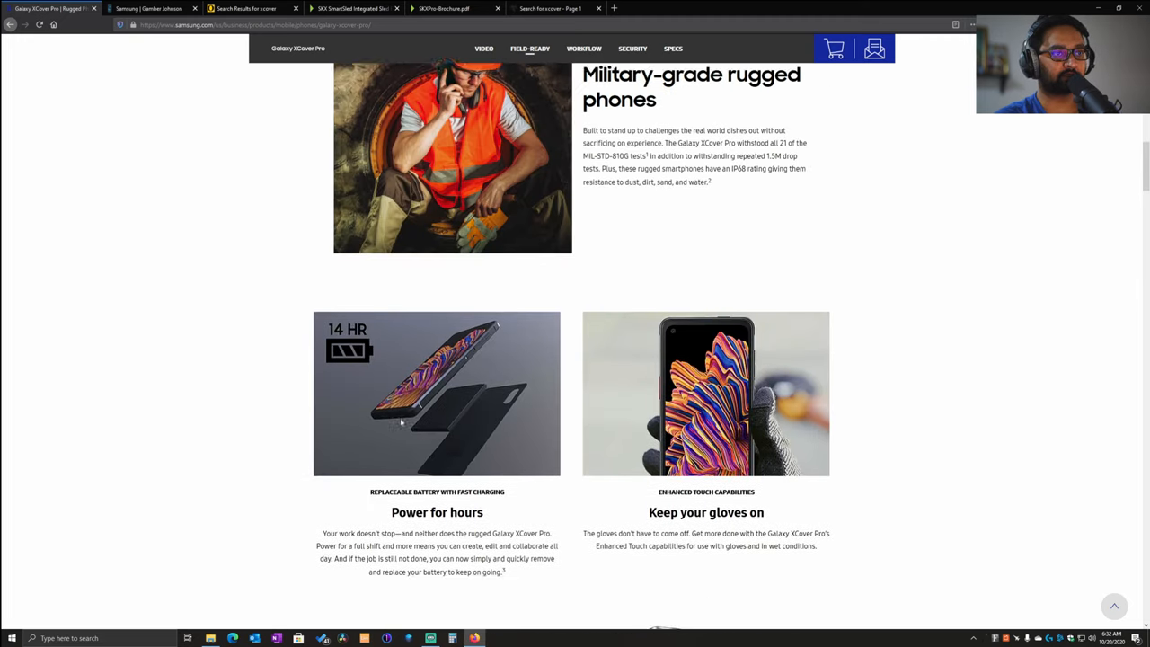
Switch to Gamber-Johnson's XCover Pro cradles and open the Charging Cradle with Cigarette Lighter Connector page
{"action": "scroll", "scroll_direction": "up", "scroll_amount": 3}
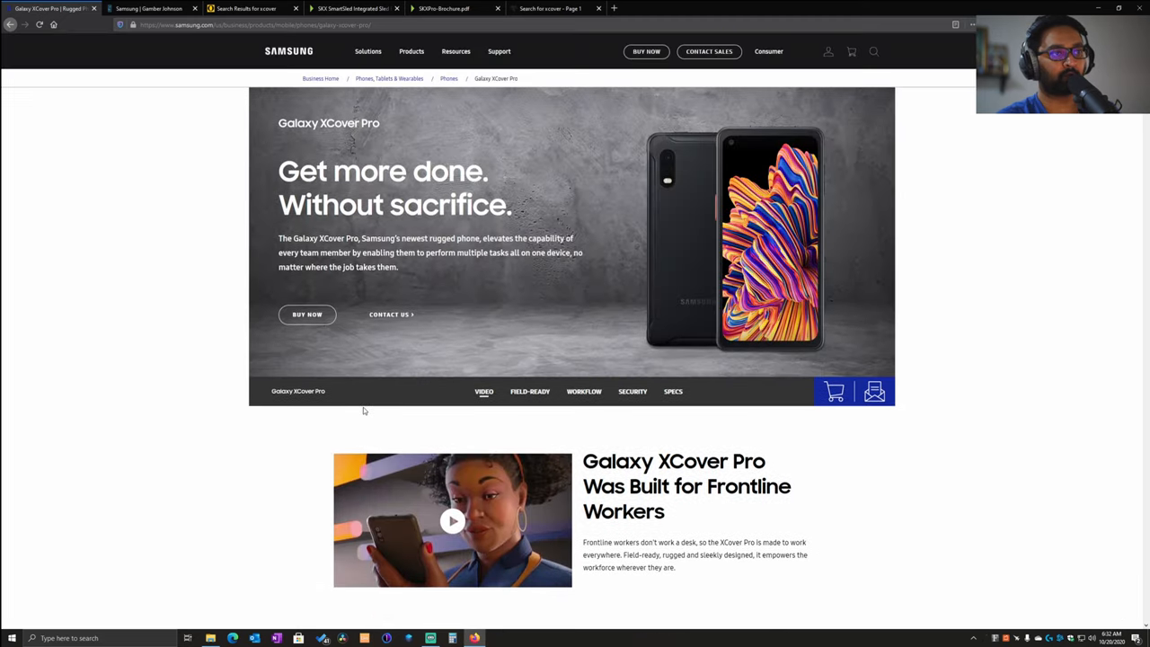
{"action": "mouse_move", "coordinate": [386, 320]}
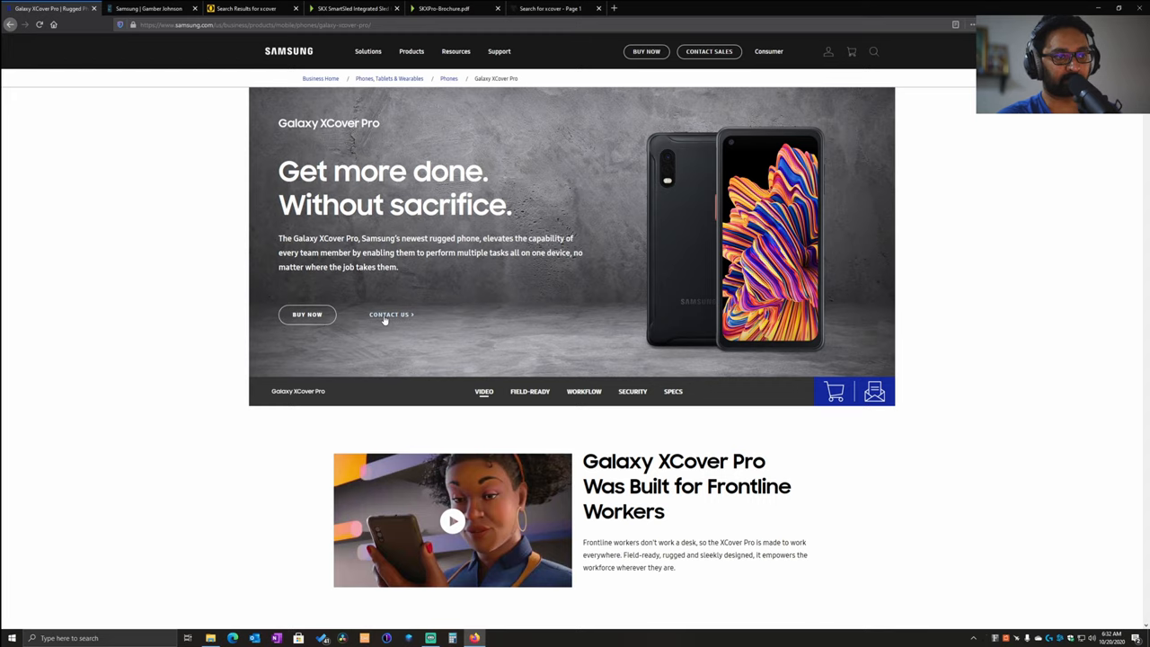
{"action": "left_click", "coordinate": [147, 7]}
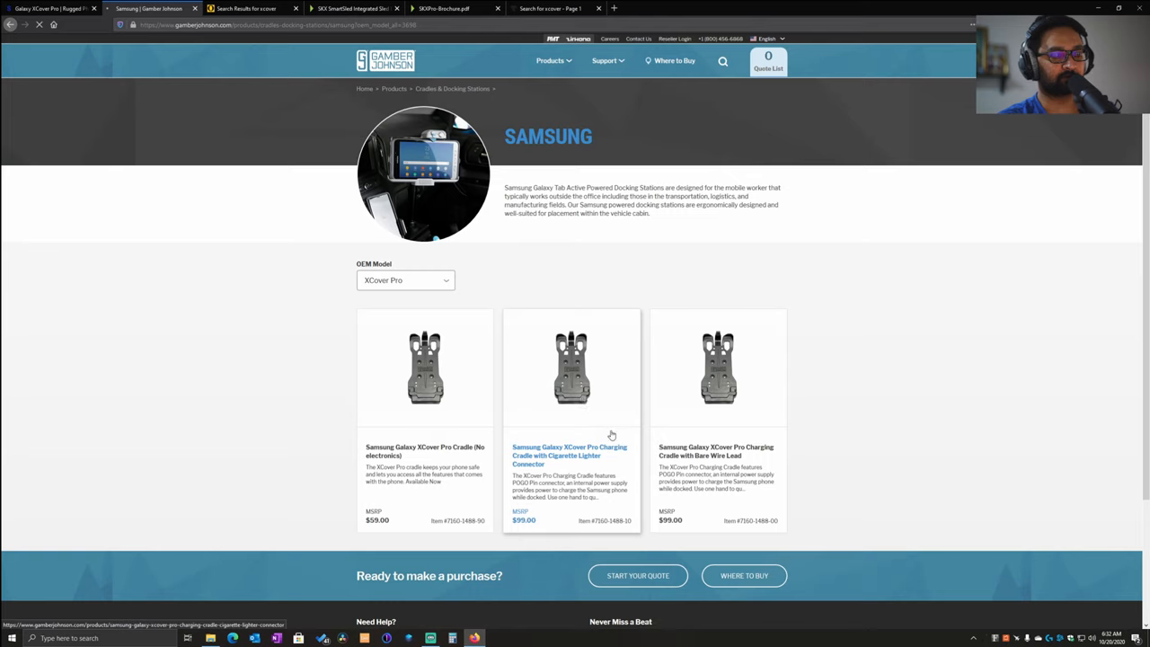
{"action": "left_click", "coordinate": [572, 455]}
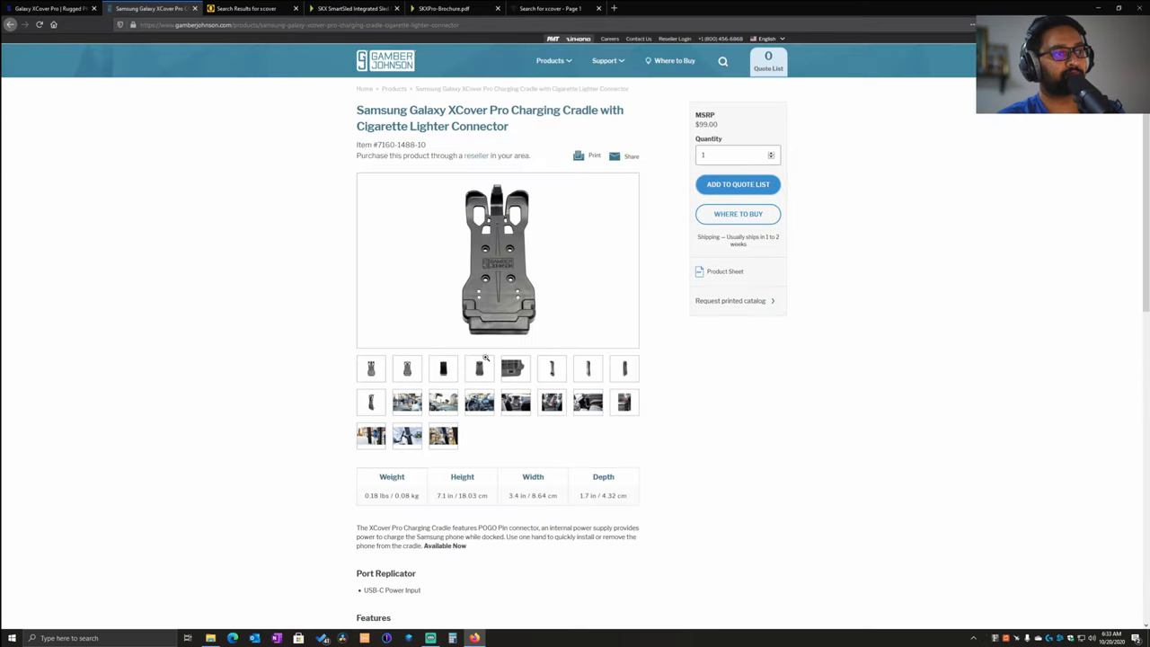
Browse the cradle's gallery: windshield, police car, dashboard, close-up and forklift mounting photos
{"action": "left_click", "coordinate": [496, 261]}
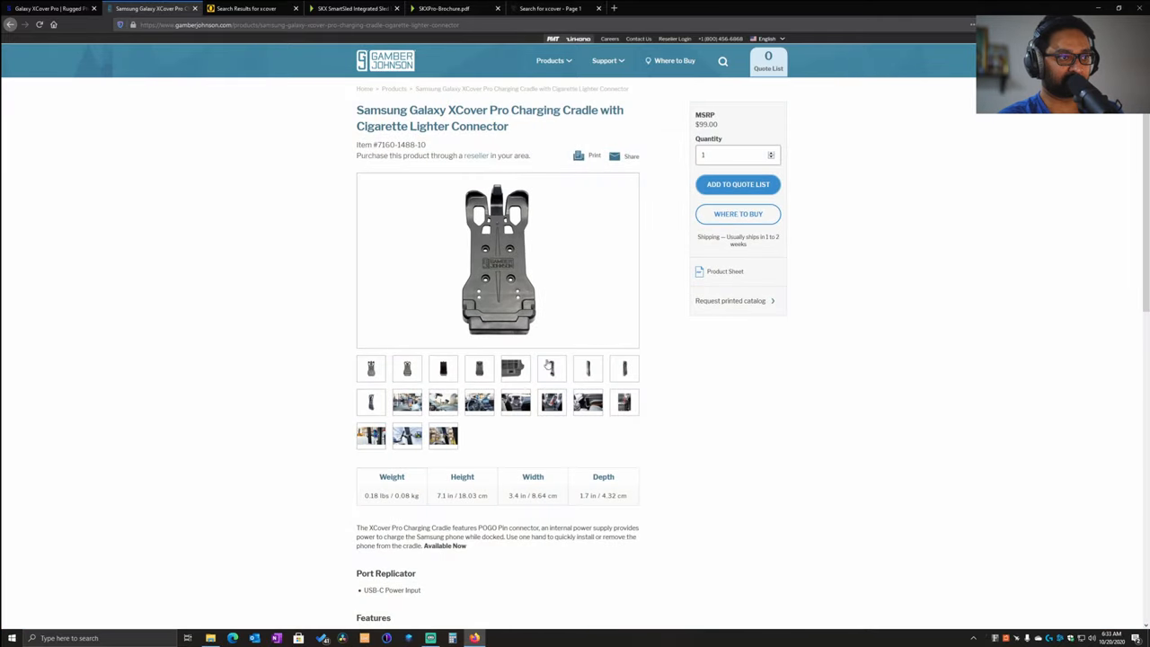
{"action": "left_click", "coordinate": [406, 403]}
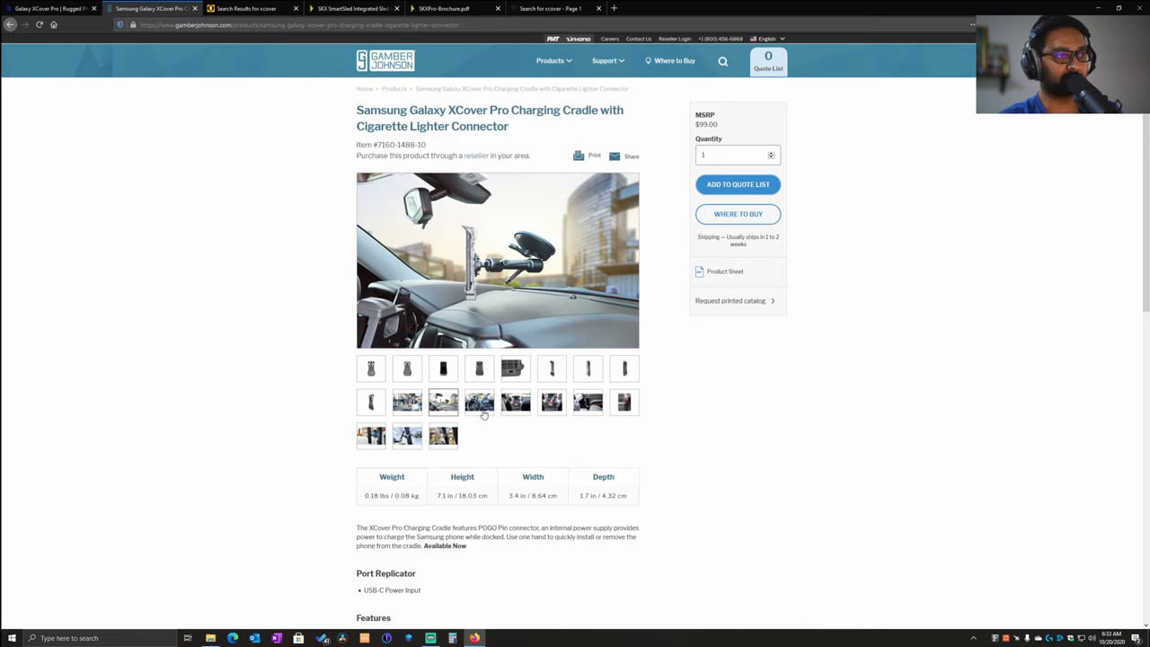
{"action": "left_click", "coordinate": [443, 403]}
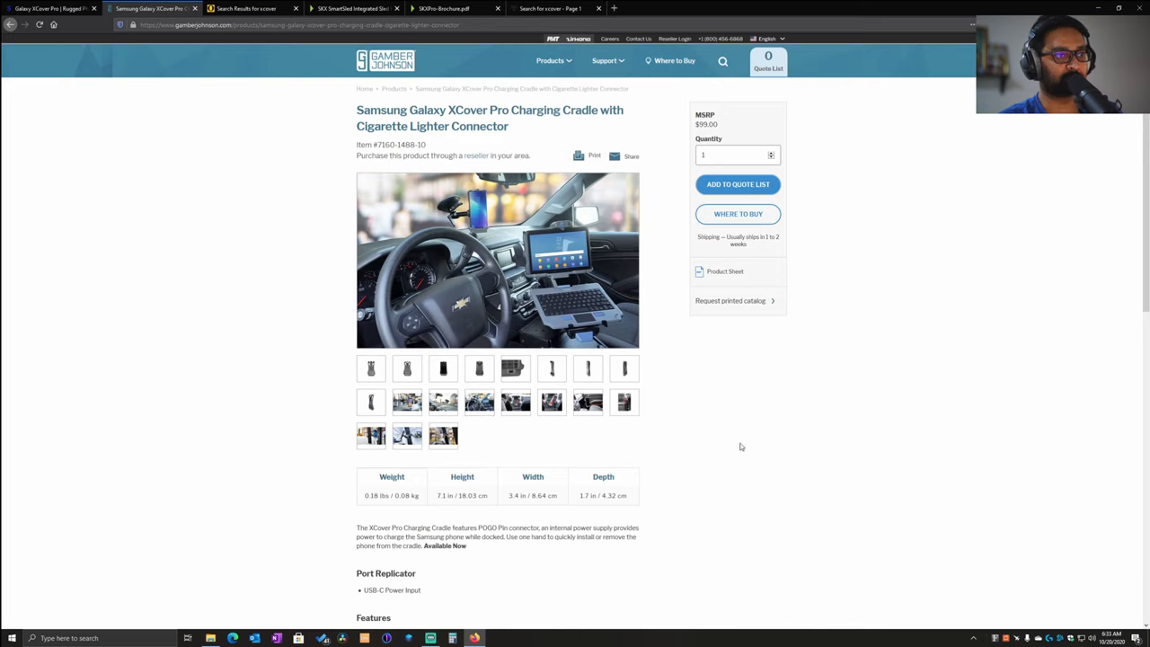
{"action": "left_click", "coordinate": [514, 403]}
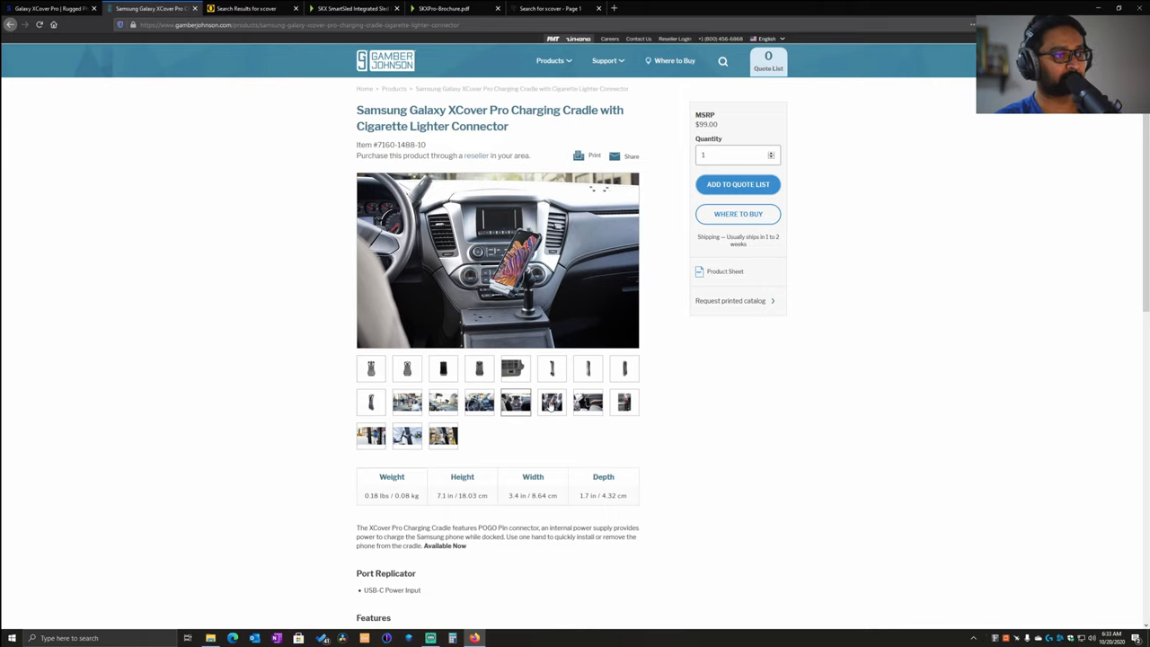
{"action": "left_click", "coordinate": [586, 402]}
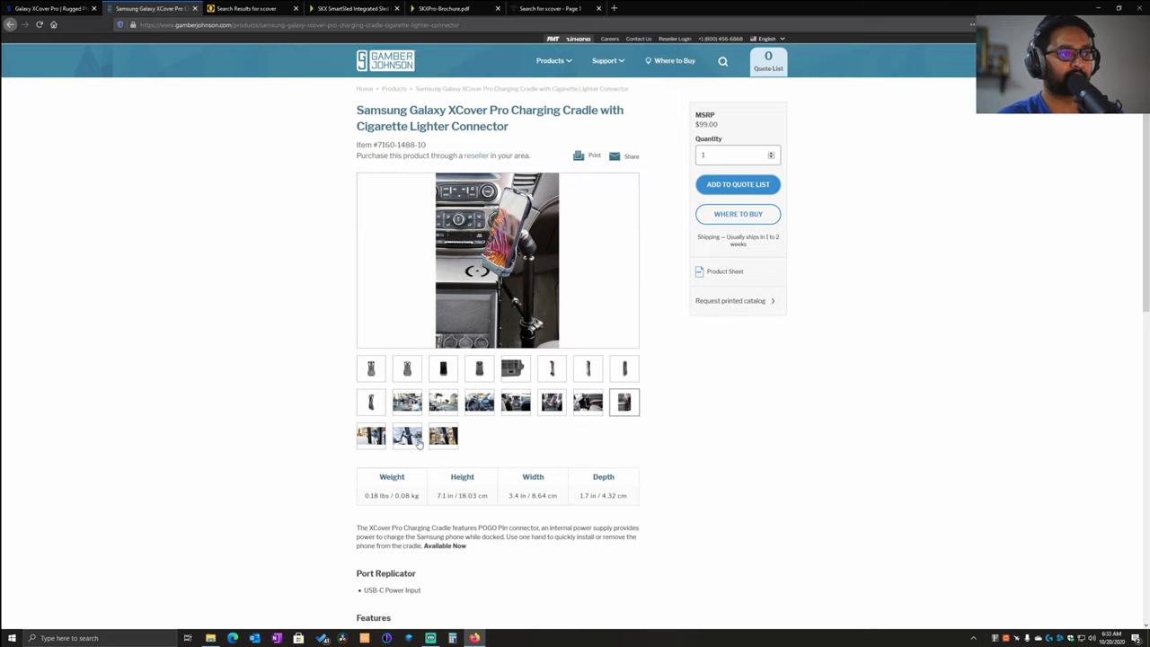
{"action": "left_click", "coordinate": [406, 437]}
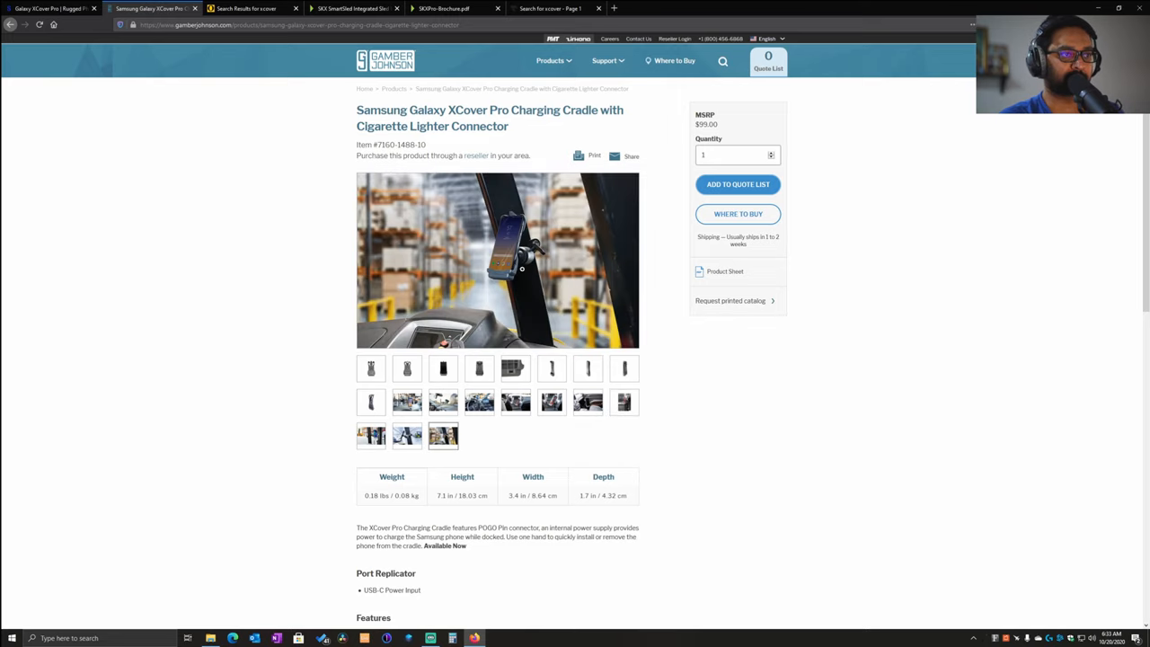
{"action": "left_click", "coordinate": [496, 259]}
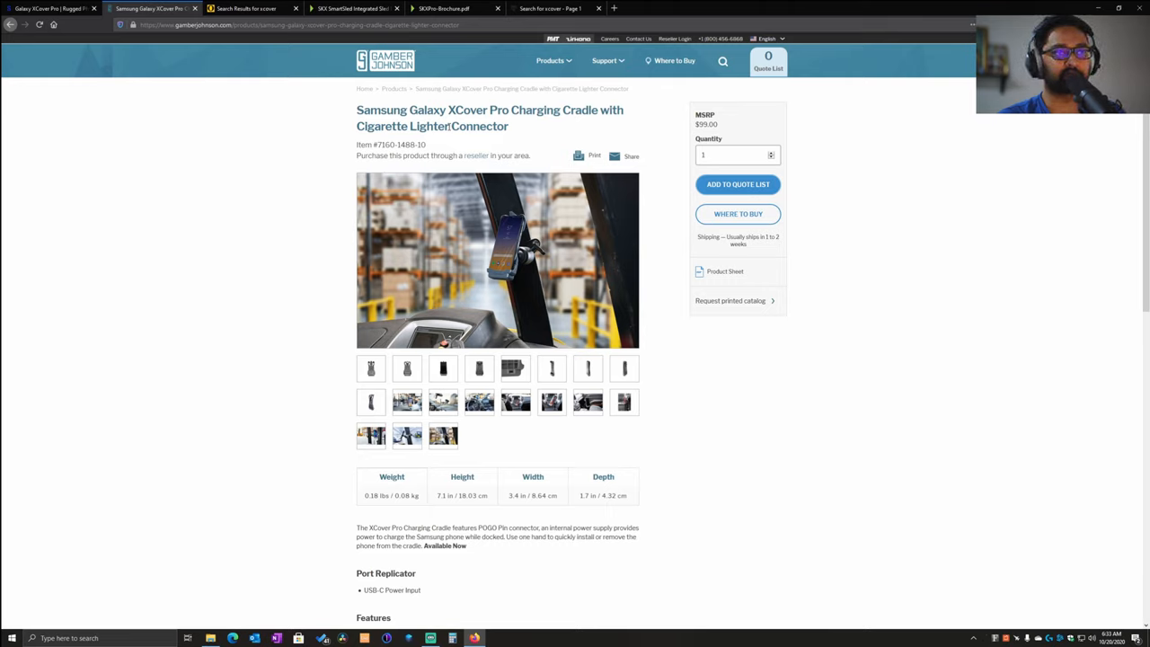
{"action": "mouse_move", "coordinate": [488, 192]}
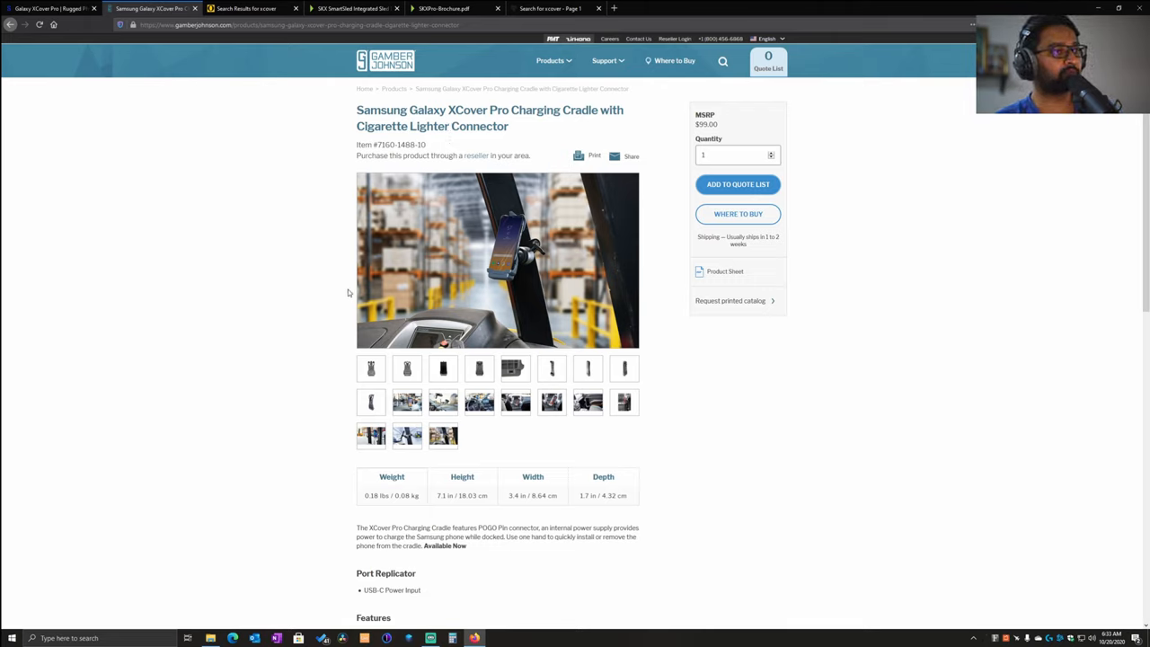
{"action": "mouse_move", "coordinate": [471, 321]}
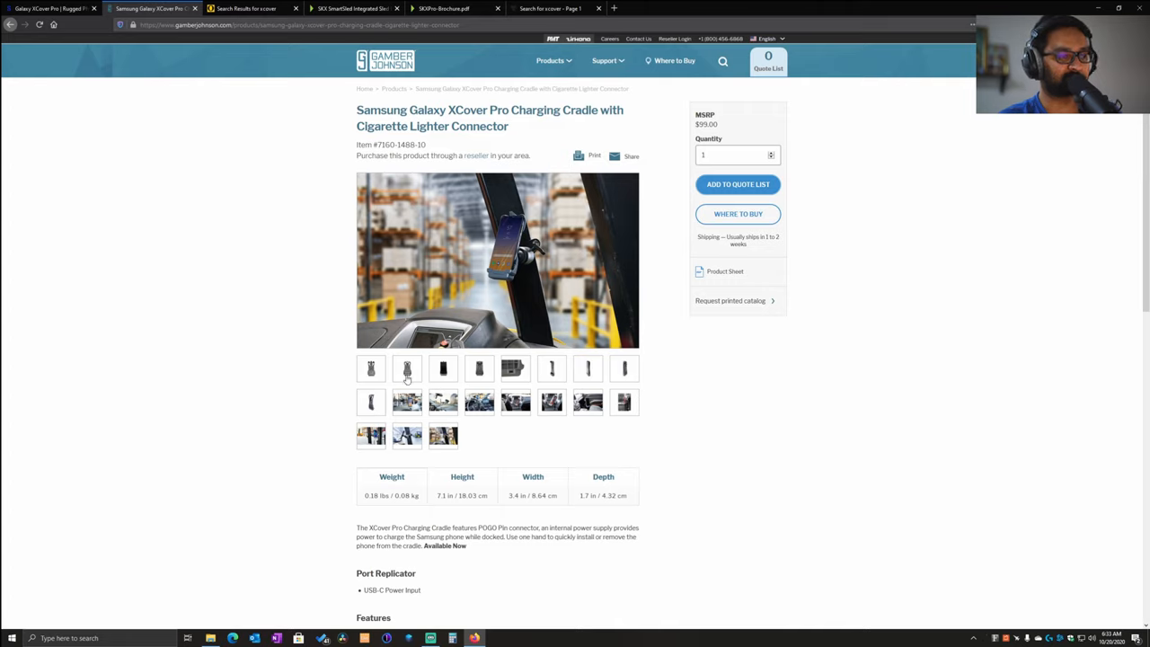
{"action": "mouse_move", "coordinate": [207, 220]}
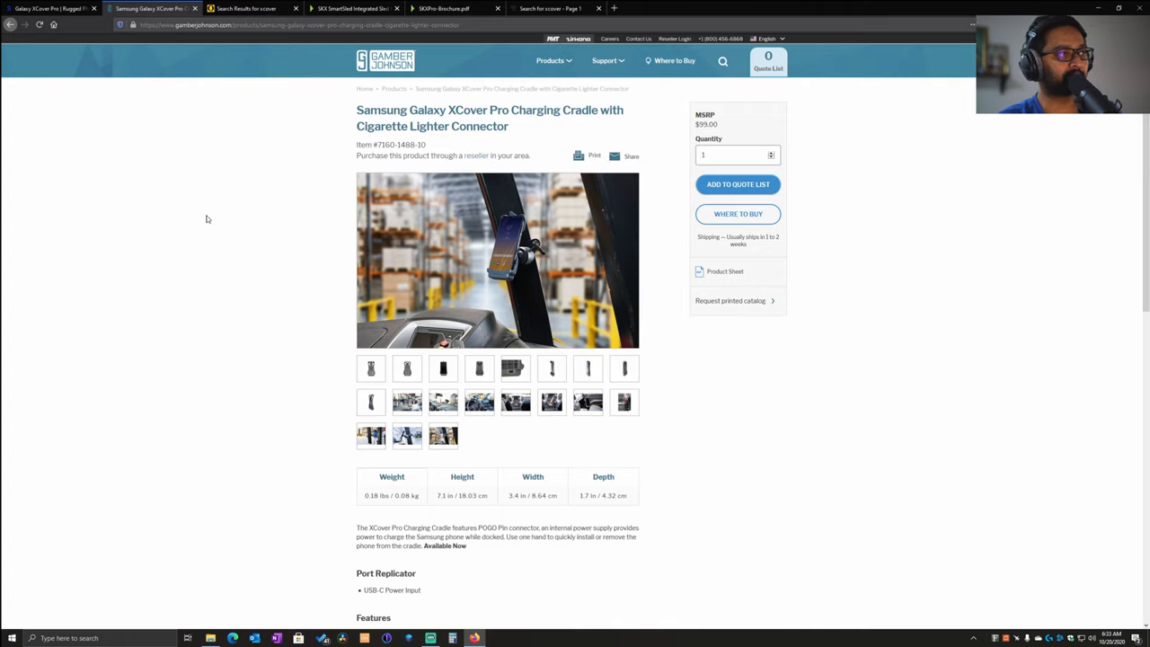
Bring up the OtterBox 'xcover' search results showing Defender and uniVERSE Series cases
{"action": "left_click", "coordinate": [257, 7]}
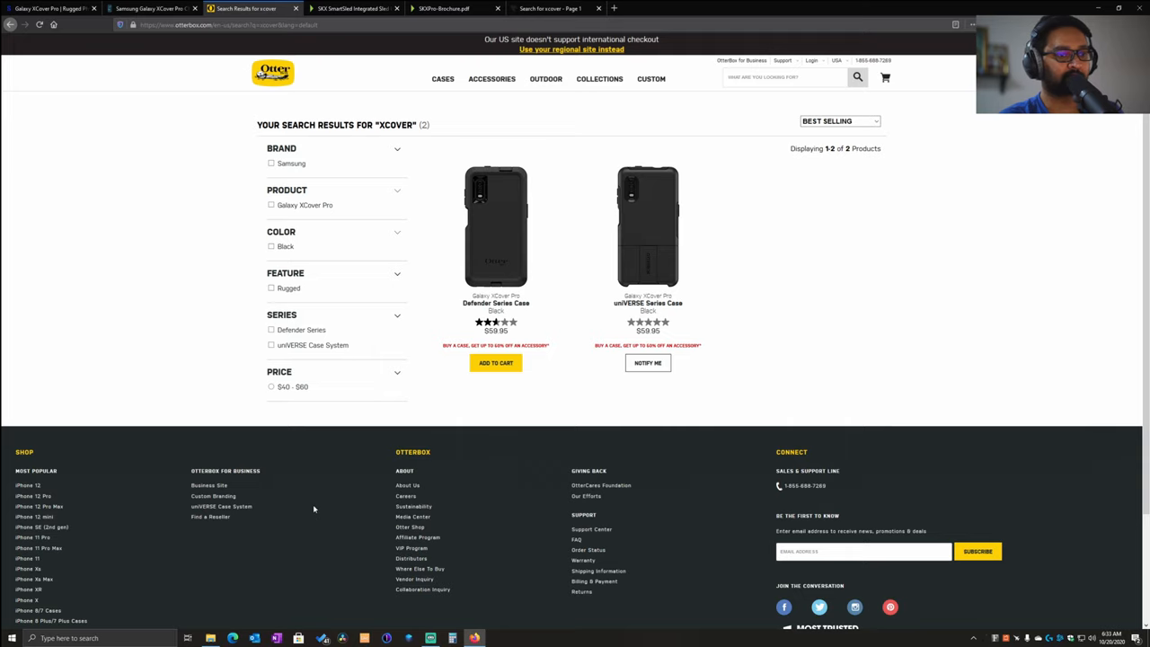
{"action": "mouse_move", "coordinate": [317, 509]}
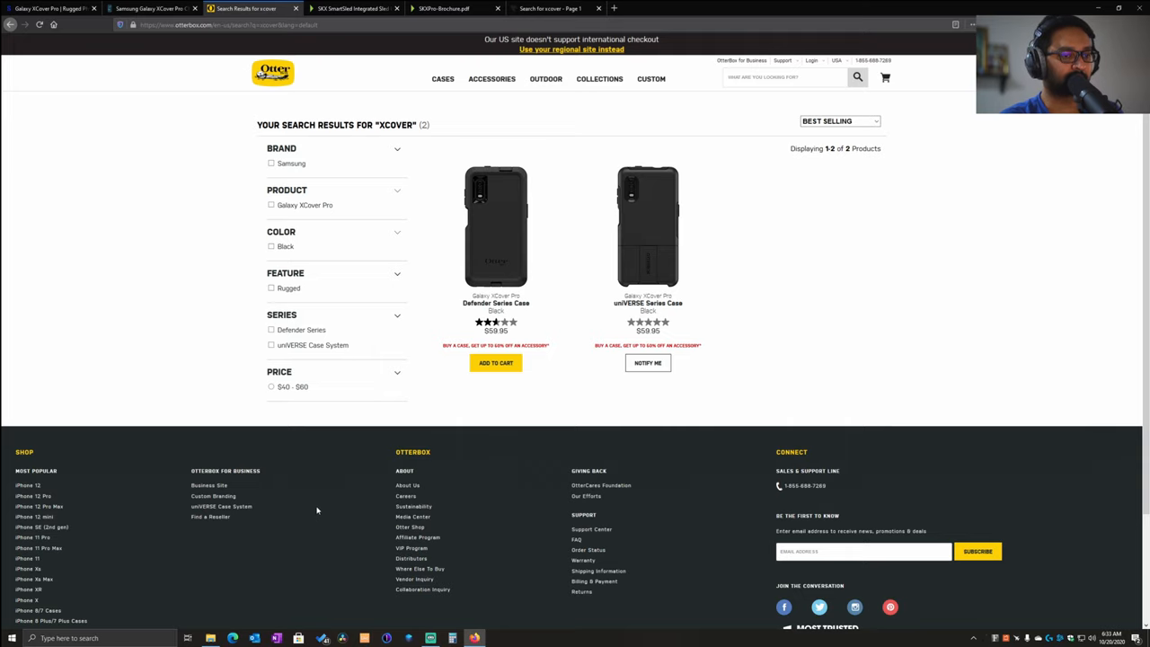
Open the Galaxy XCover Pro uniVERSE Series Case page, priced $59.95, from the search results
{"action": "scroll", "scroll_direction": "down", "scroll_amount": 3}
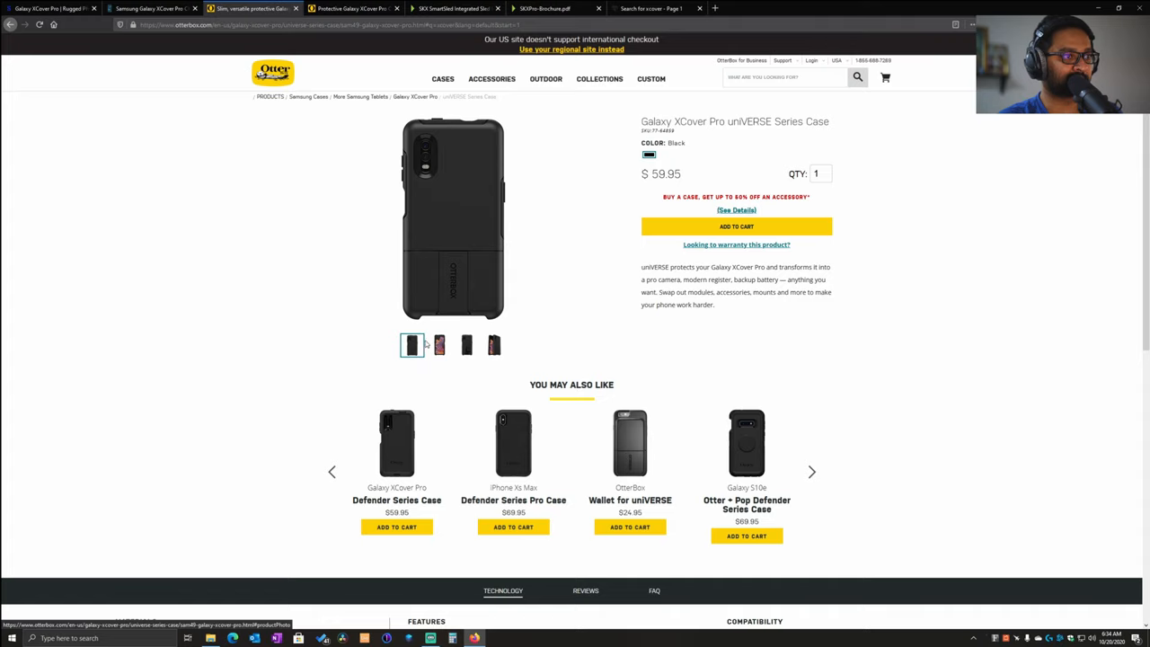
View the uniVERSE case with its holster attached, then open the Defender Series Case page
{"action": "left_click", "coordinate": [468, 345]}
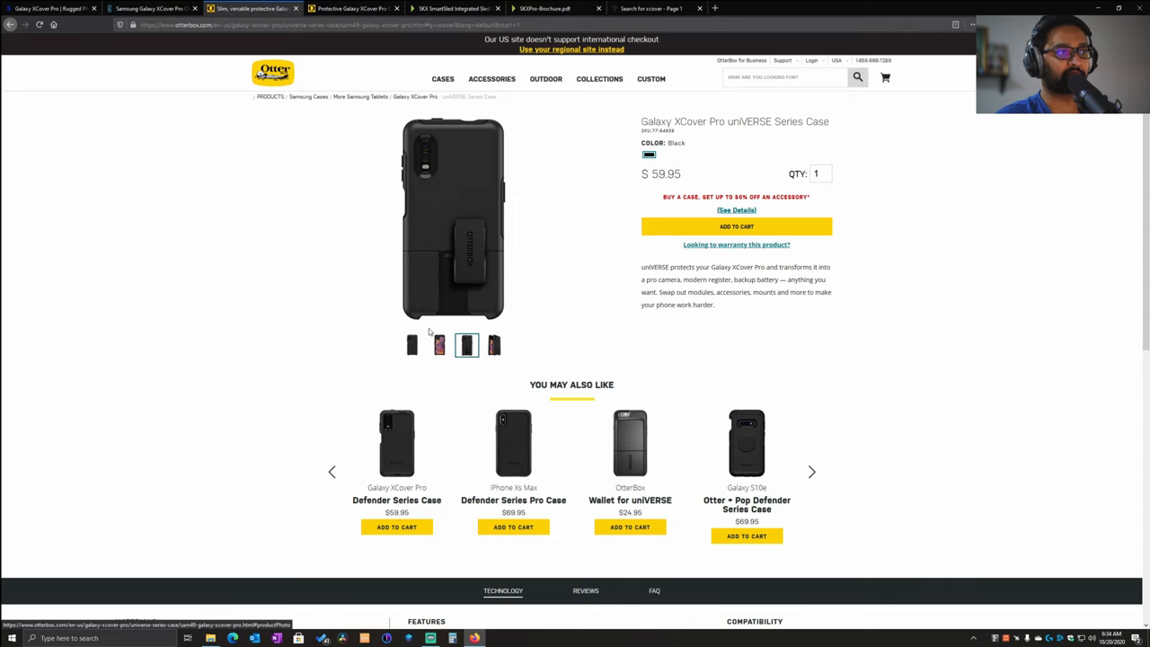
{"action": "left_click", "coordinate": [493, 345]}
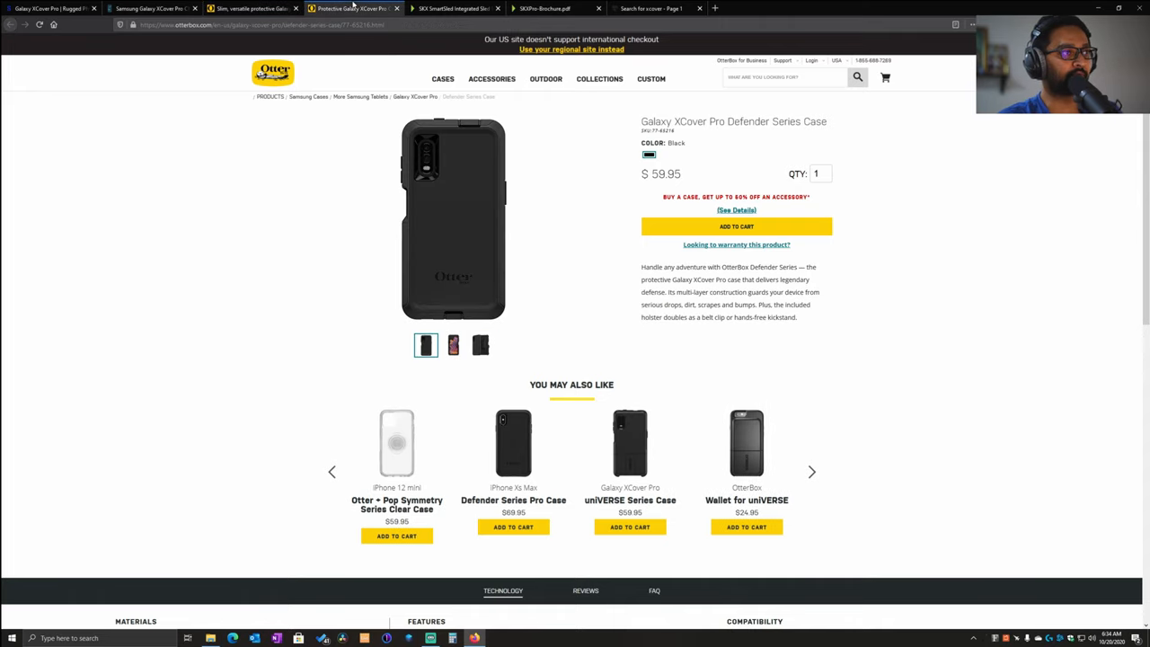
View the Defender case photos with and without the belt-clip holster, then switch to the KOAMTAC SKXPro SmartSled page
{"action": "left_click", "coordinate": [453, 345]}
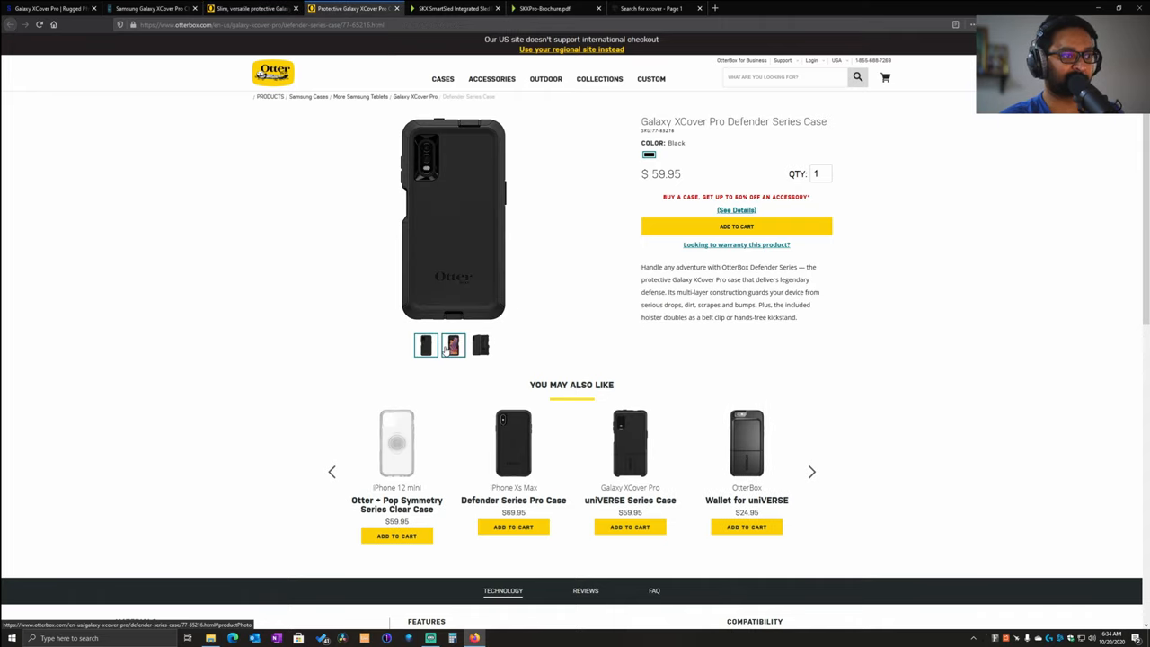
{"action": "left_click", "coordinate": [478, 345]}
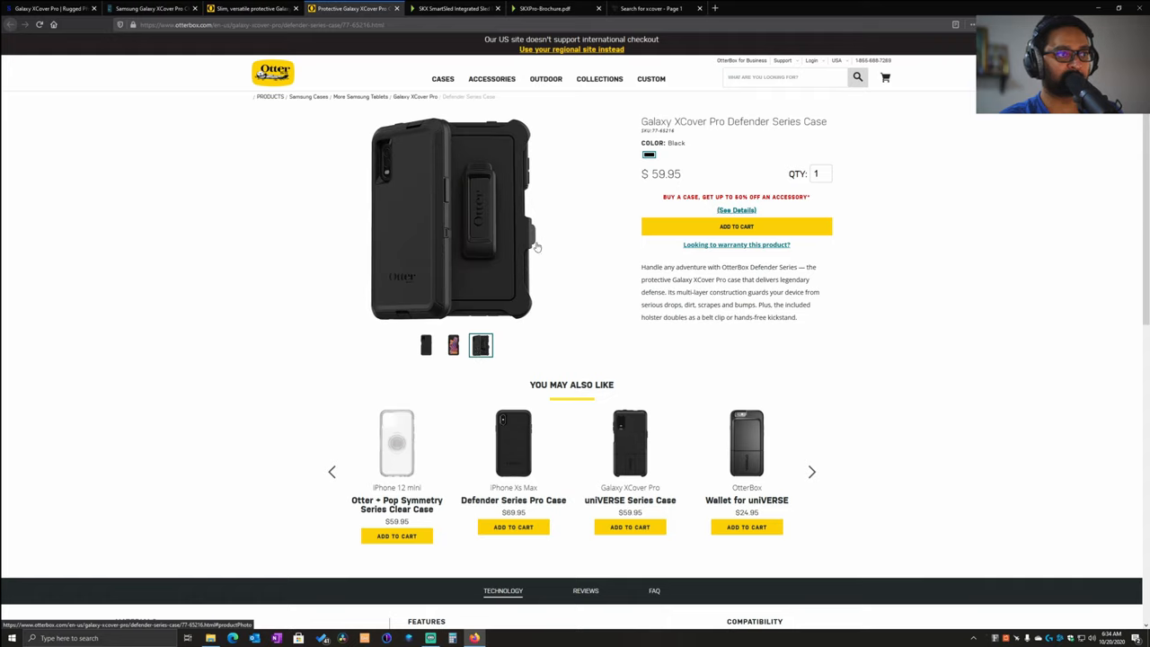
{"action": "mouse_move", "coordinate": [460, 255]}
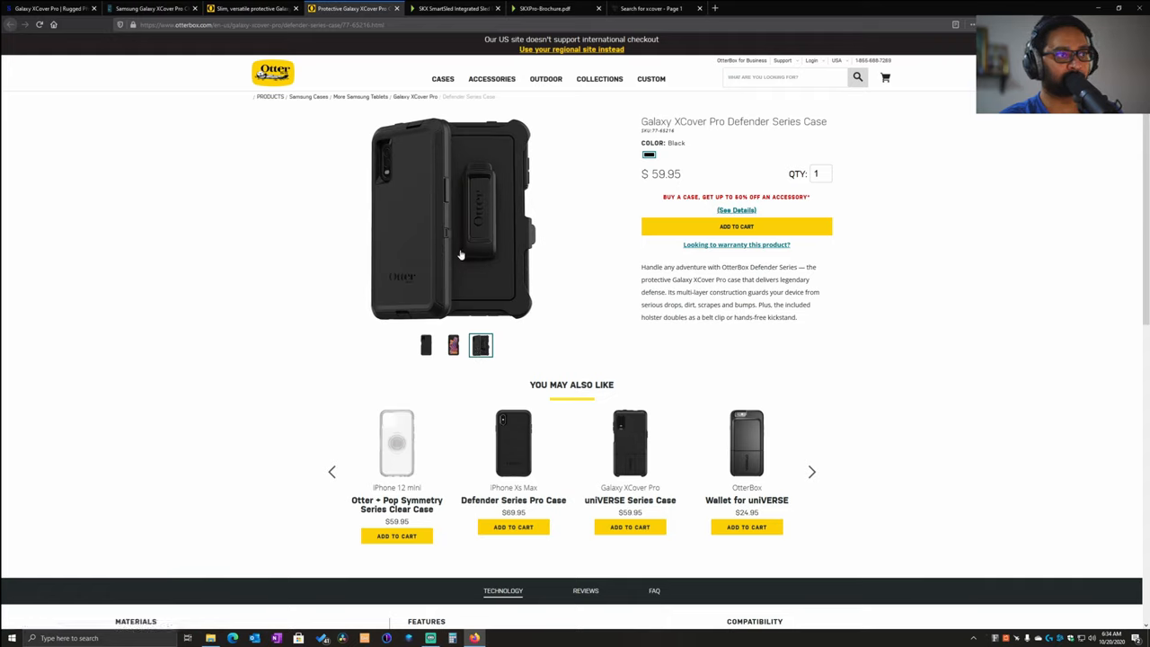
{"action": "mouse_move", "coordinate": [439, 281]}
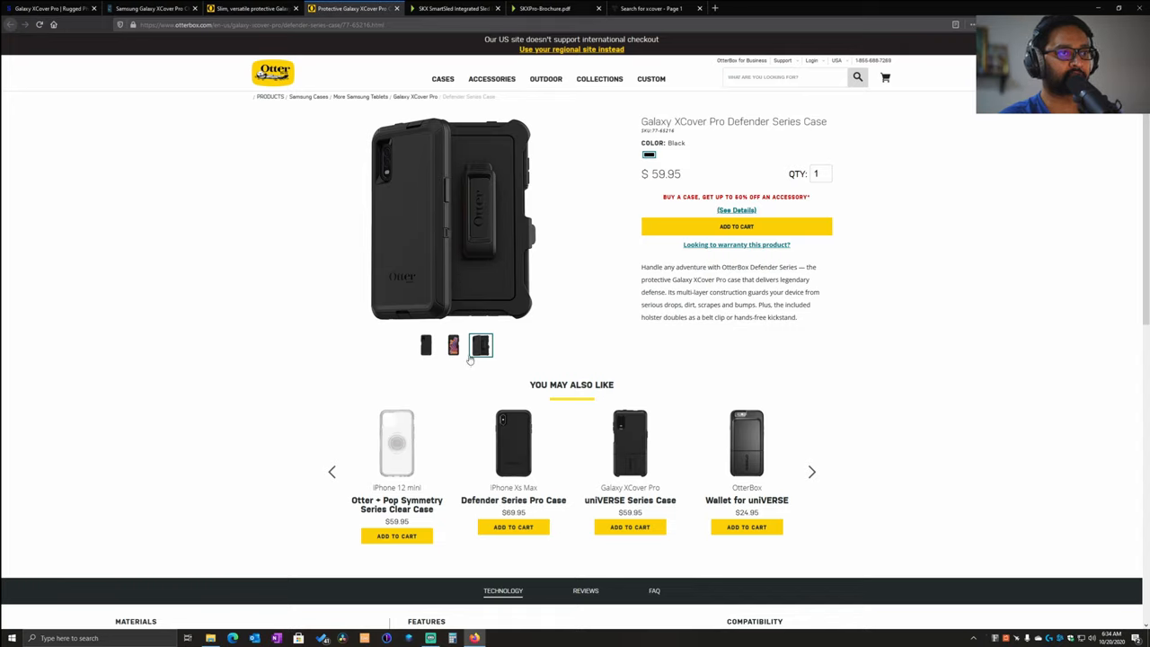
{"action": "left_click", "coordinate": [424, 345]}
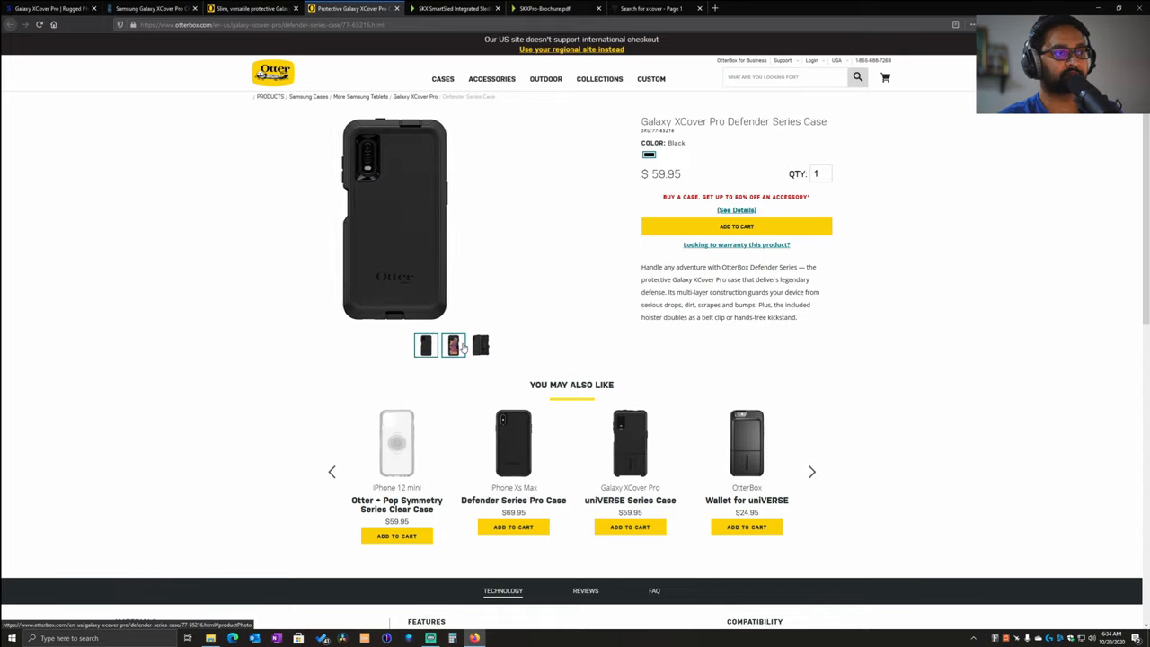
{"action": "left_click", "coordinate": [478, 345]}
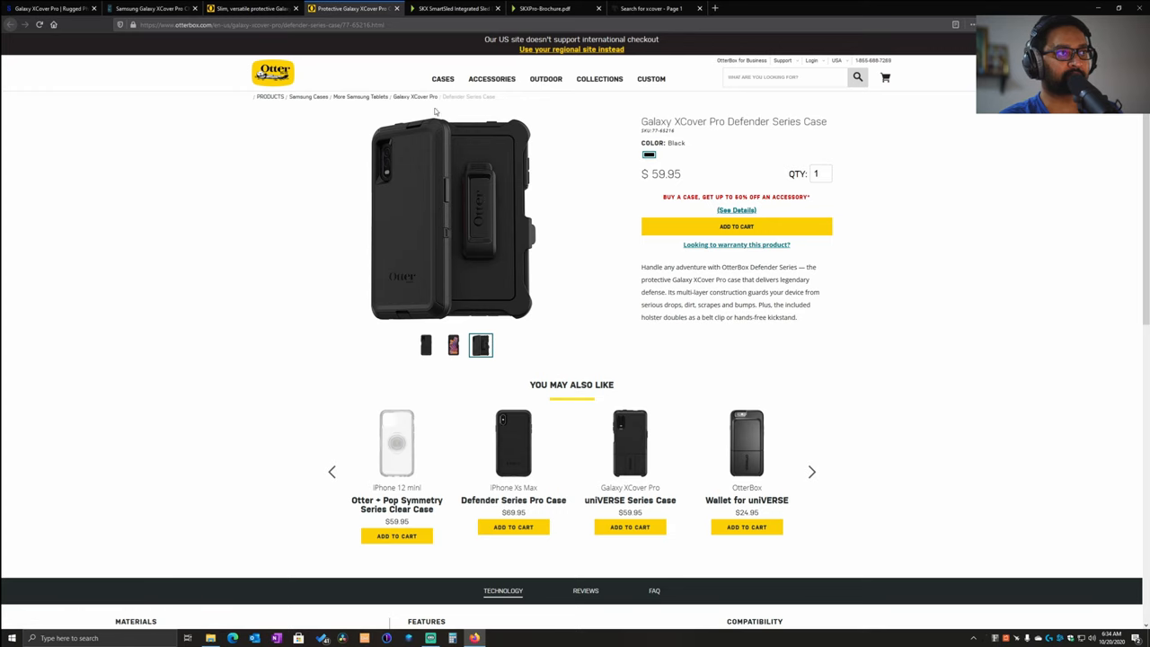
{"action": "left_click", "coordinate": [449, 8]}
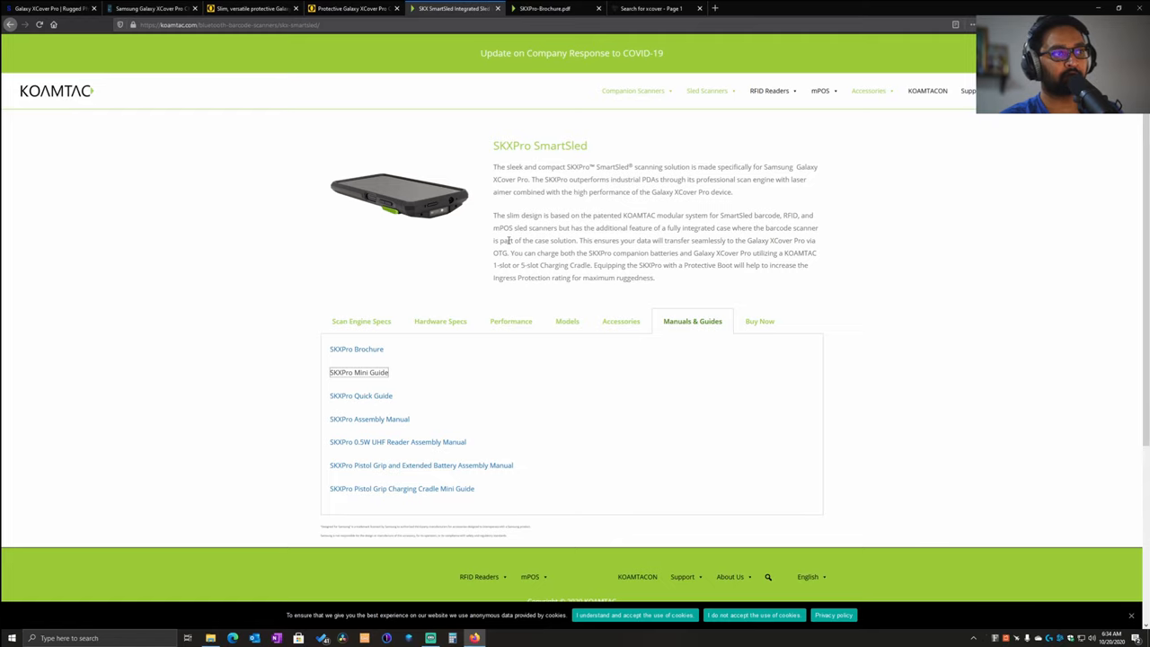
Review the SKXPro SmartSled's Scan Engine Specs, Hardware Specs and Accessories sections on the KOAMTAC page
{"action": "scroll", "scroll_direction": "down", "scroll_amount": 3}
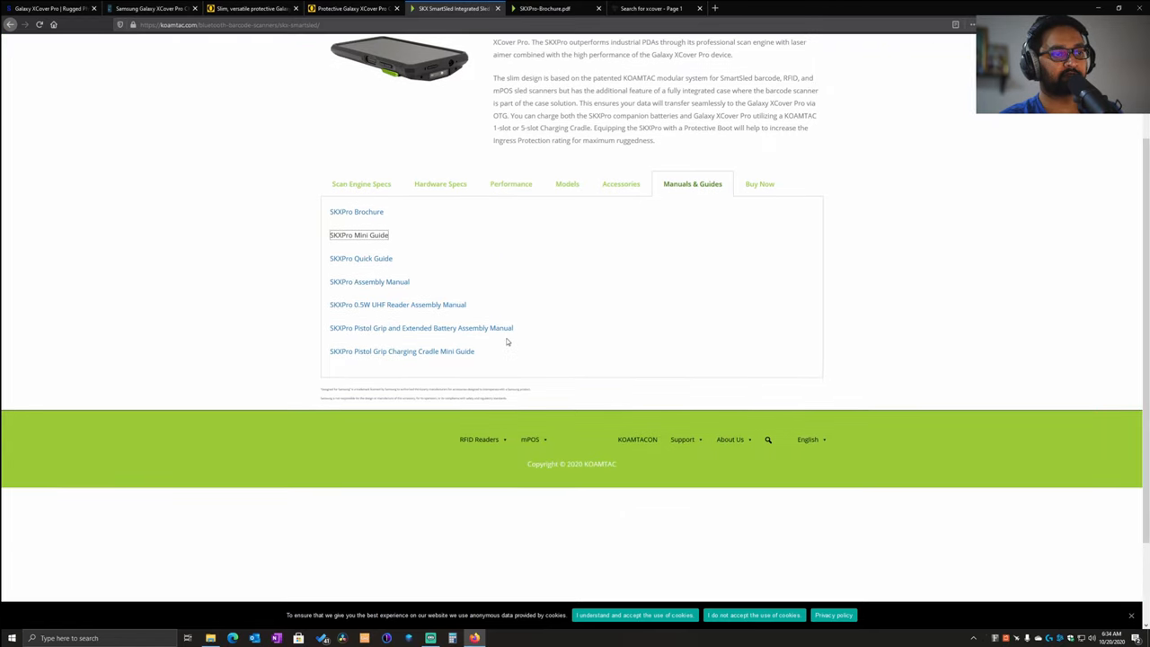
{"action": "scroll", "scroll_direction": "up", "scroll_amount": 3}
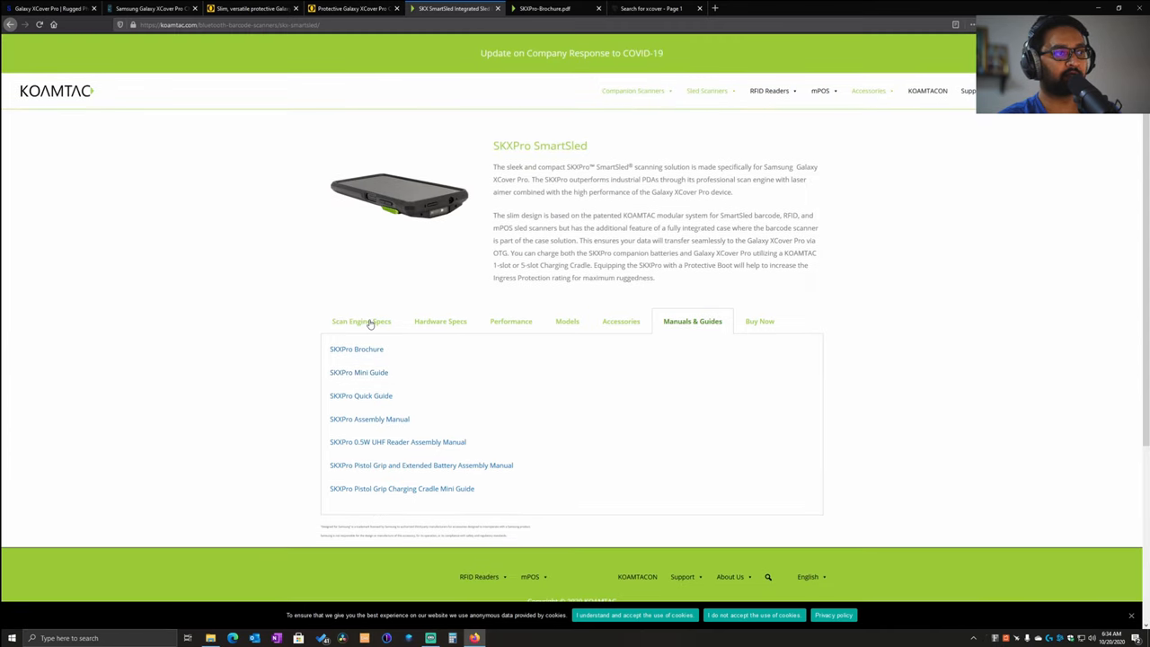
{"action": "left_click", "coordinate": [362, 320]}
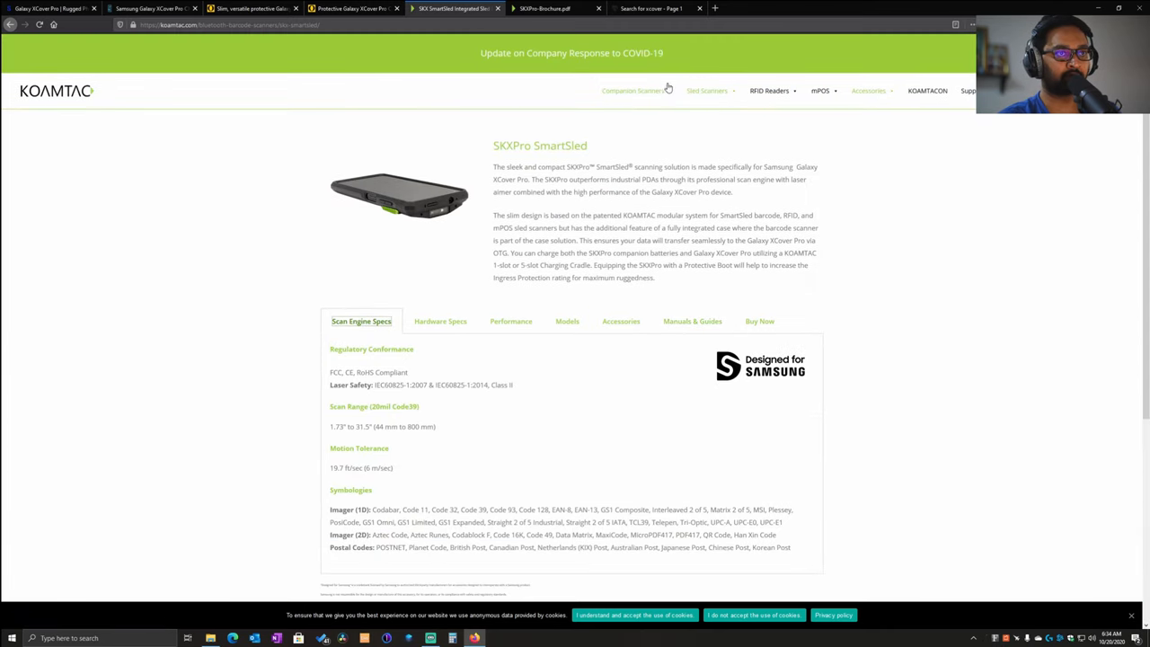
{"action": "left_click", "coordinate": [629, 90]}
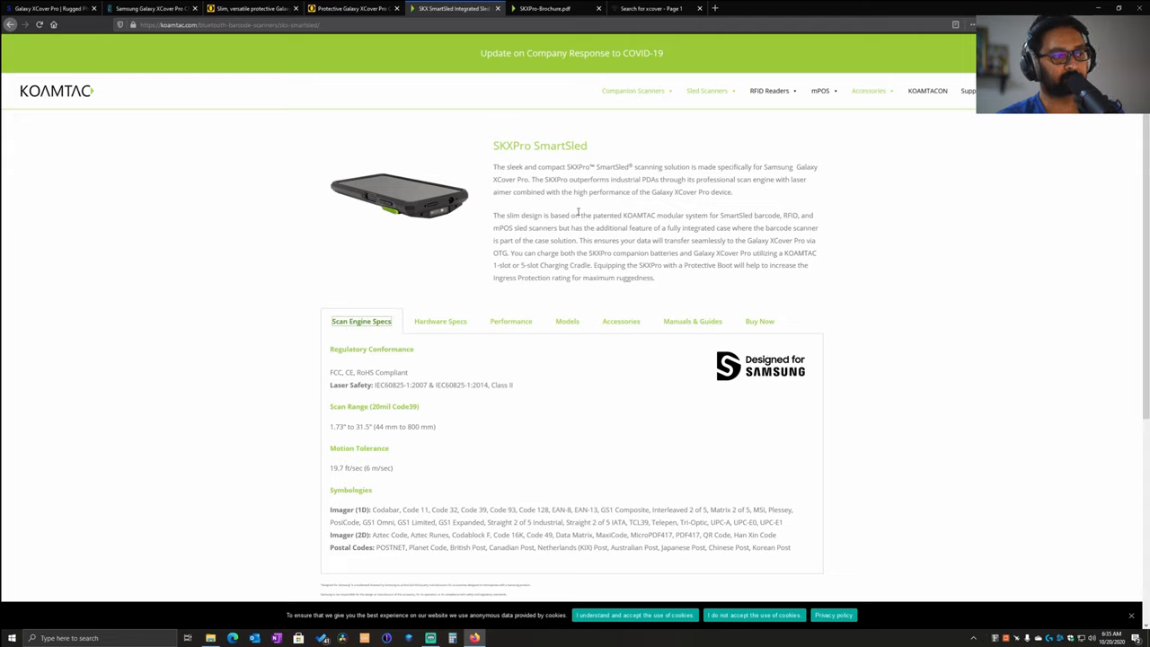
{"action": "mouse_move", "coordinate": [517, 292]}
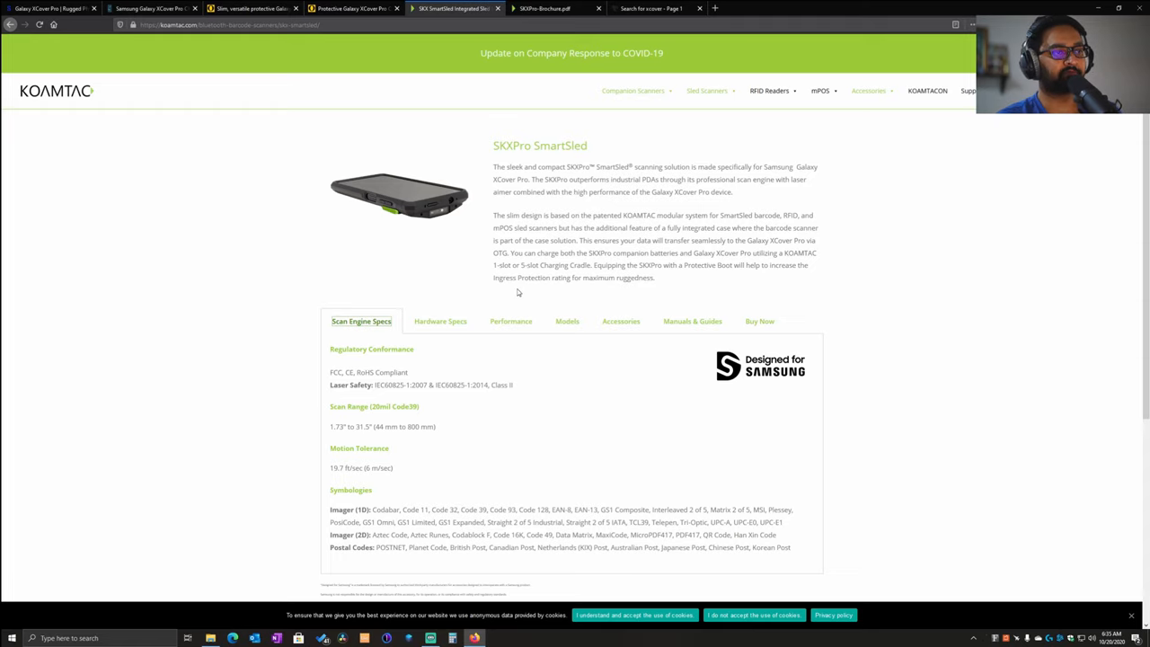
{"action": "left_click", "coordinate": [440, 320]}
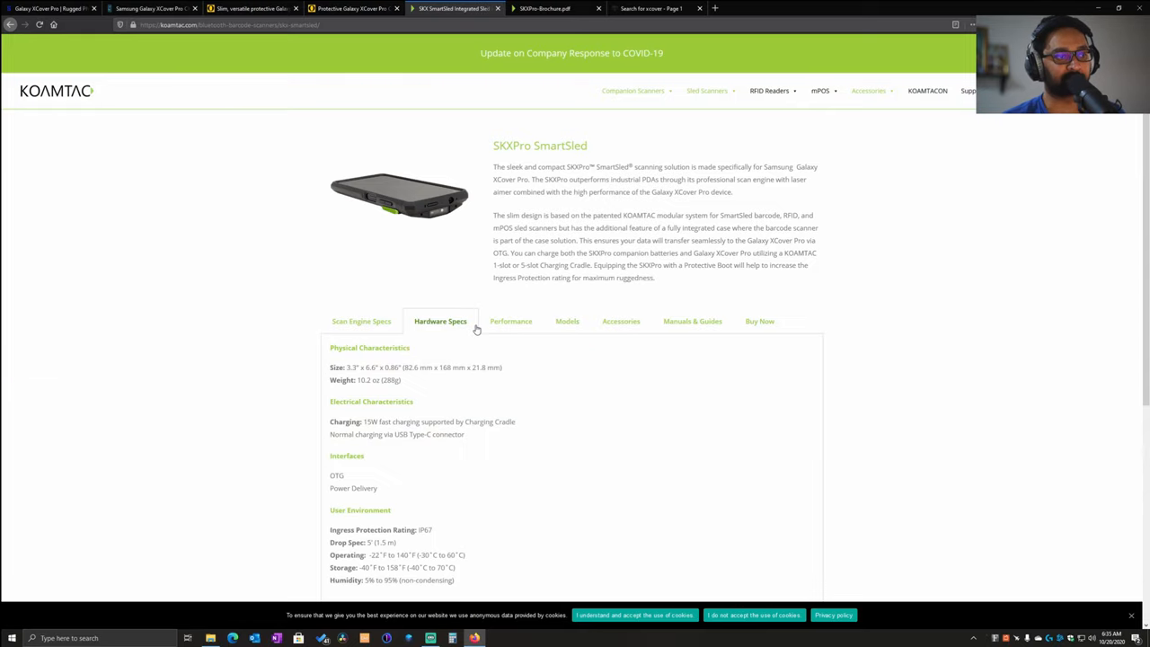
{"action": "left_click", "coordinate": [622, 320]}
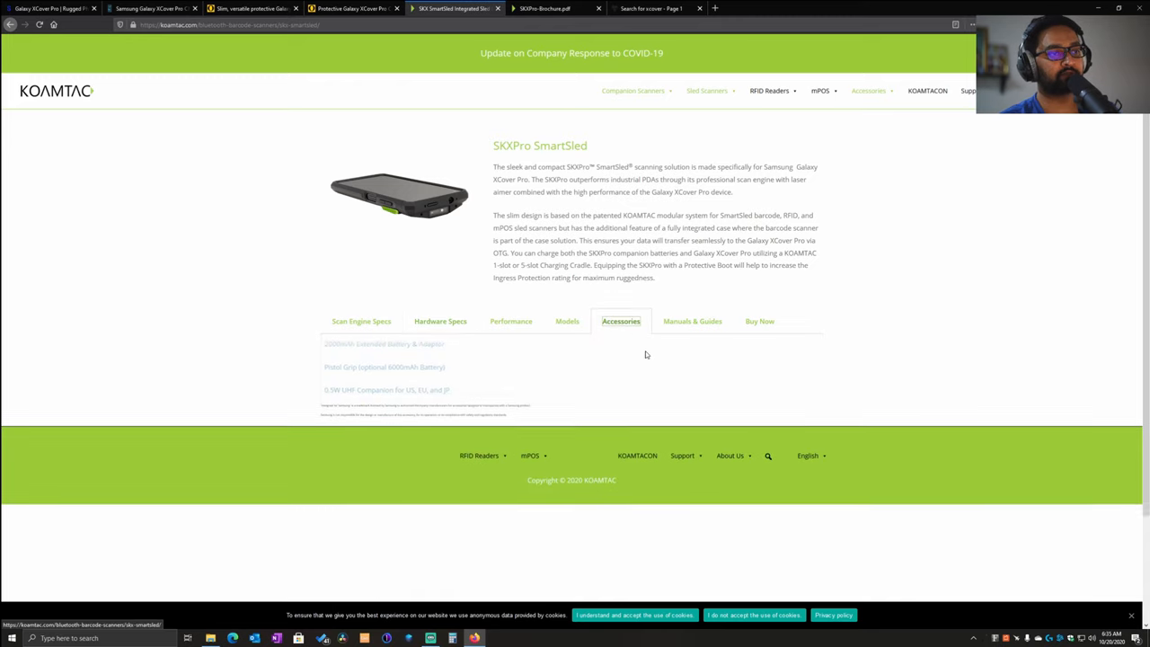
{"action": "left_click", "coordinate": [361, 320]}
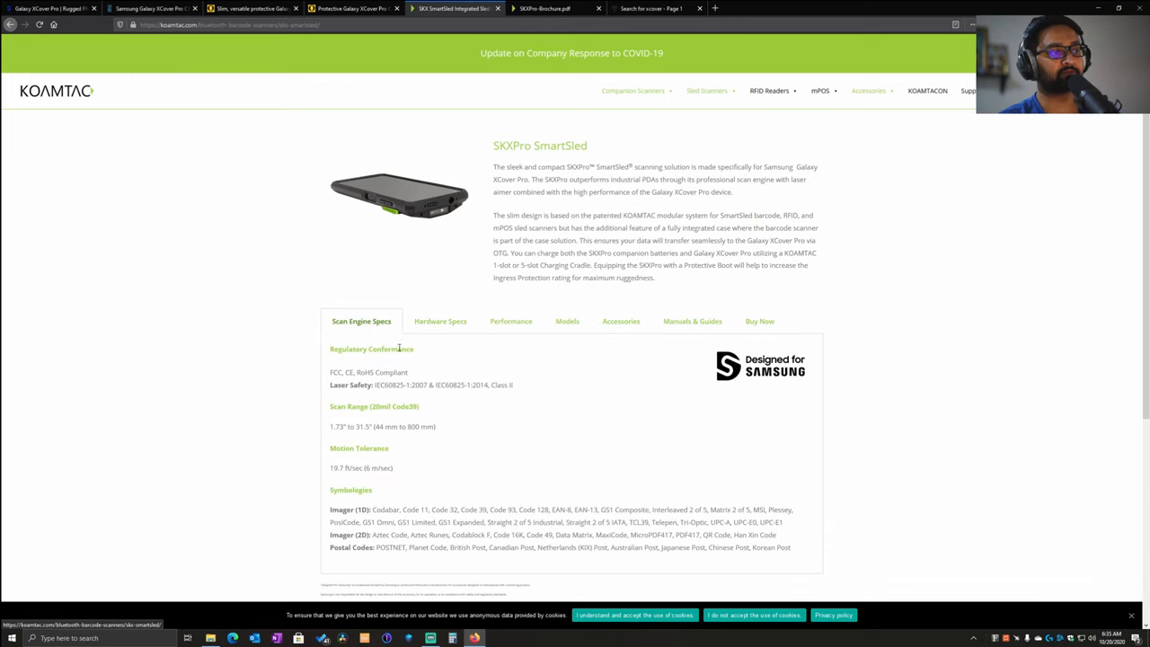
{"action": "scroll", "scroll_direction": "down", "scroll_amount": 3}
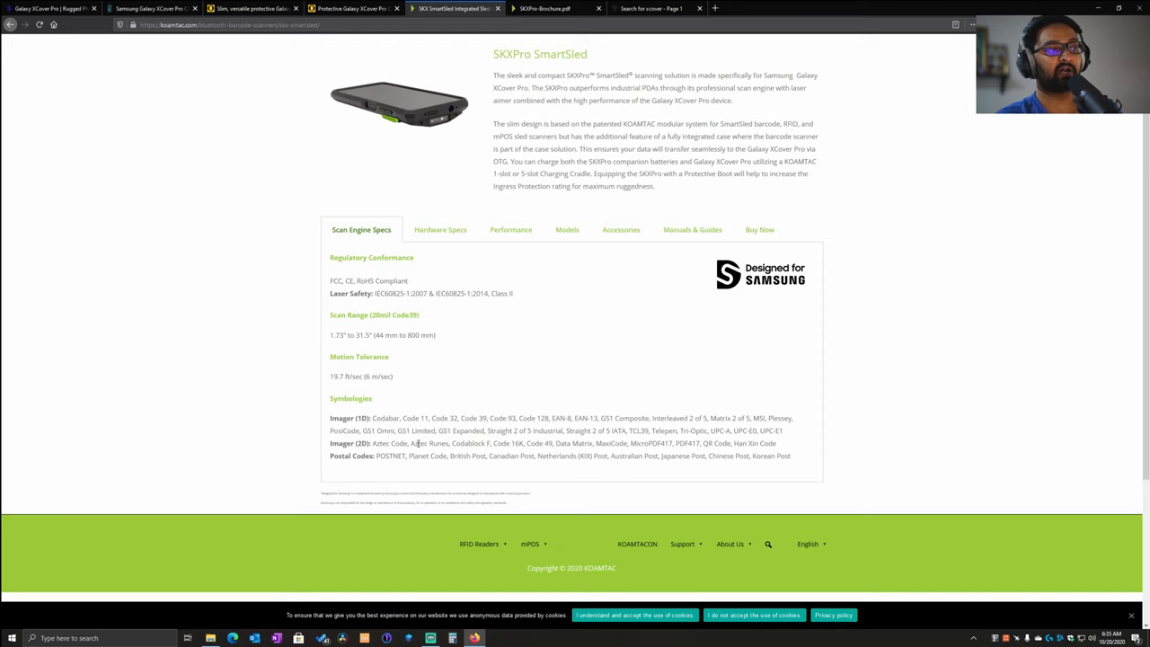
Bring up the SKXPro Brochure.pdf in the browser
{"action": "left_click", "coordinate": [553, 8]}
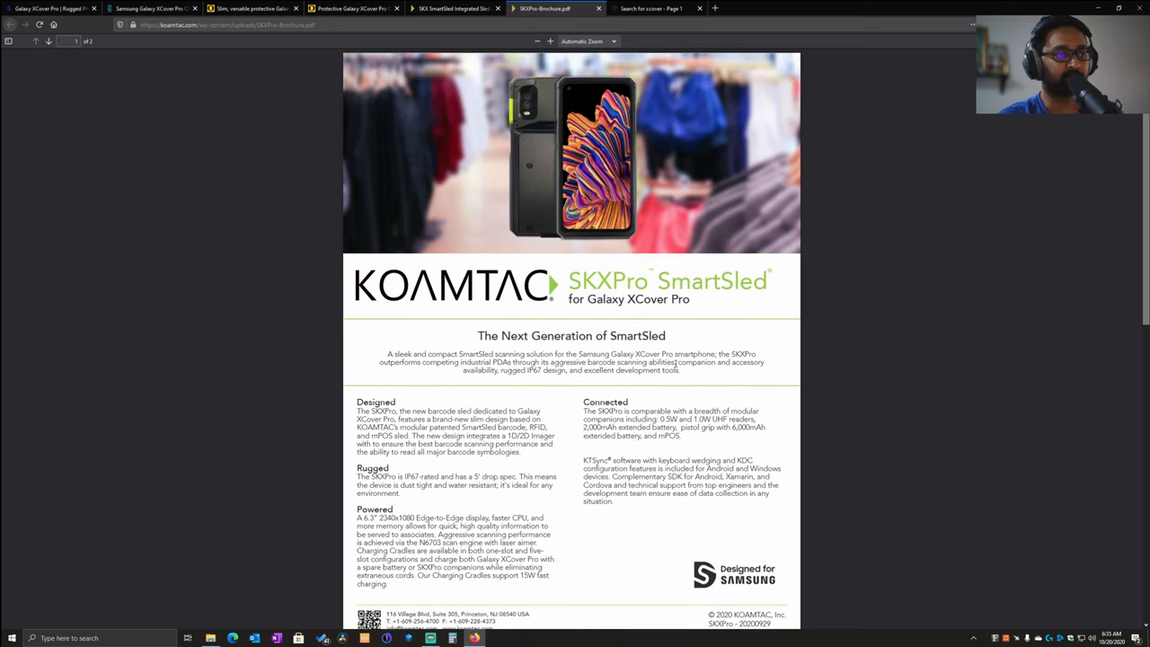
{"action": "mouse_move", "coordinate": [589, 415]}
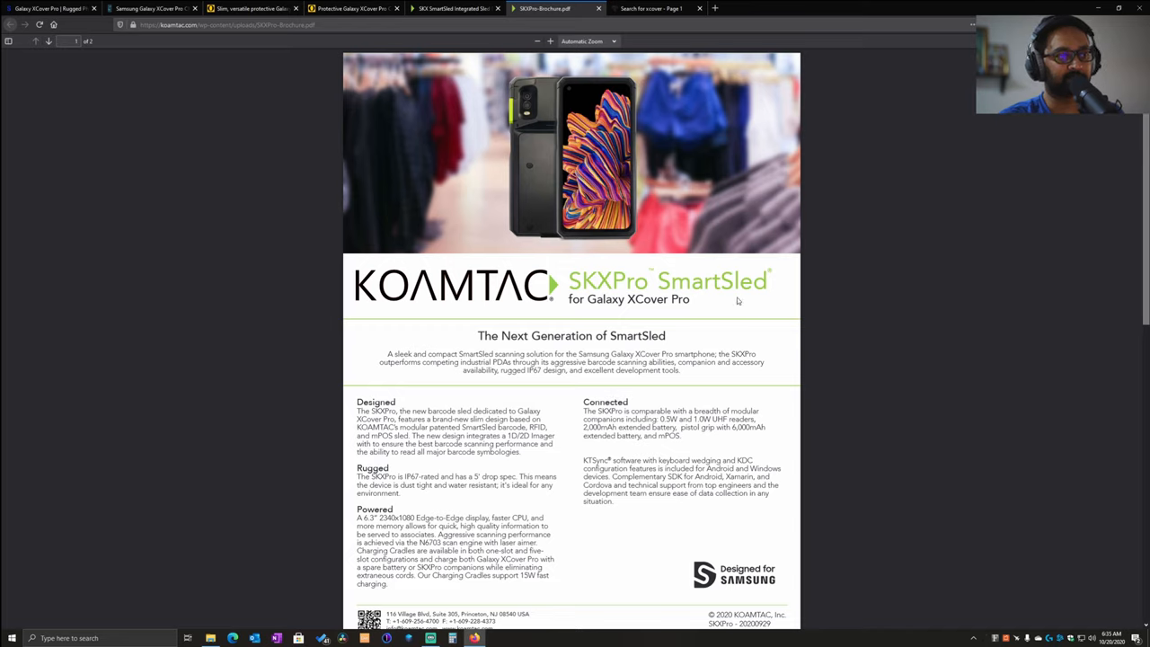
{"action": "mouse_move", "coordinate": [676, 399]}
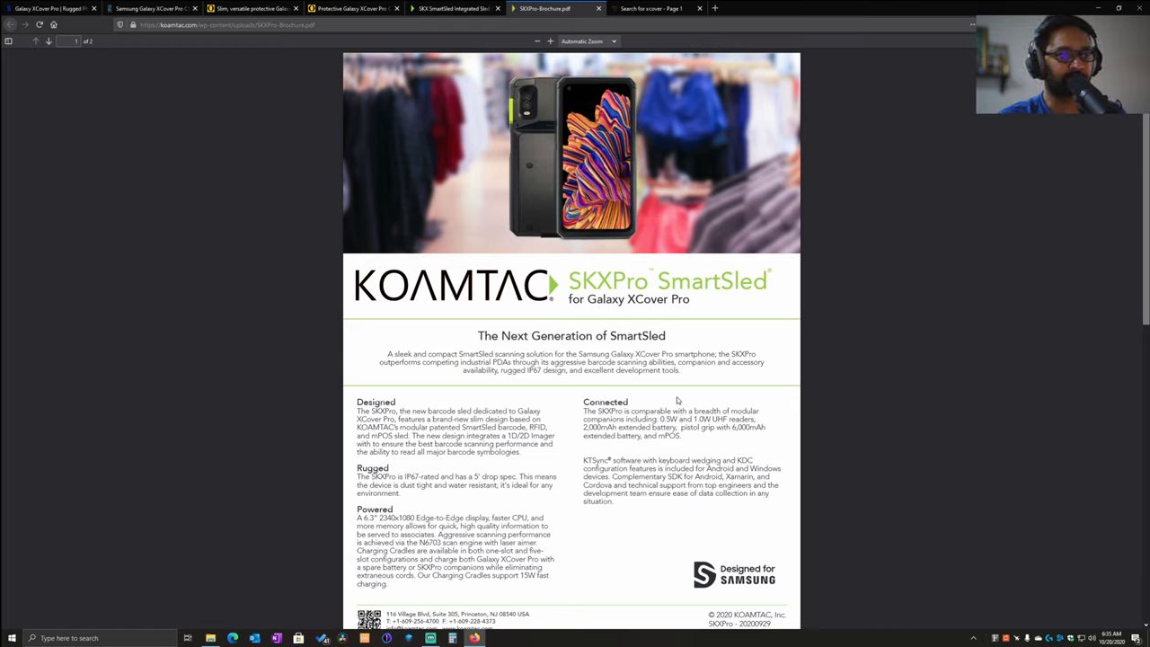
{"action": "mouse_move", "coordinate": [625, 439]}
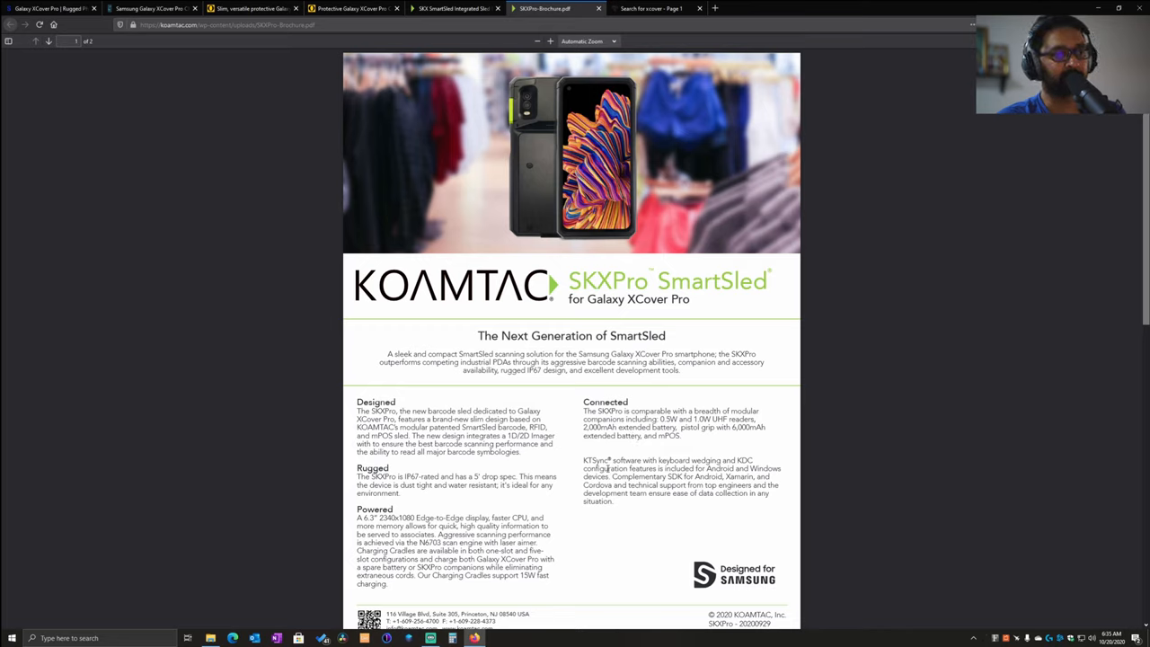
{"action": "mouse_move", "coordinate": [564, 510]}
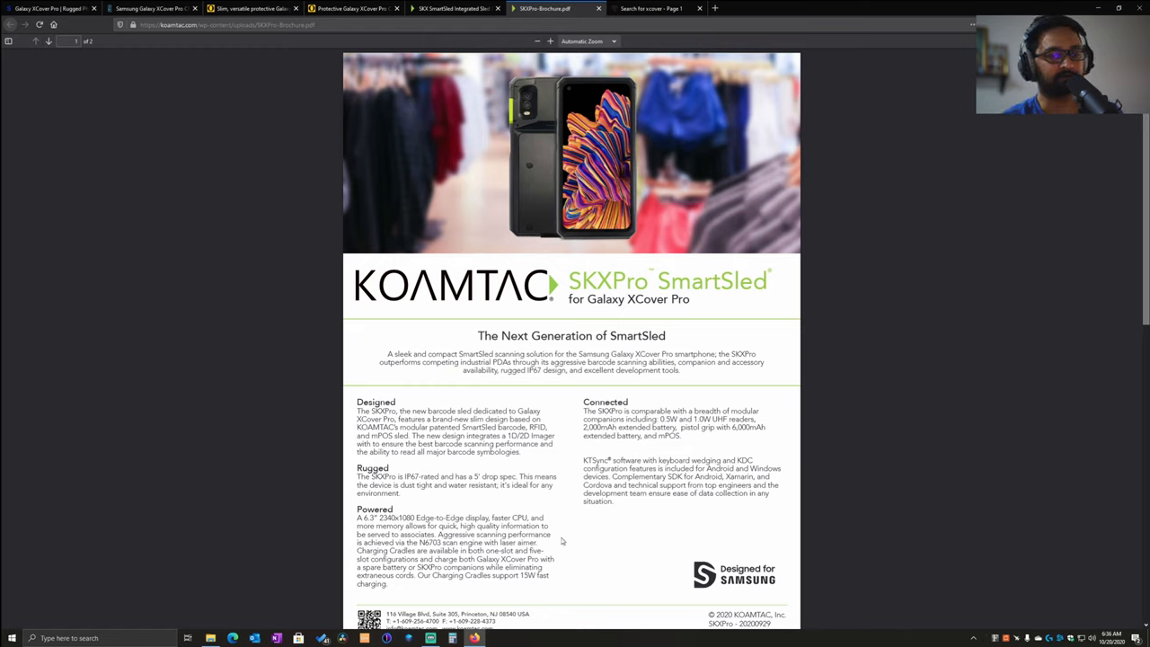
Read through the SKXPro SmartSled brochure, then return to the Gamber-Johnson charging cradle page
{"action": "scroll", "scroll_direction": "down", "scroll_amount": 3}
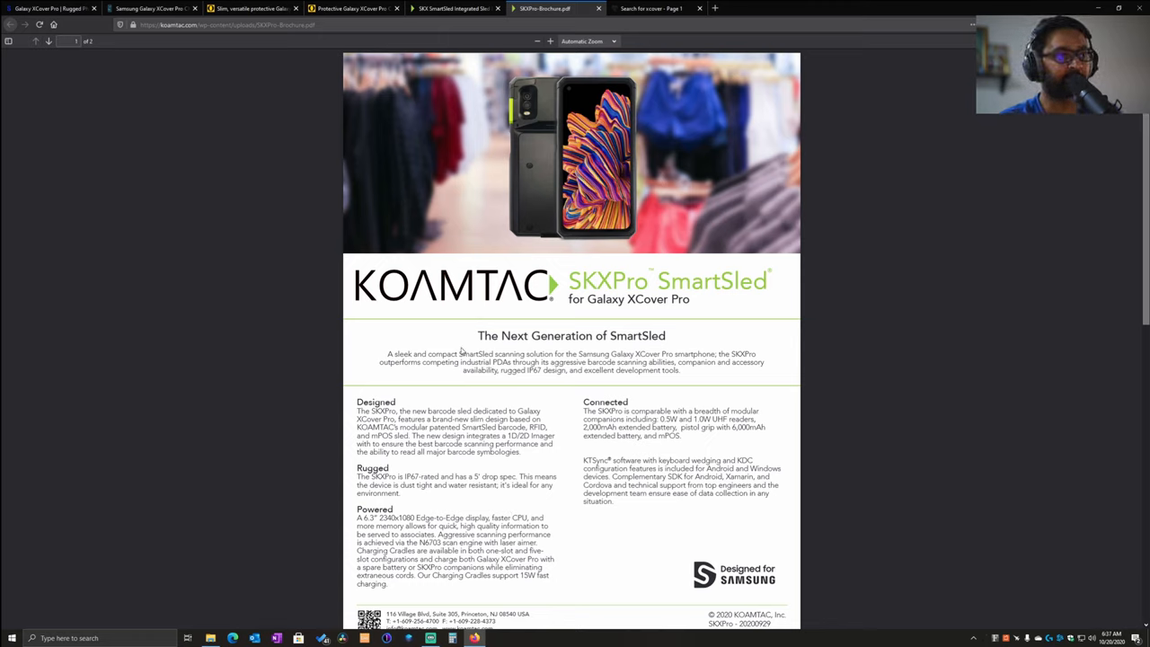
{"action": "mouse_move", "coordinate": [327, 385]}
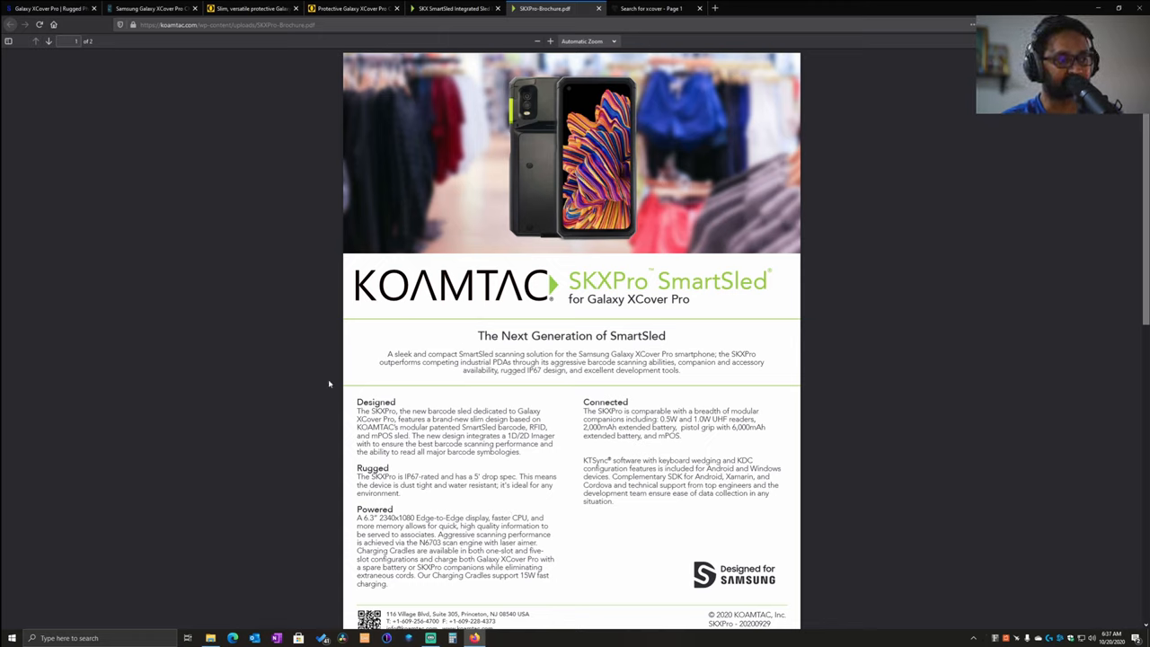
{"action": "mouse_move", "coordinate": [291, 290]}
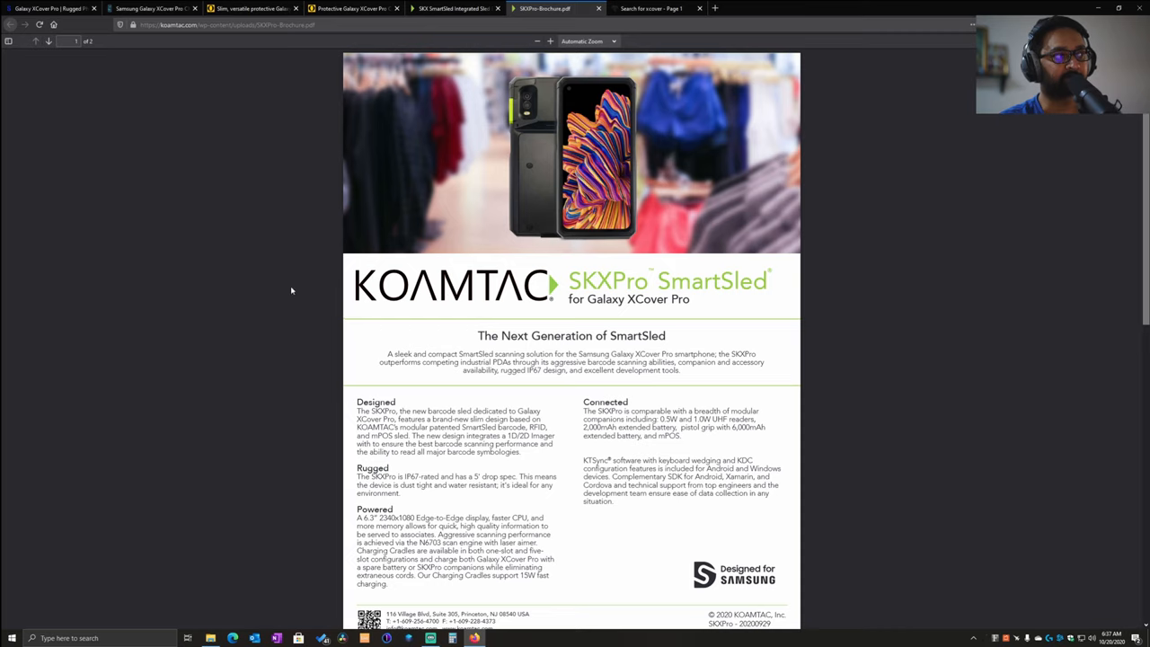
{"action": "left_click", "coordinate": [148, 7]}
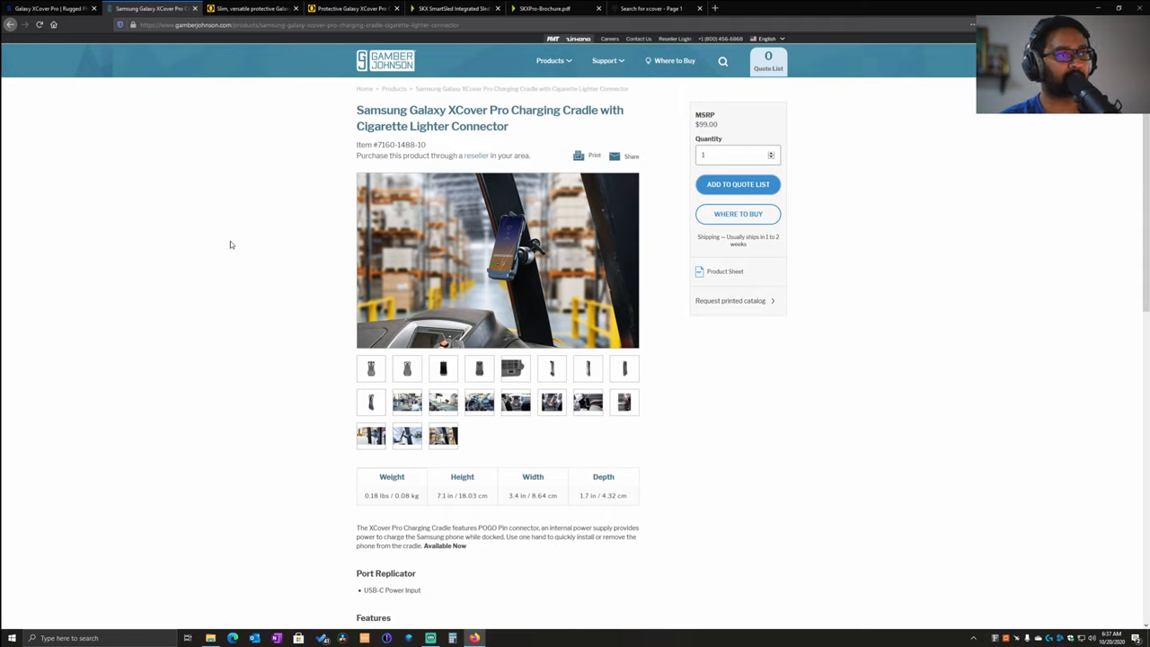
{"action": "mouse_move", "coordinate": [228, 251]}
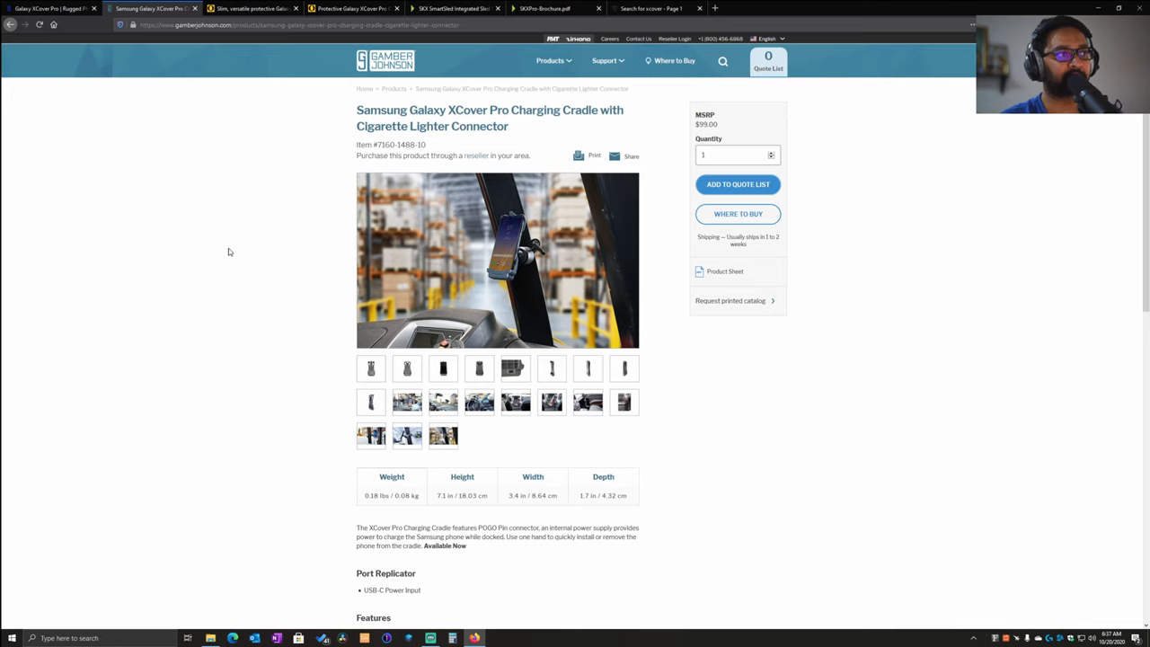
Pass through the OtterBox uniVERSE case page back to the Samsung Galaxy XCover Pro page
{"action": "left_click", "coordinate": [252, 8]}
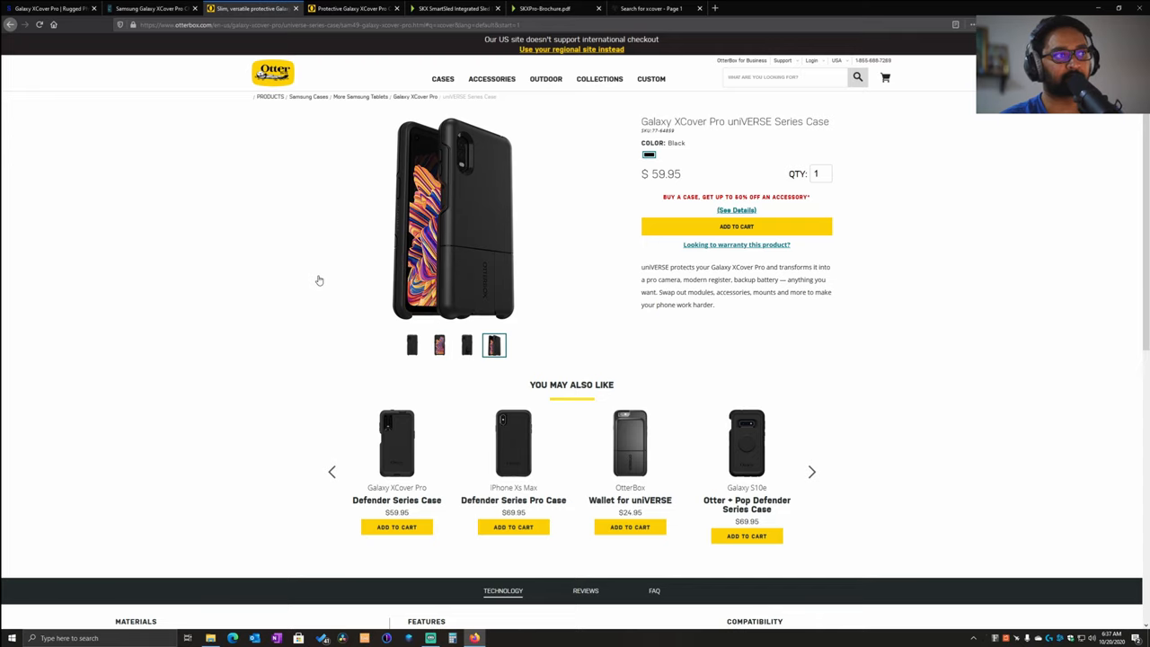
{"action": "left_click", "coordinate": [468, 7]}
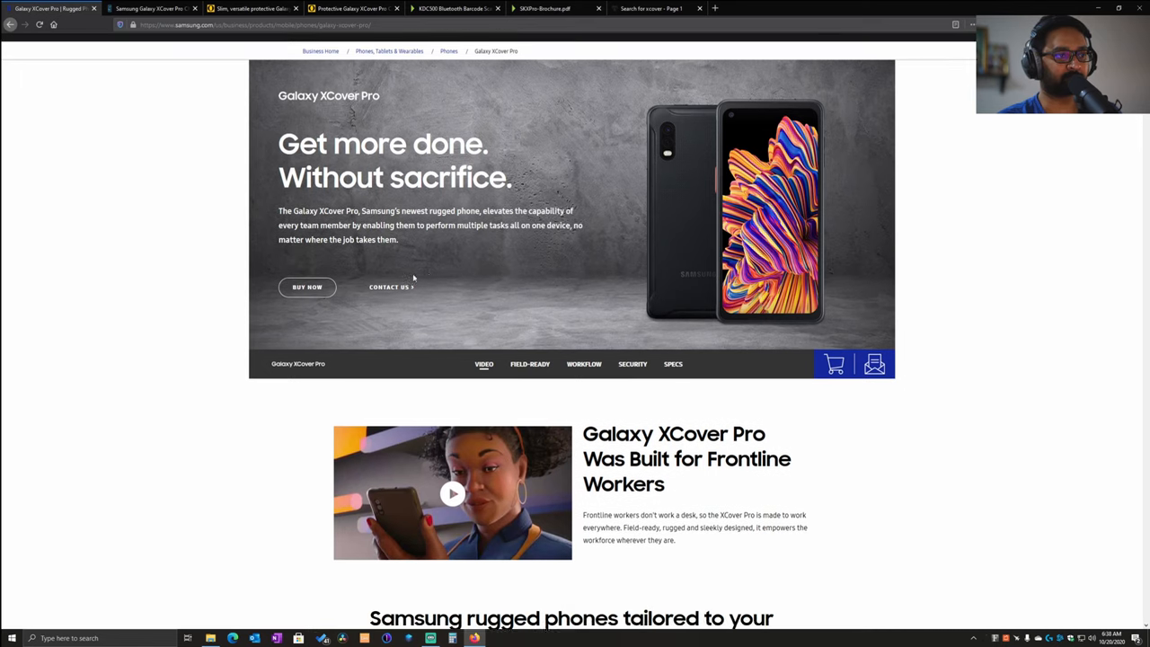
{"action": "scroll", "scroll_direction": "up", "scroll_amount": 3}
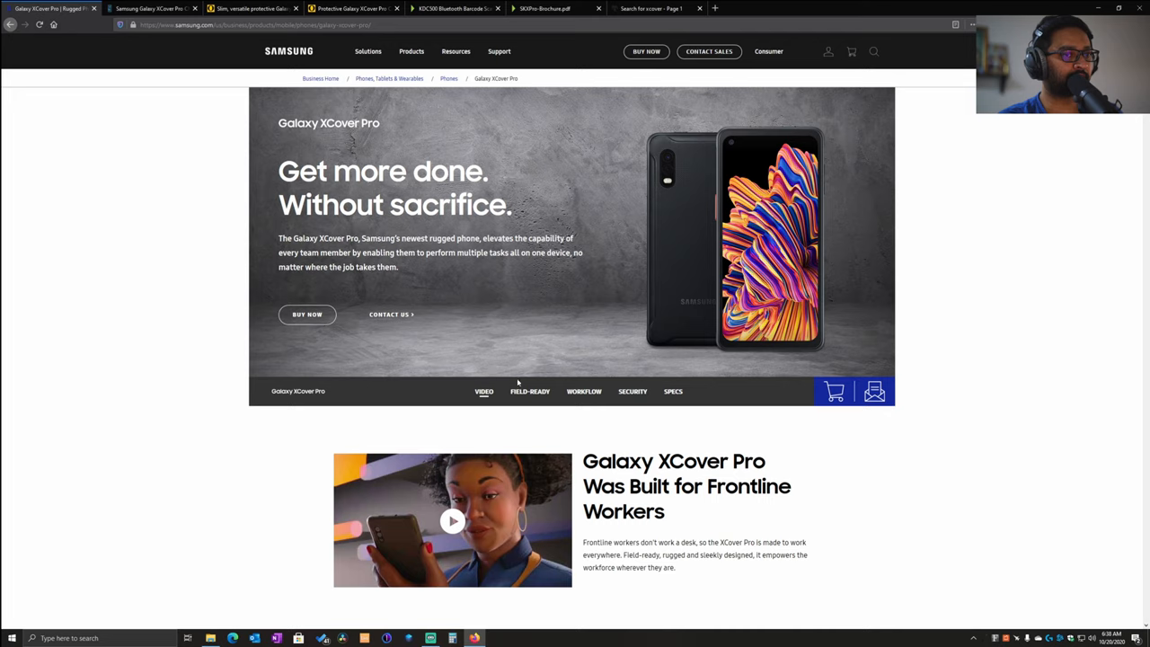
{"action": "mouse_move", "coordinate": [634, 432]}
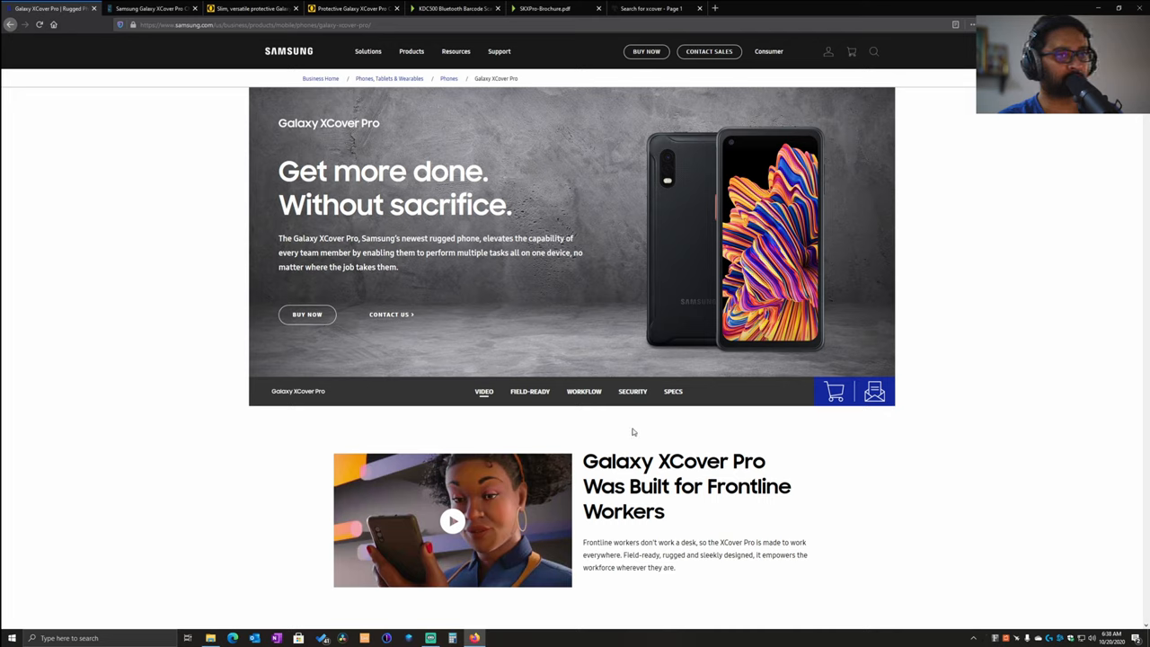
{"action": "mouse_move", "coordinate": [626, 442]}
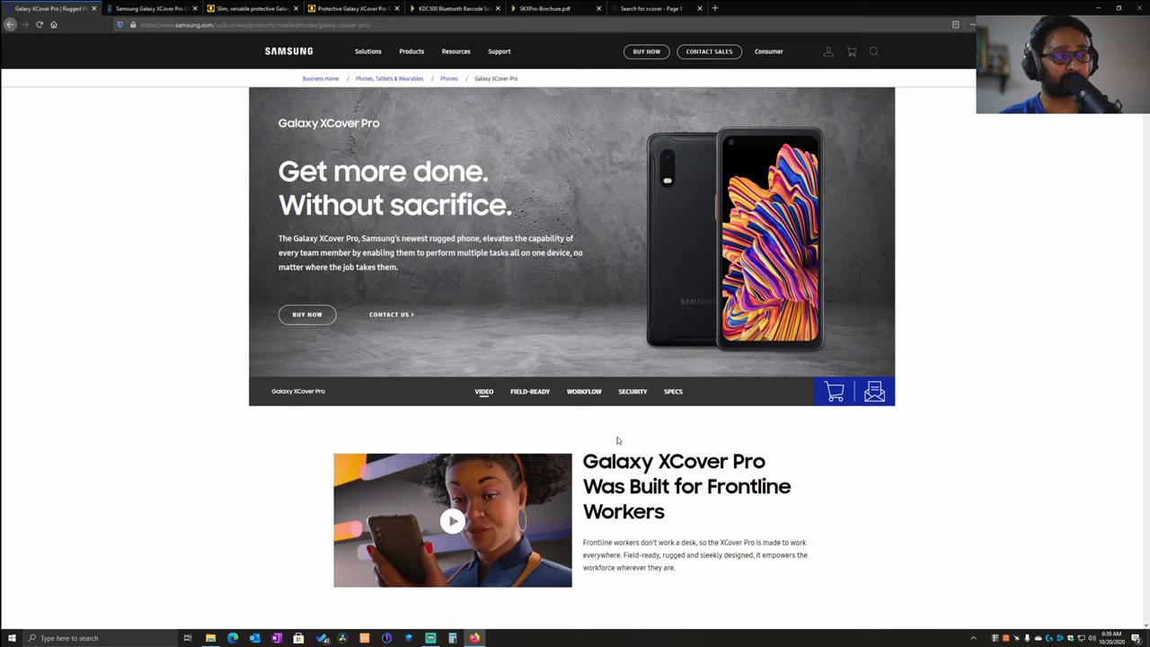
{"action": "mouse_move", "coordinate": [625, 446]}
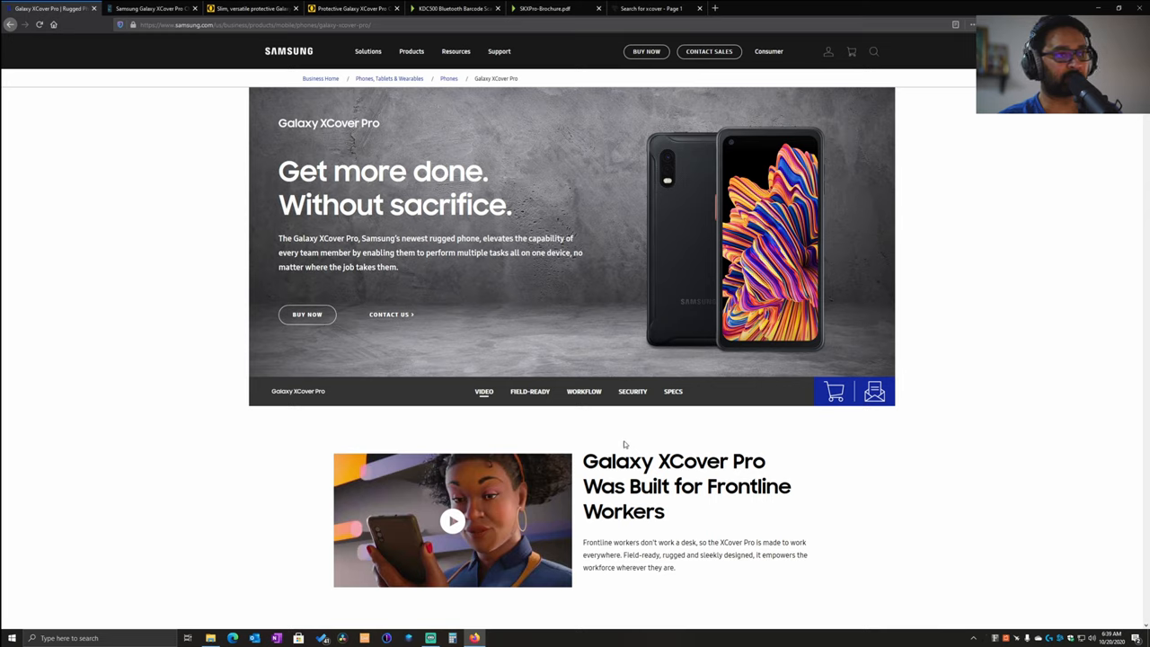
{"action": "mouse_move", "coordinate": [612, 439]}
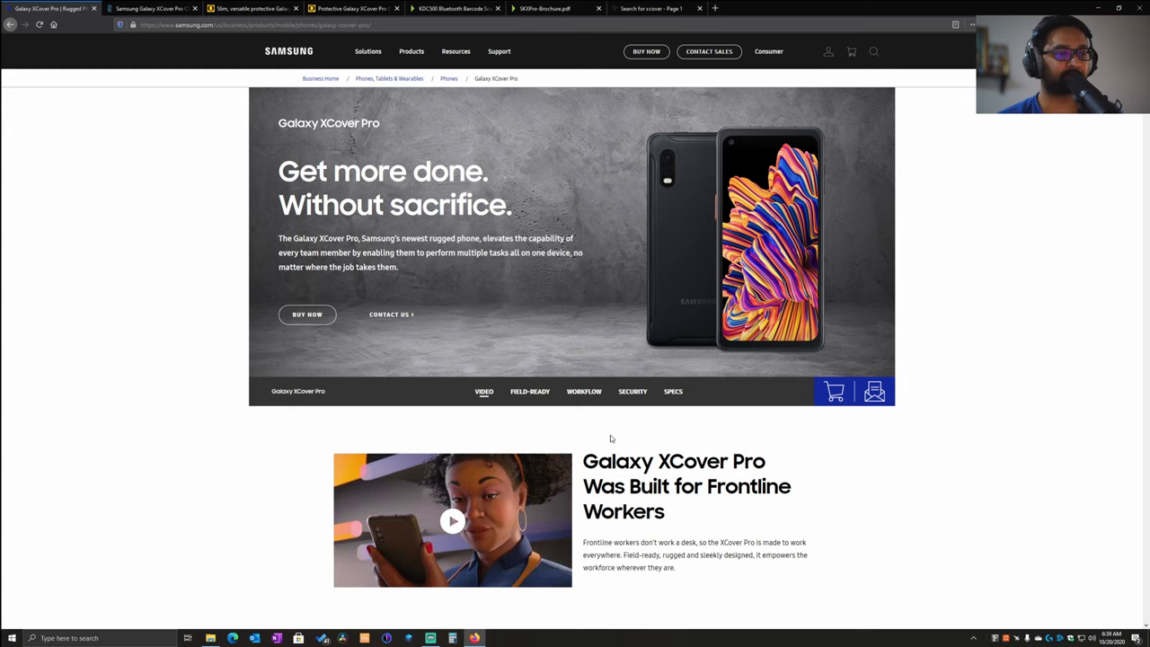